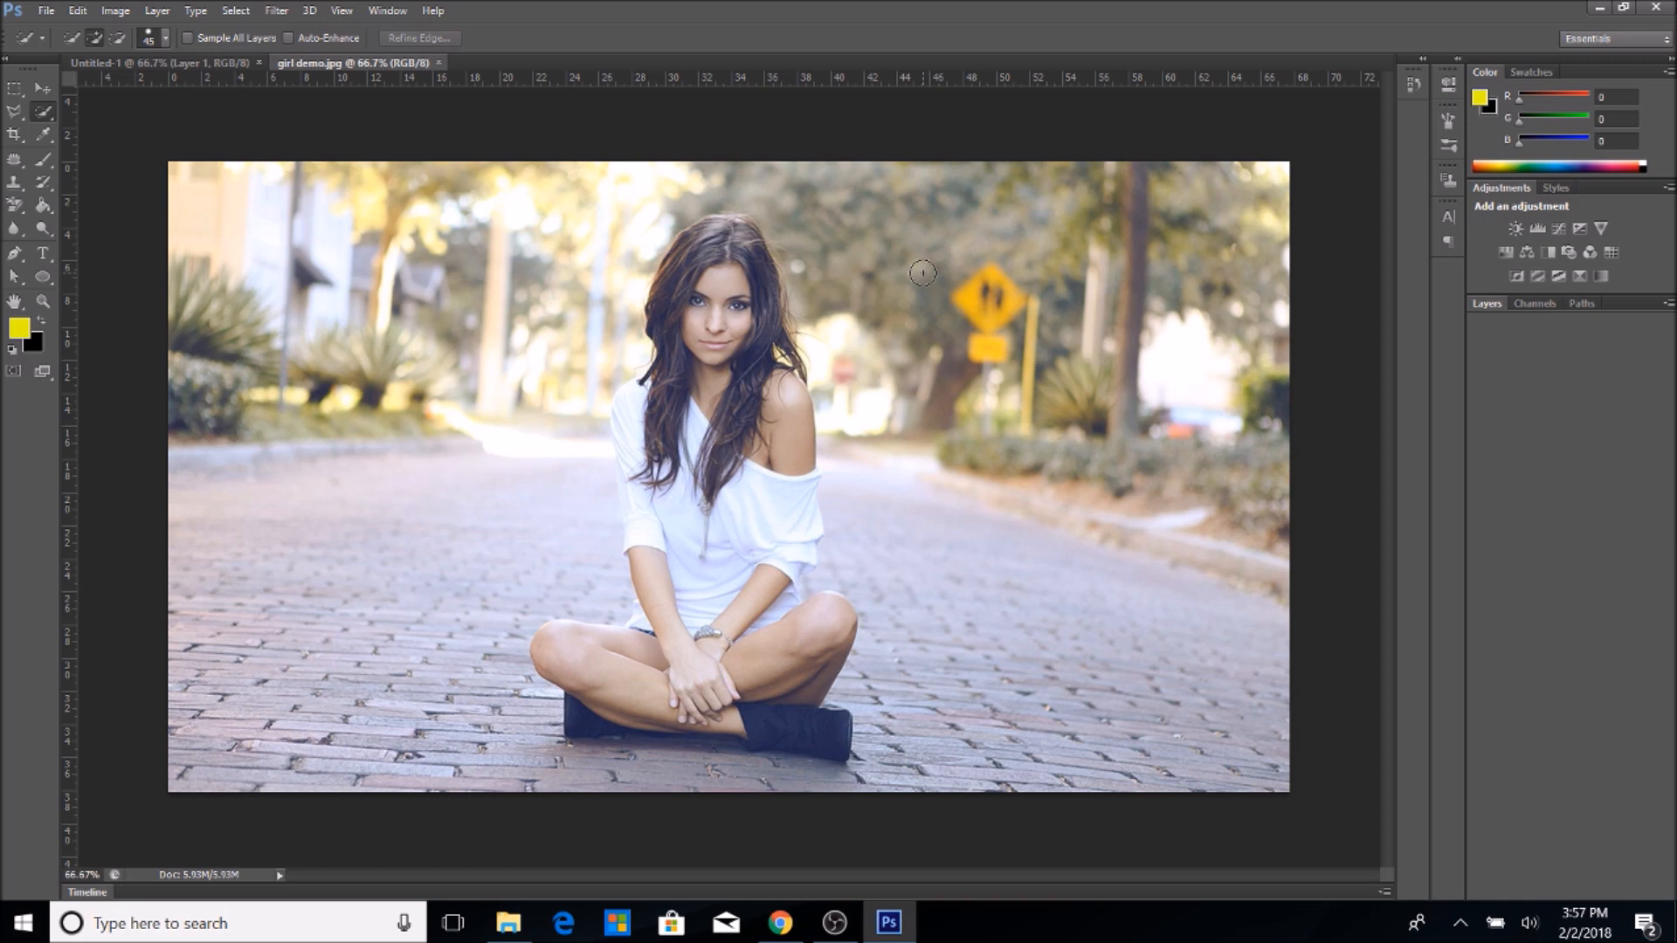
mouse_move(408, 209)
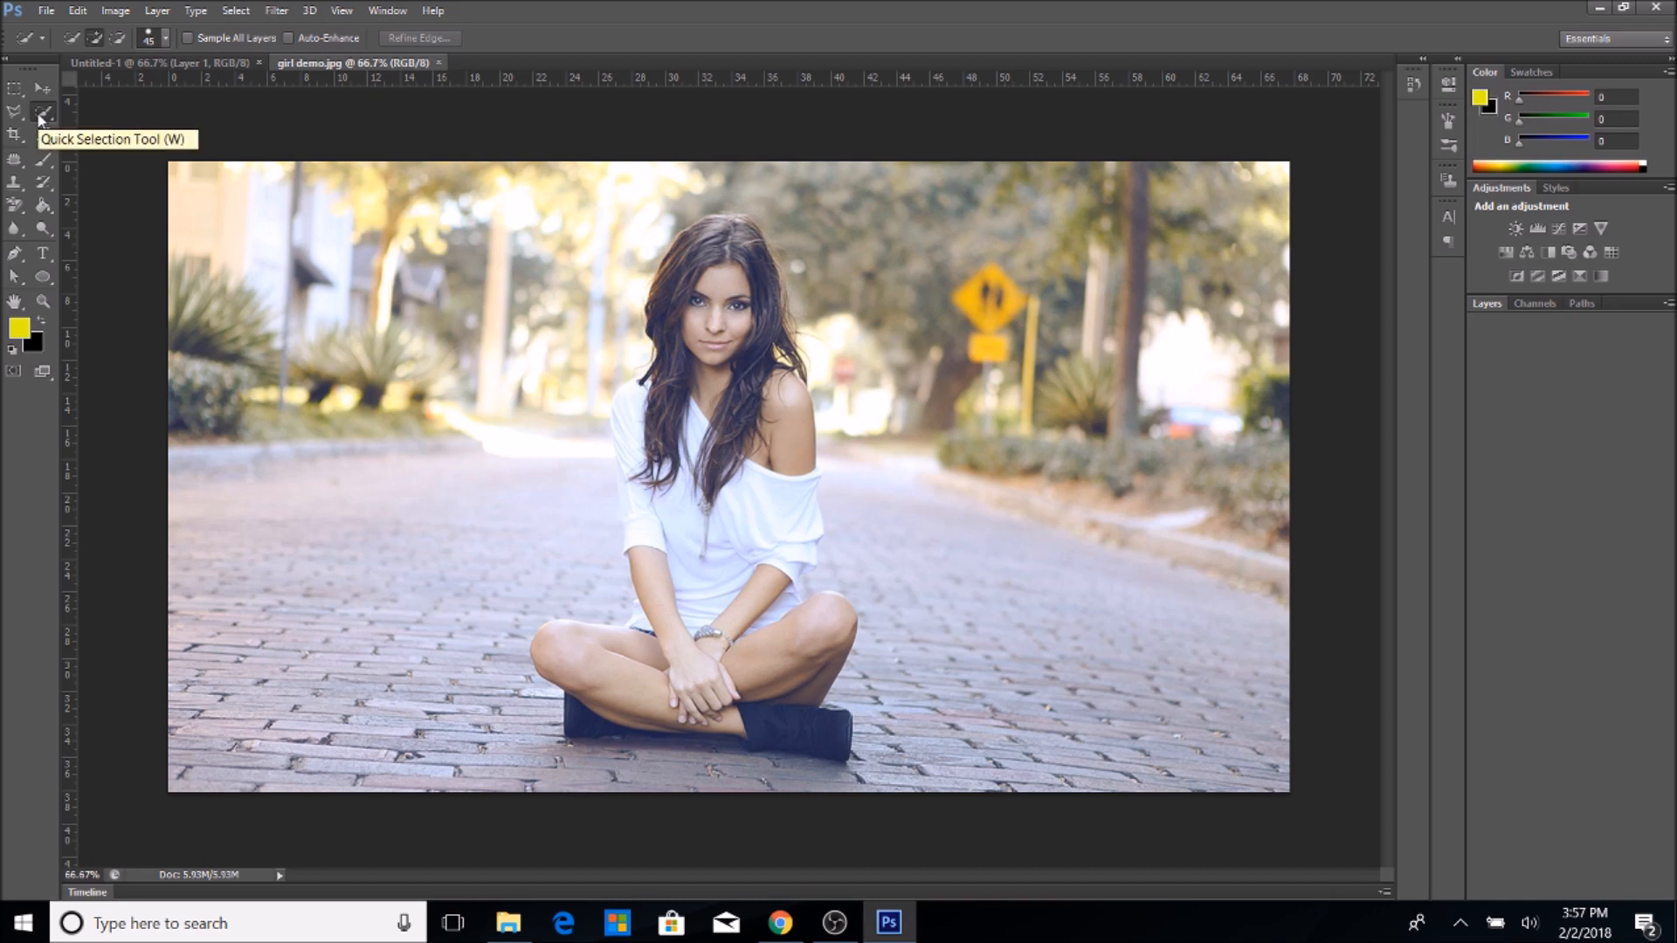
mouse_move(44, 114)
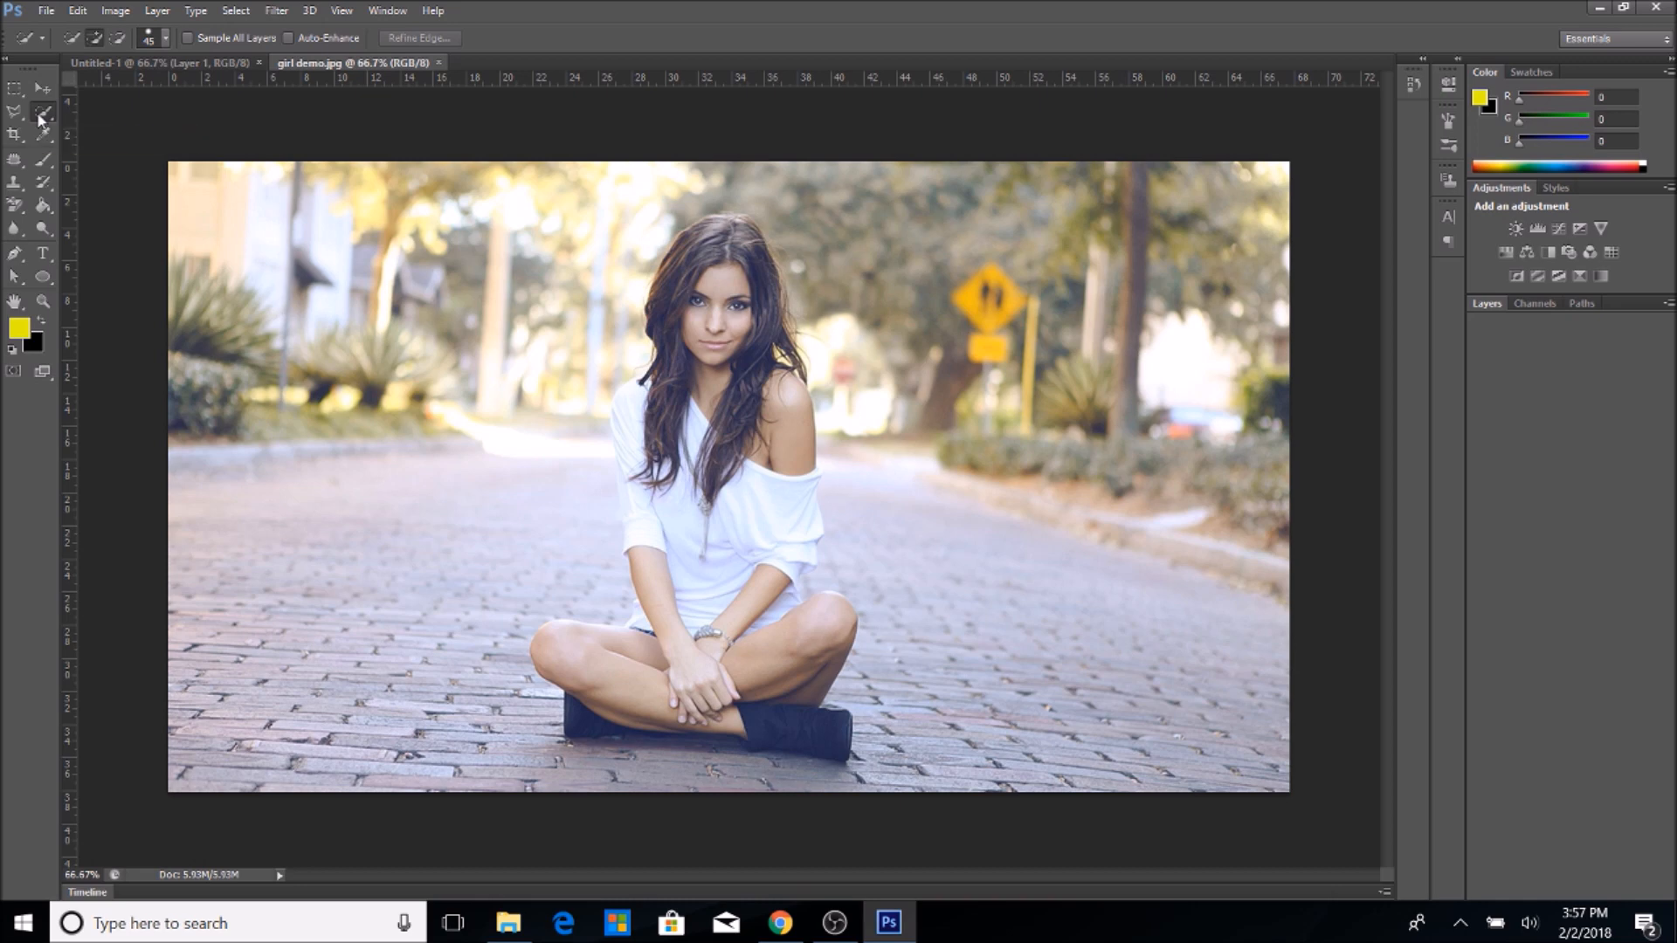
mouse_move(374, 227)
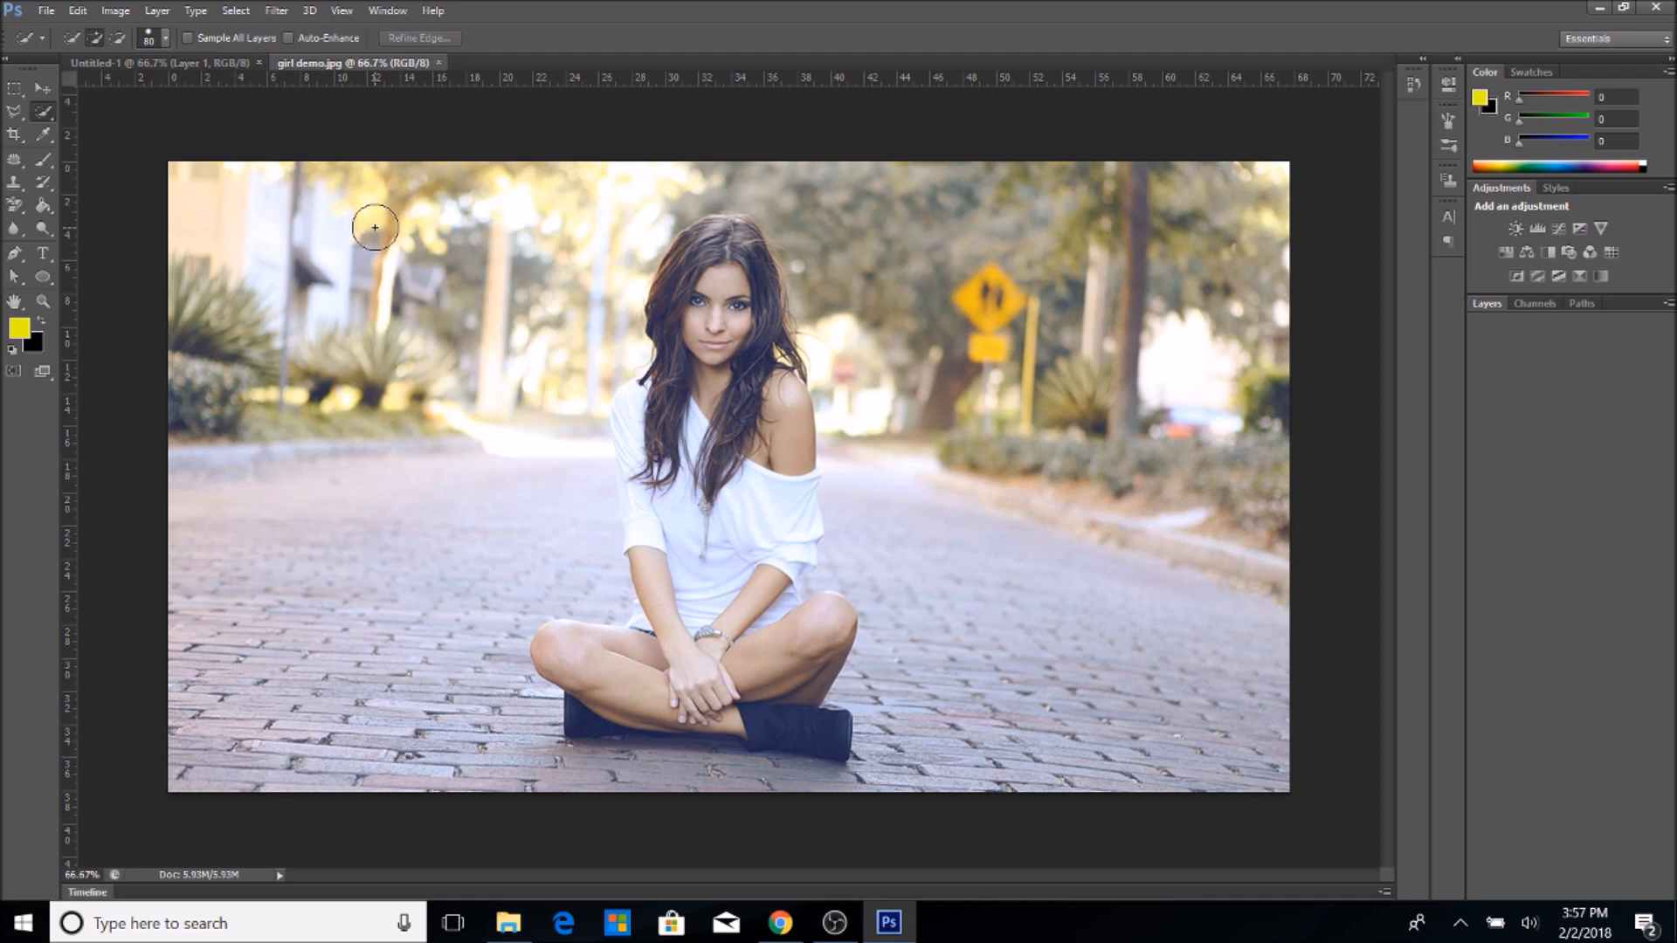
mouse_move(735, 237)
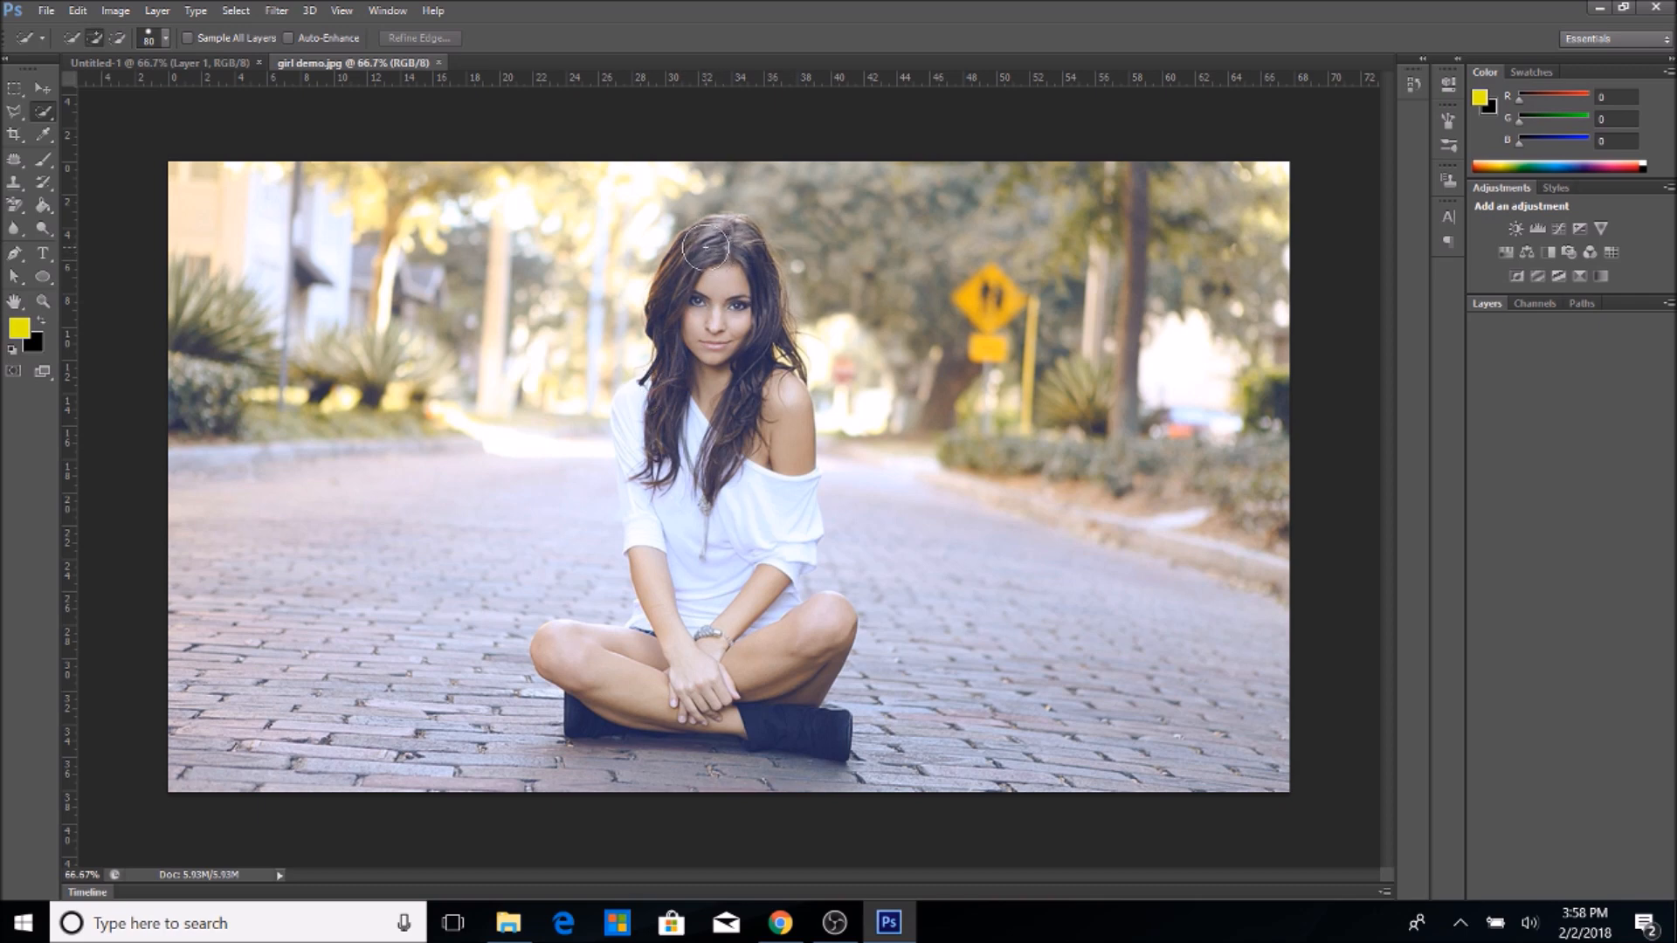
mouse_move(674, 315)
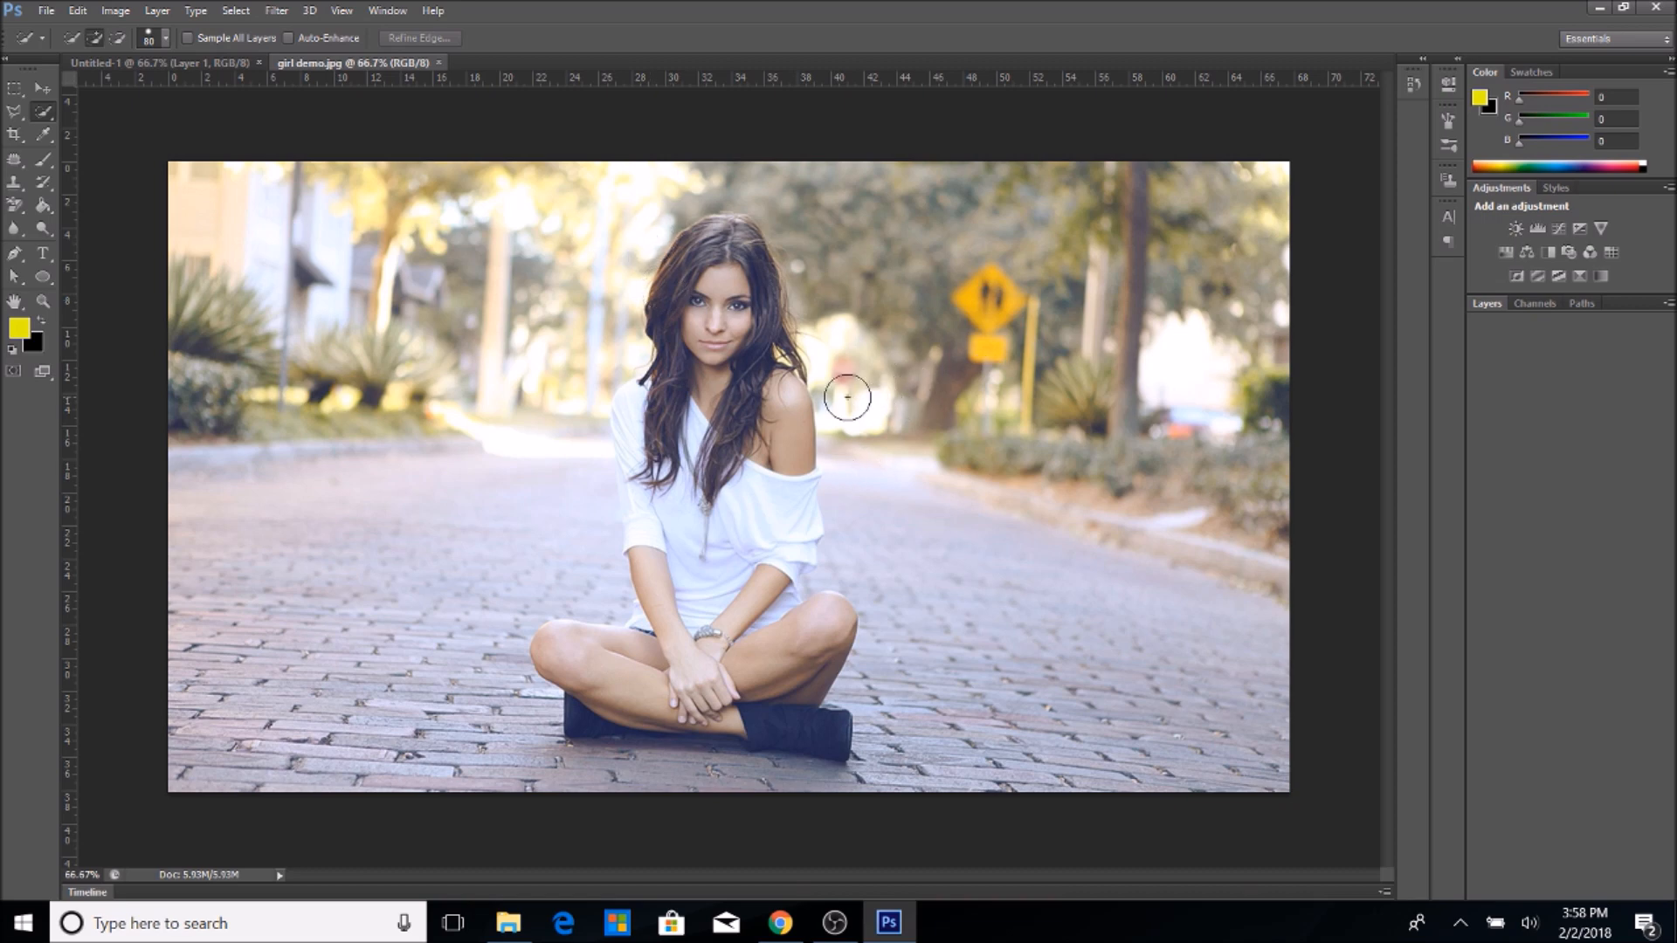
mouse_move(580, 346)
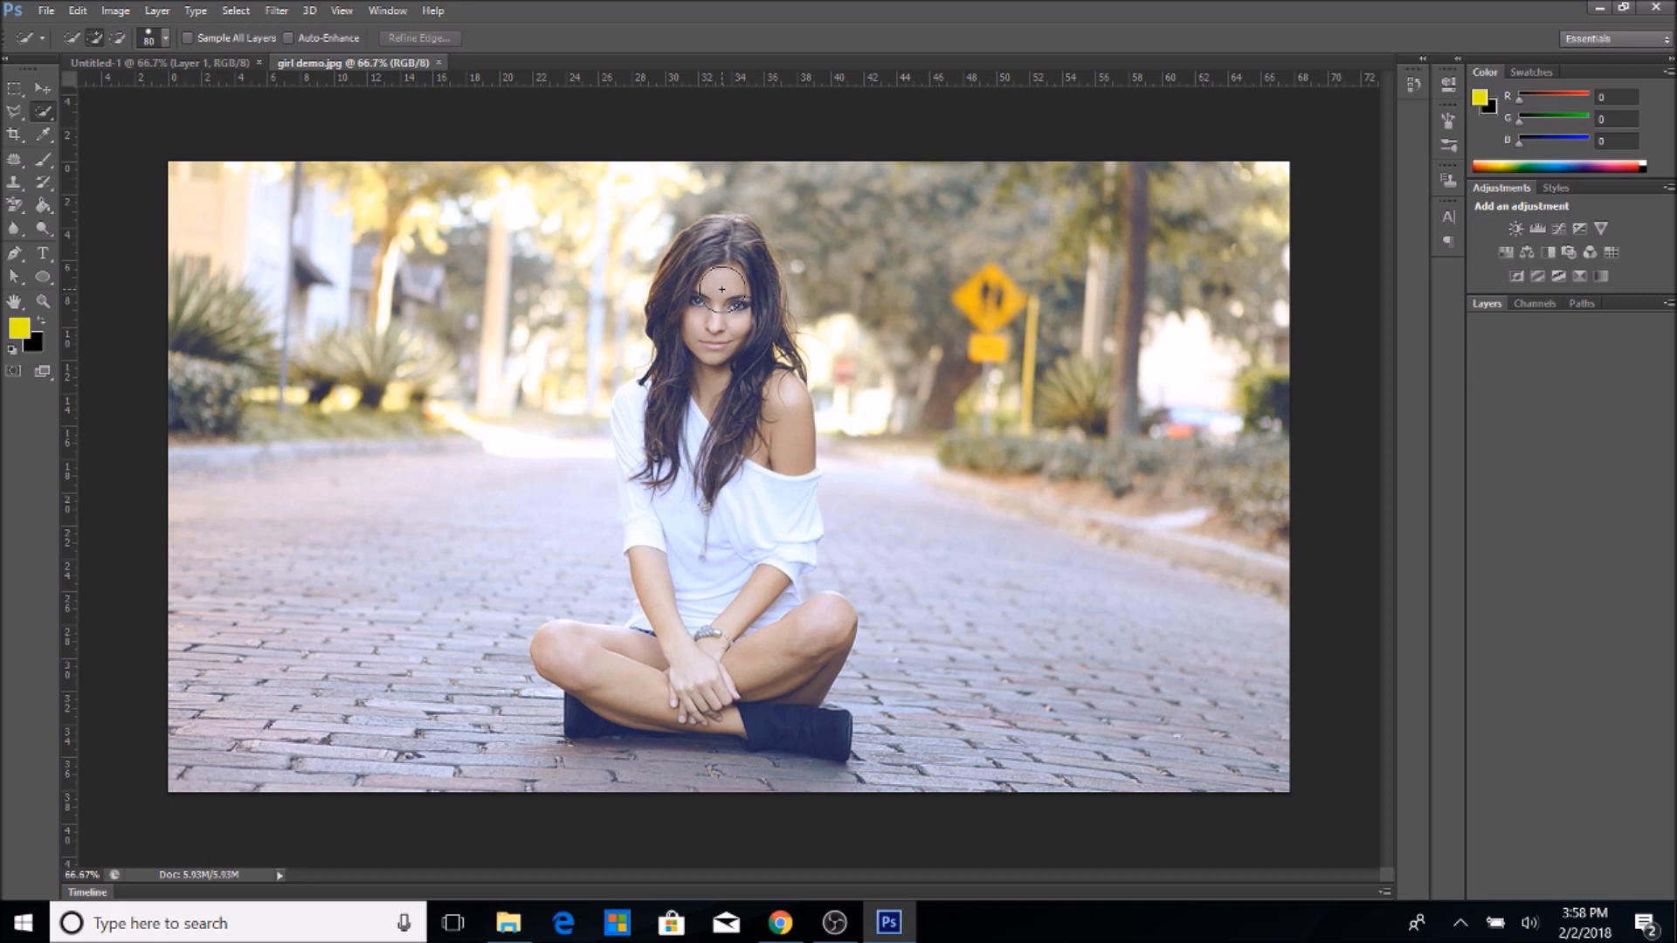
mouse_move(768, 283)
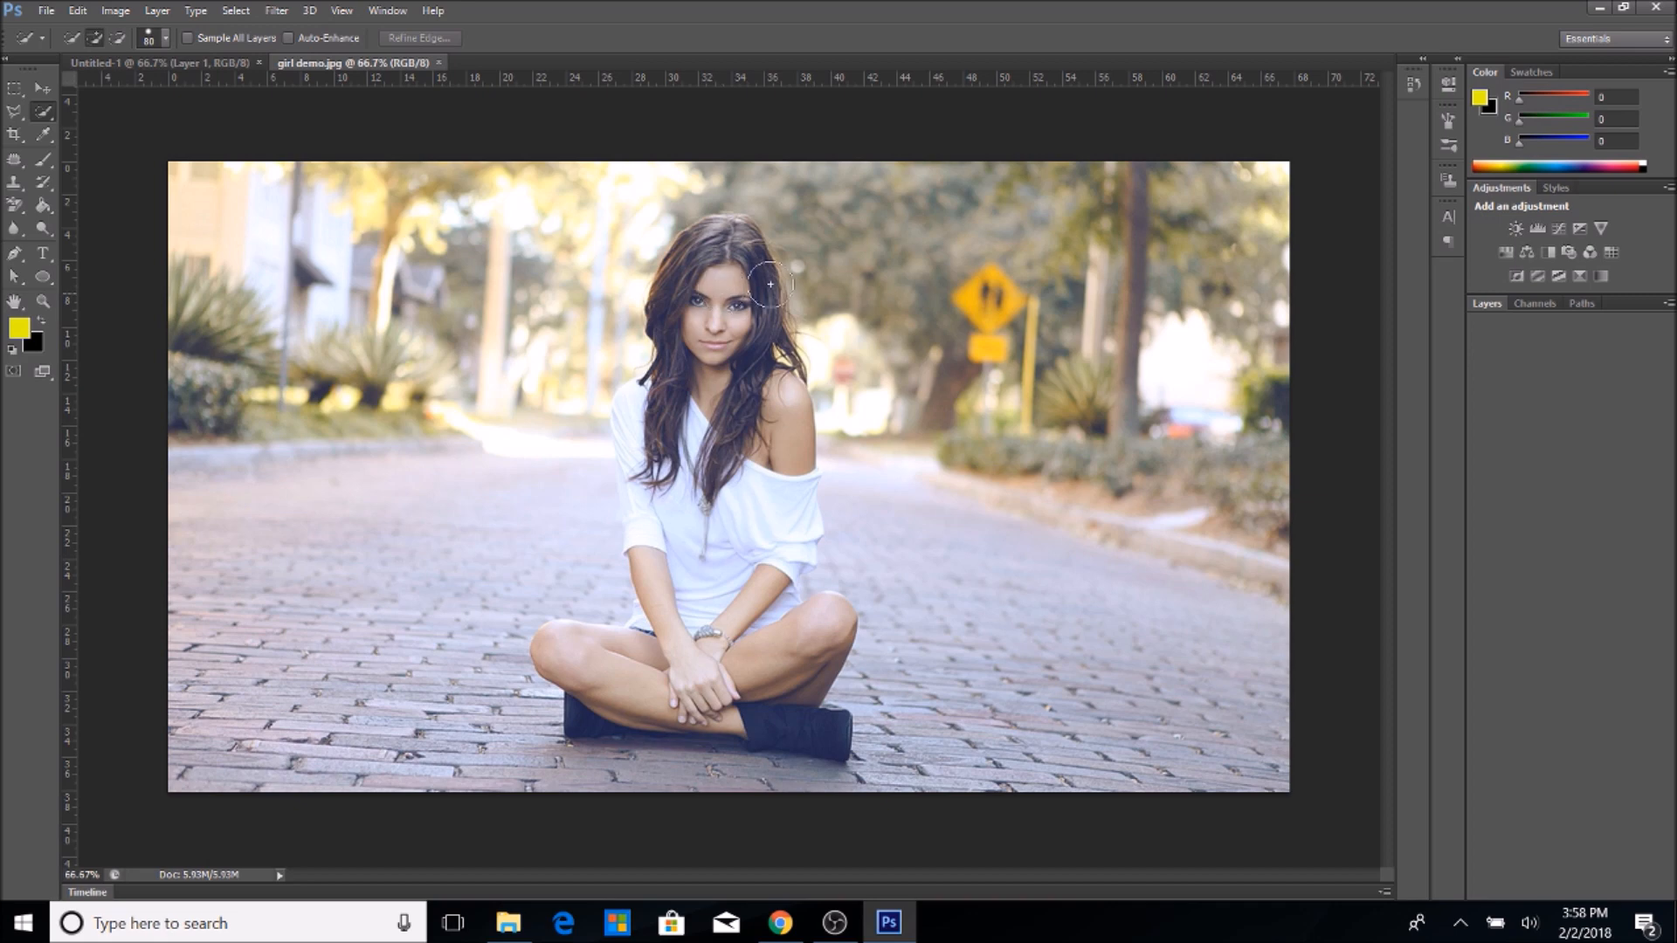
mouse_move(792, 406)
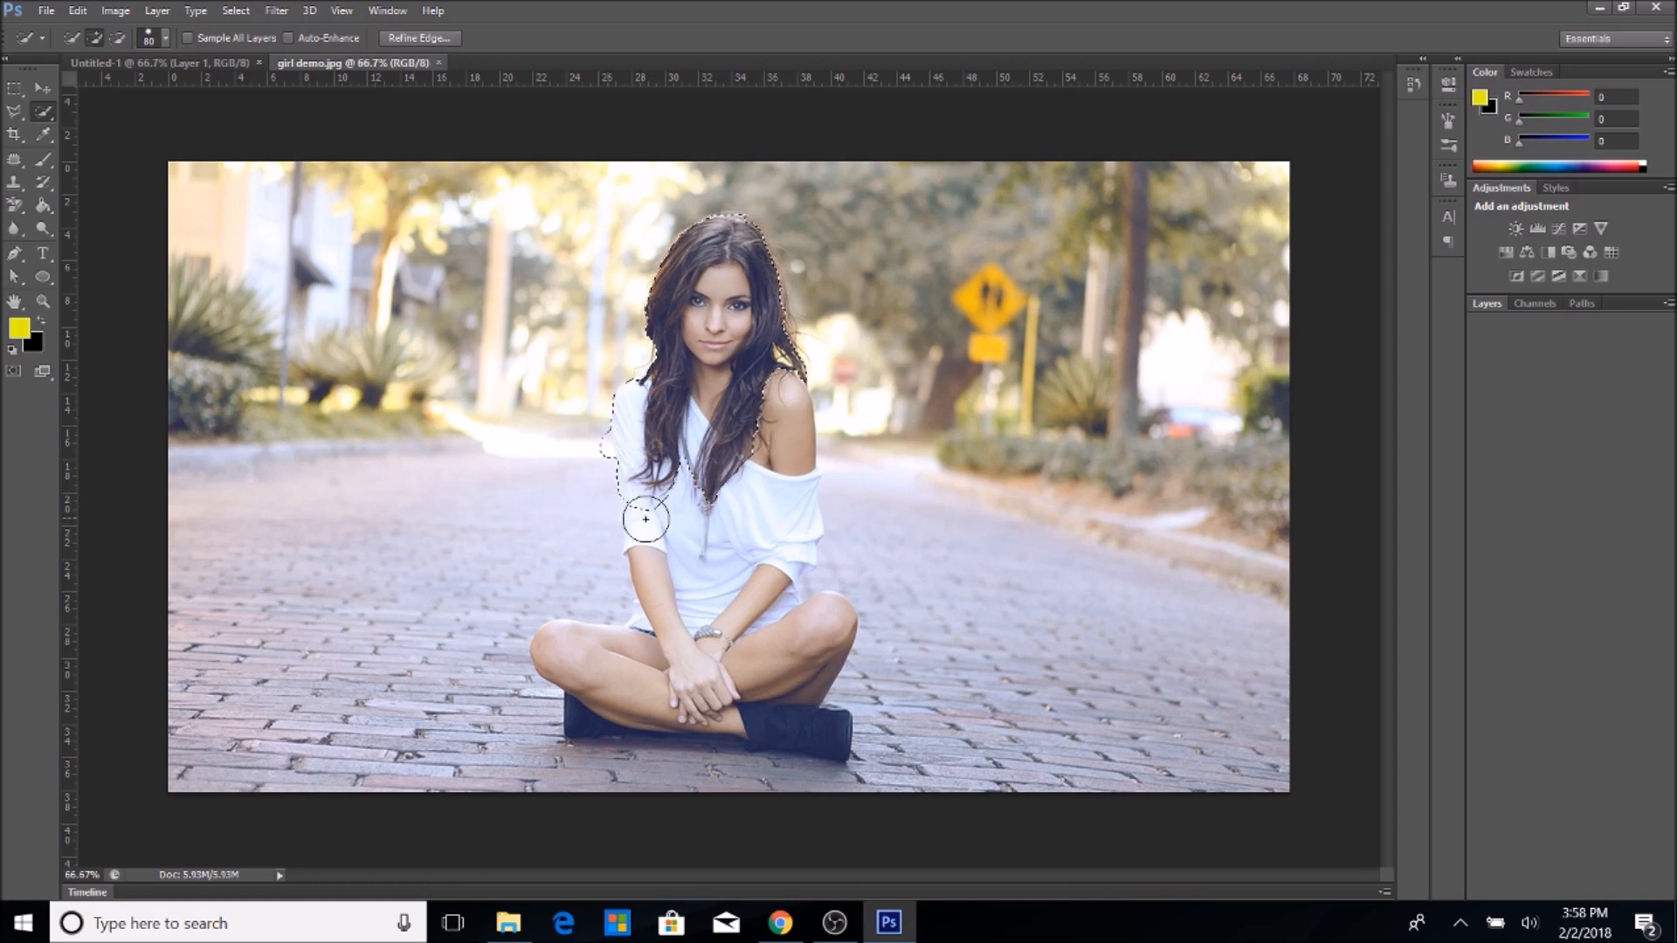
Brush the Quick Selection Tool over her hair, left shoulder, raised knee and lower body.
drag(645, 519, 653, 532)
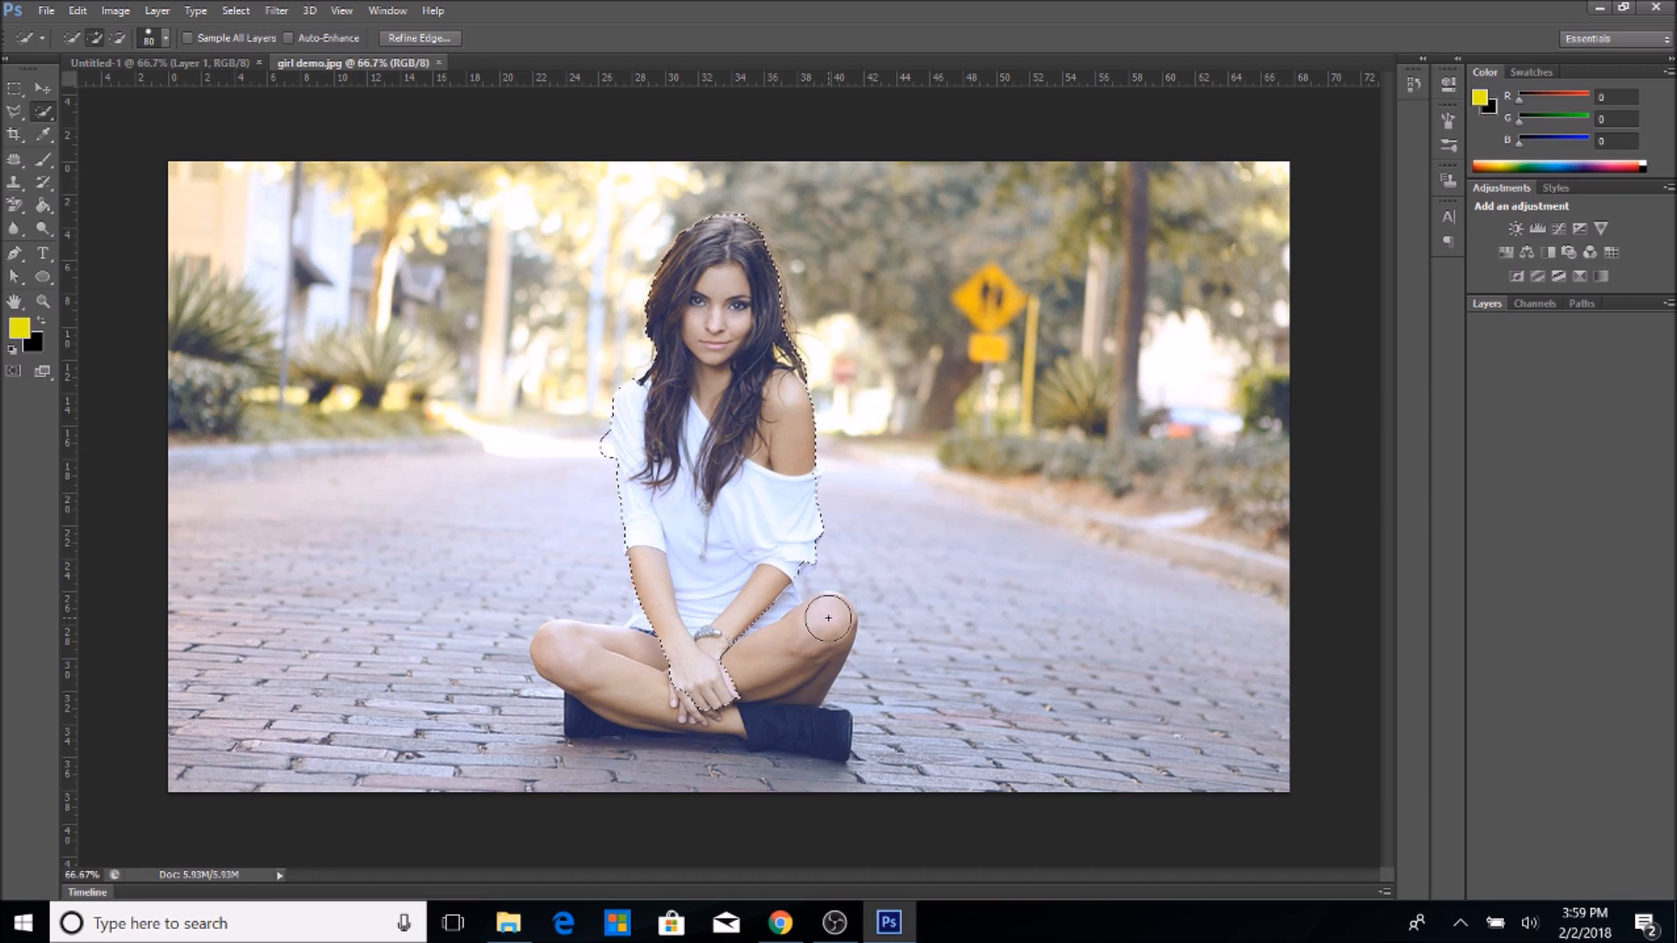
drag(828, 618, 759, 645)
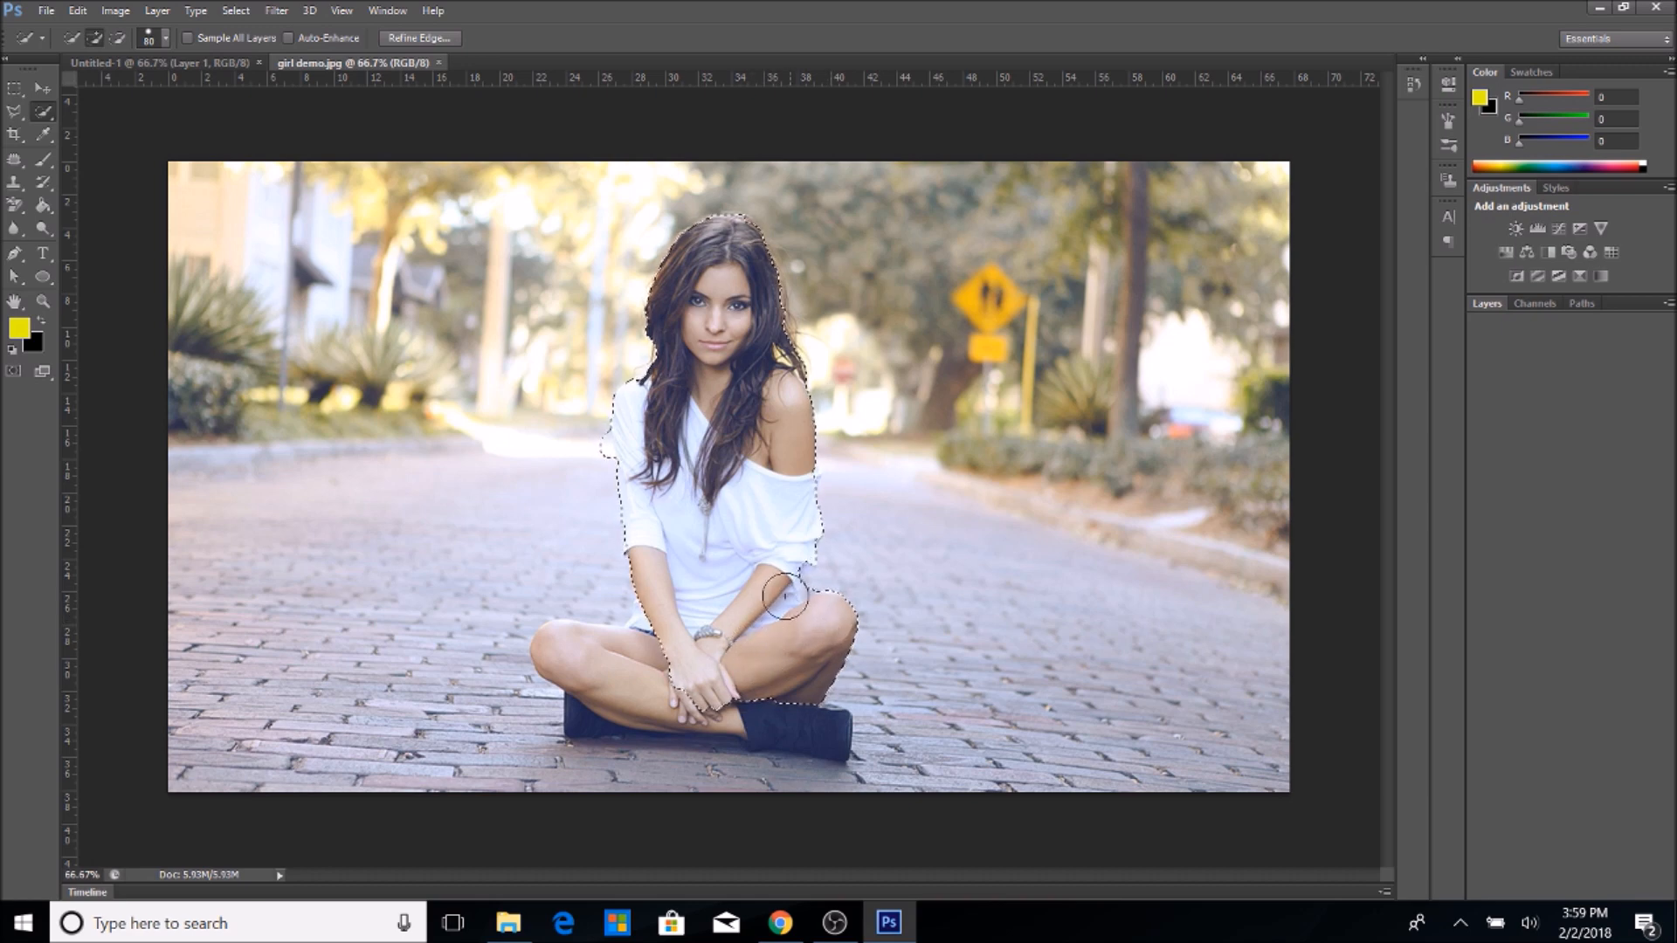
drag(781, 599, 749, 749)
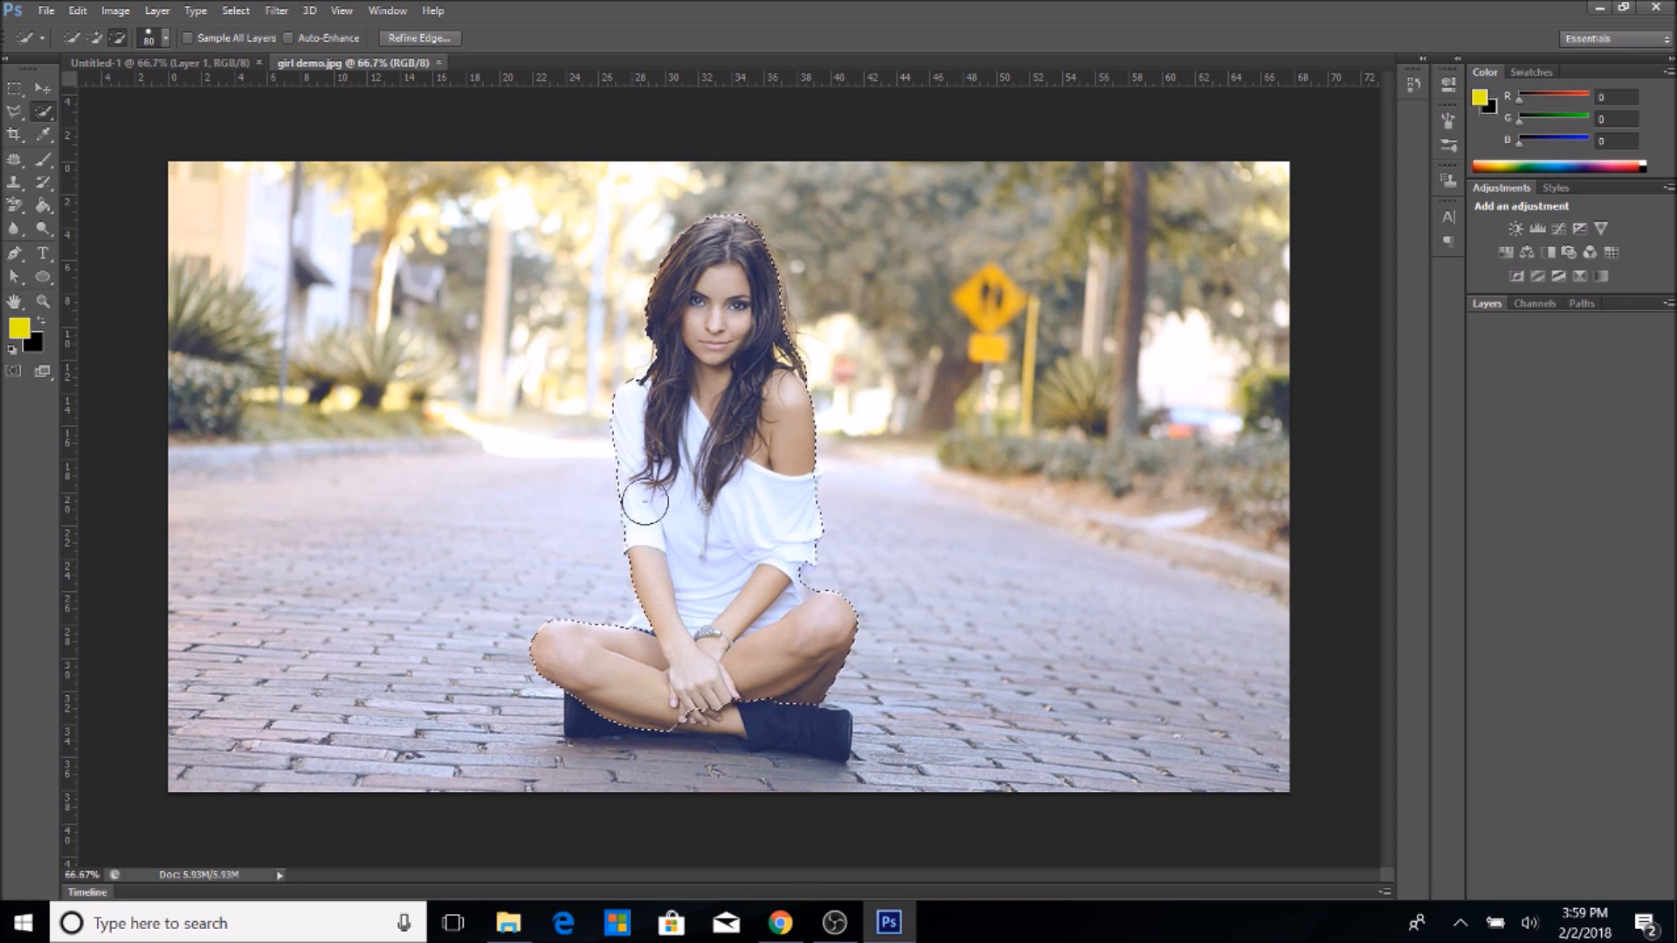
Add her crossed legs, hands and forearms to the selection, then subtract the stray pavement.
drag(642, 503, 668, 609)
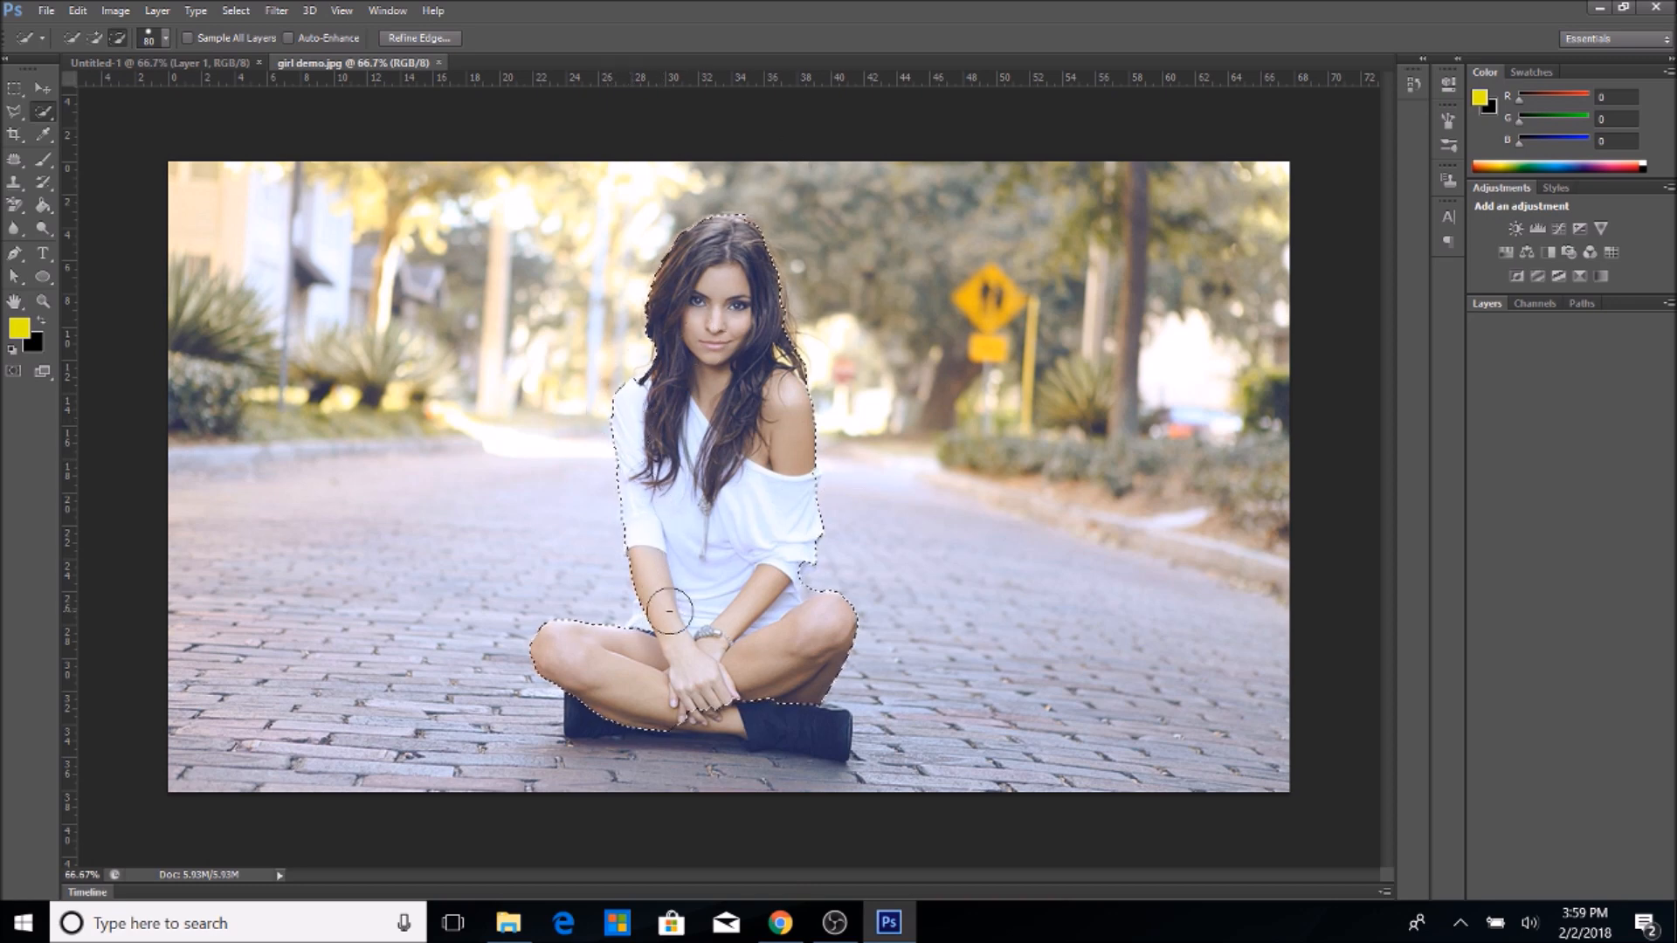
drag(663, 610, 706, 674)
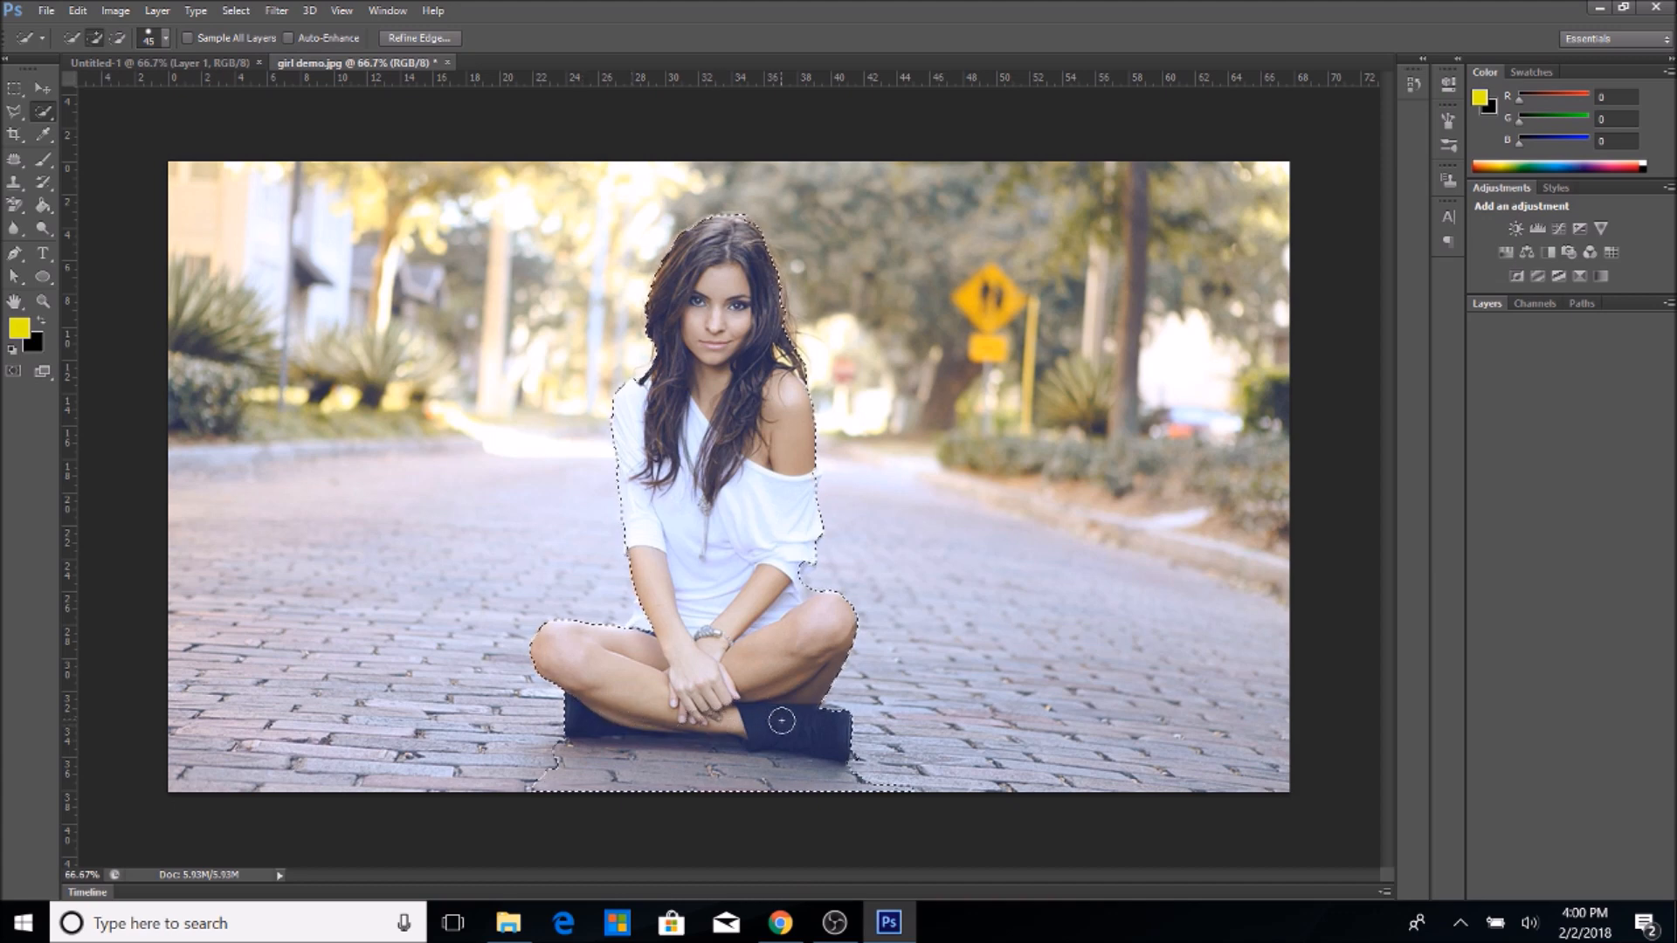
click(76, 9)
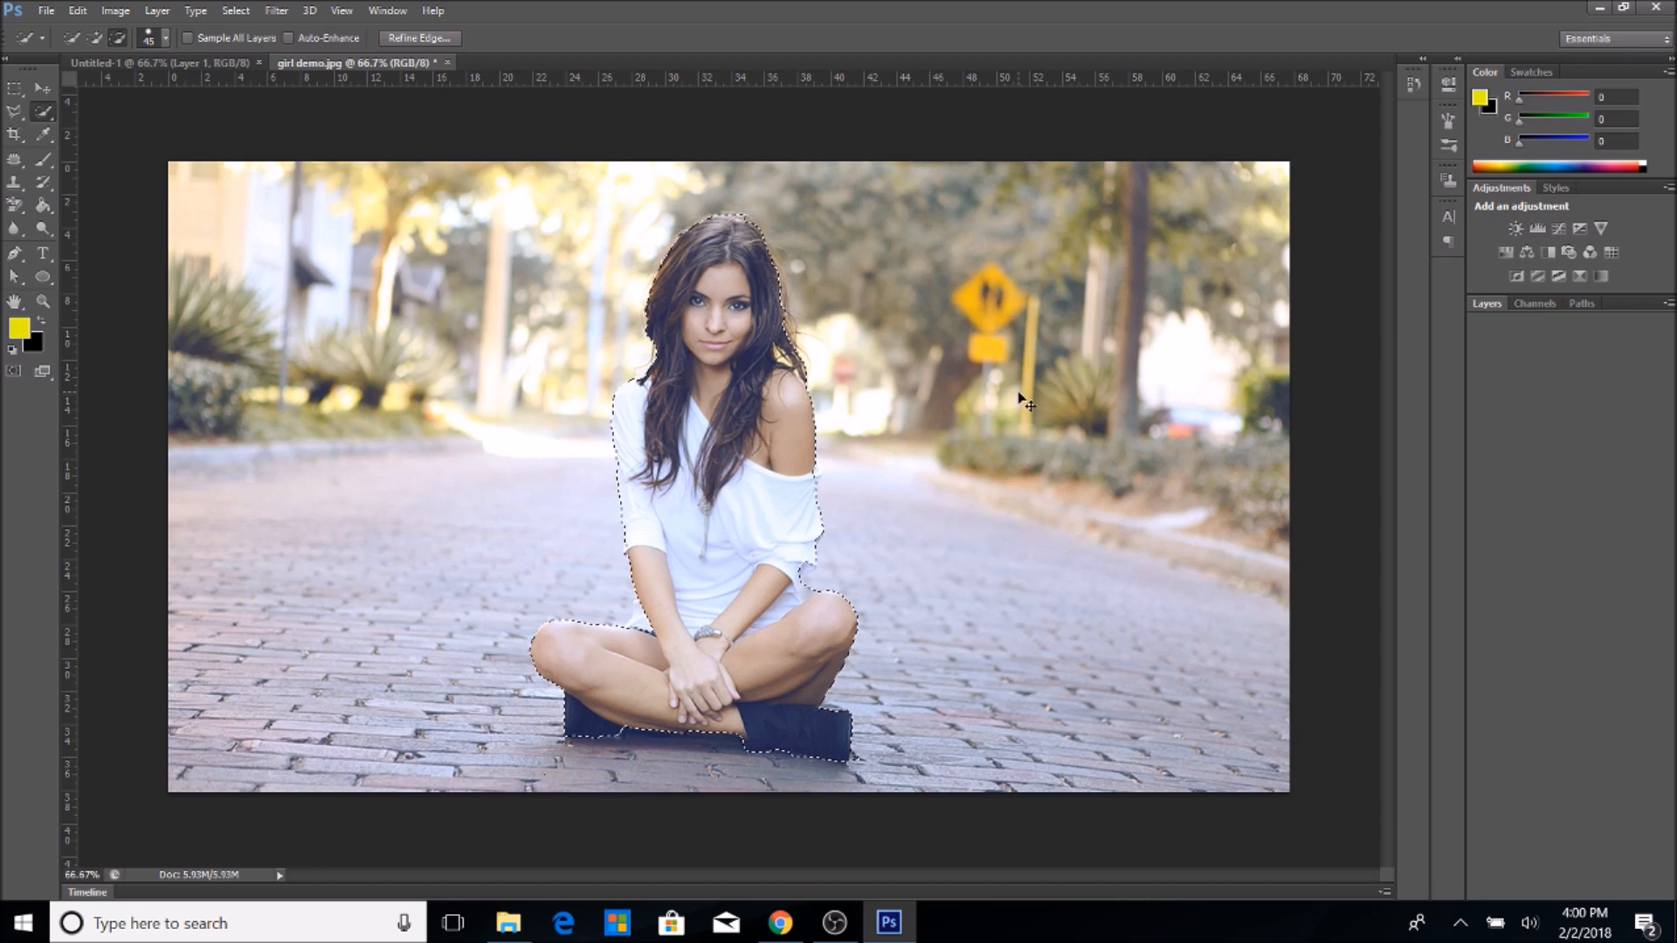
Copy the selected woman onto Layer 1 and open that layer's Blending Options.
key(Ctrl+D)
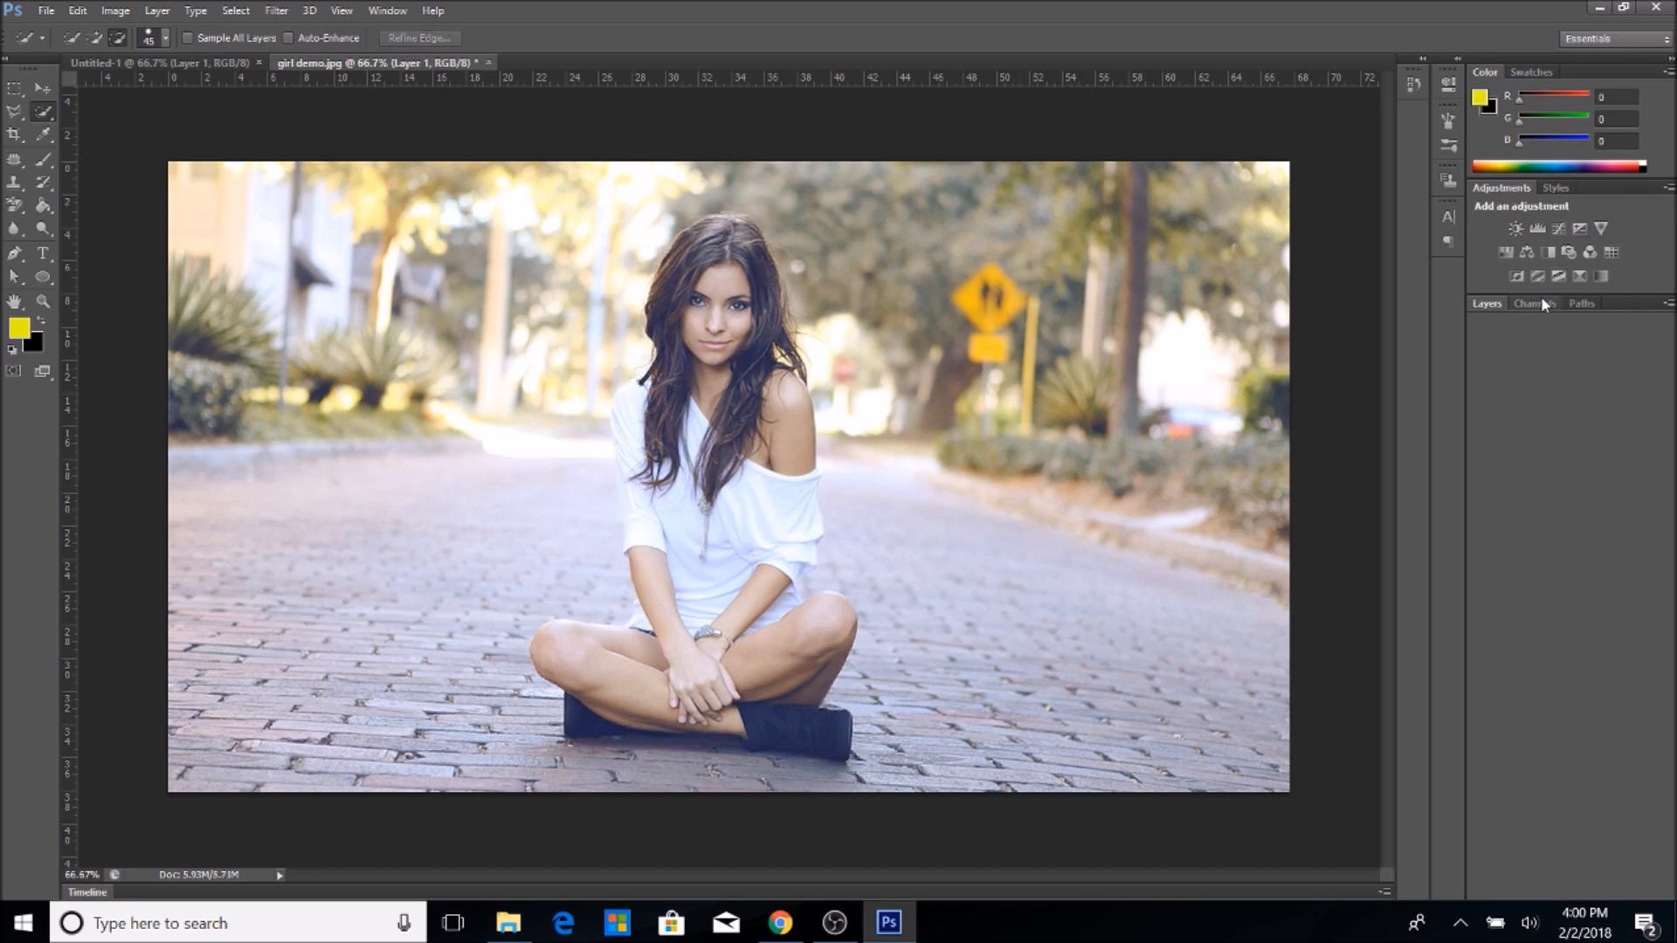
click(1536, 304)
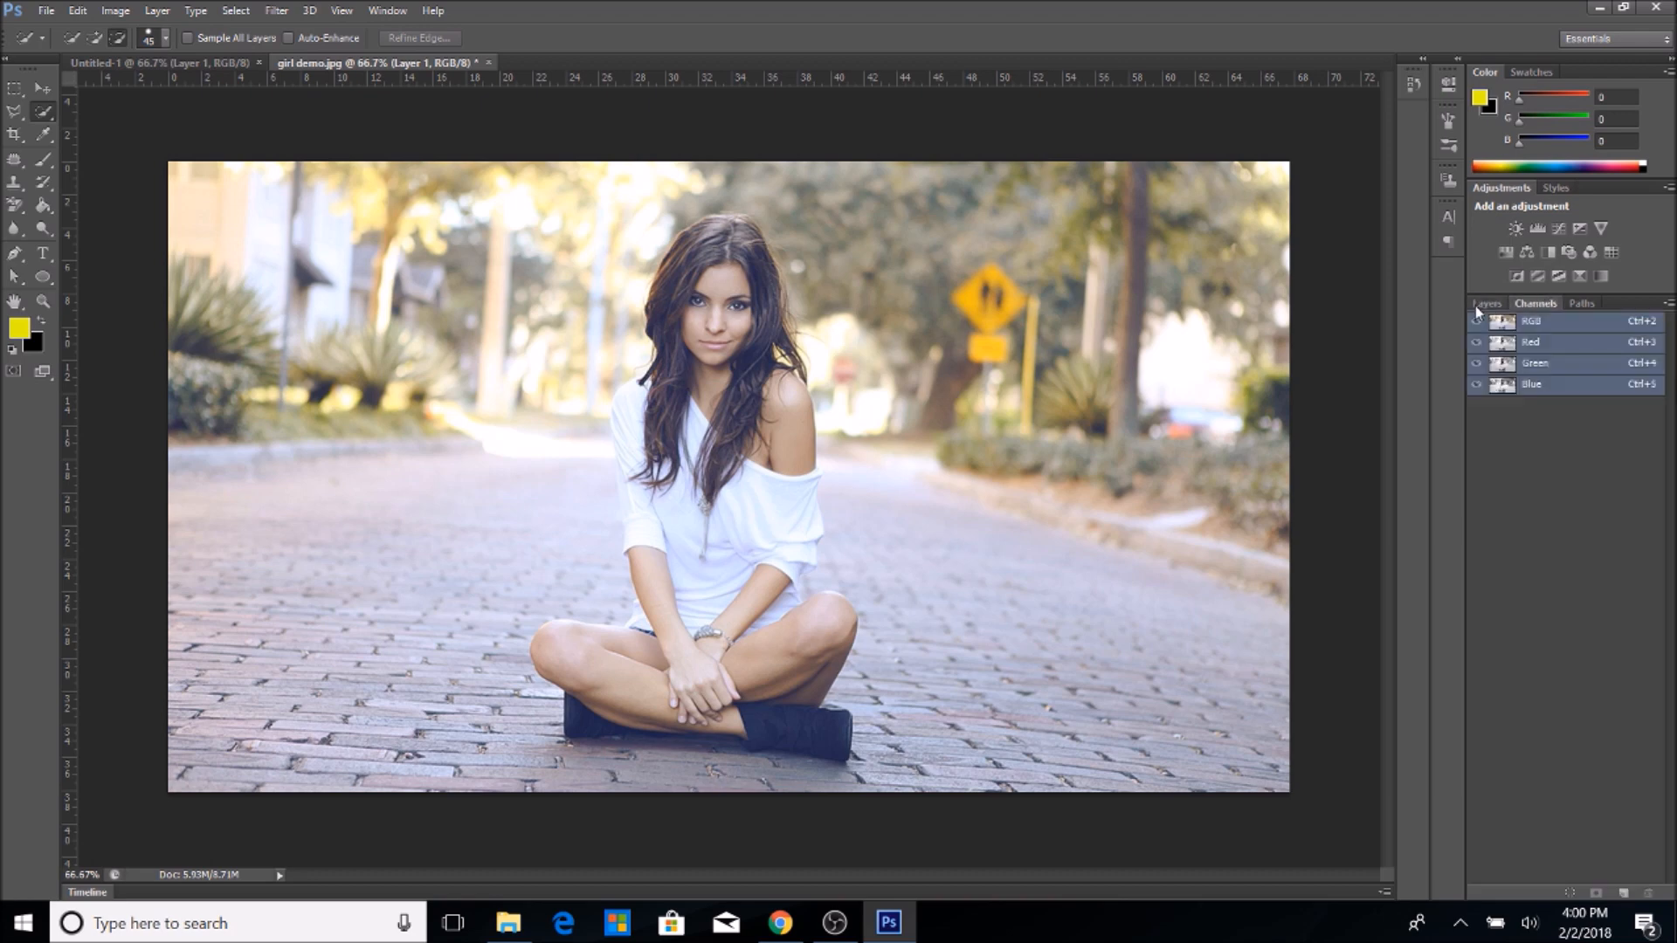
click(1486, 303)
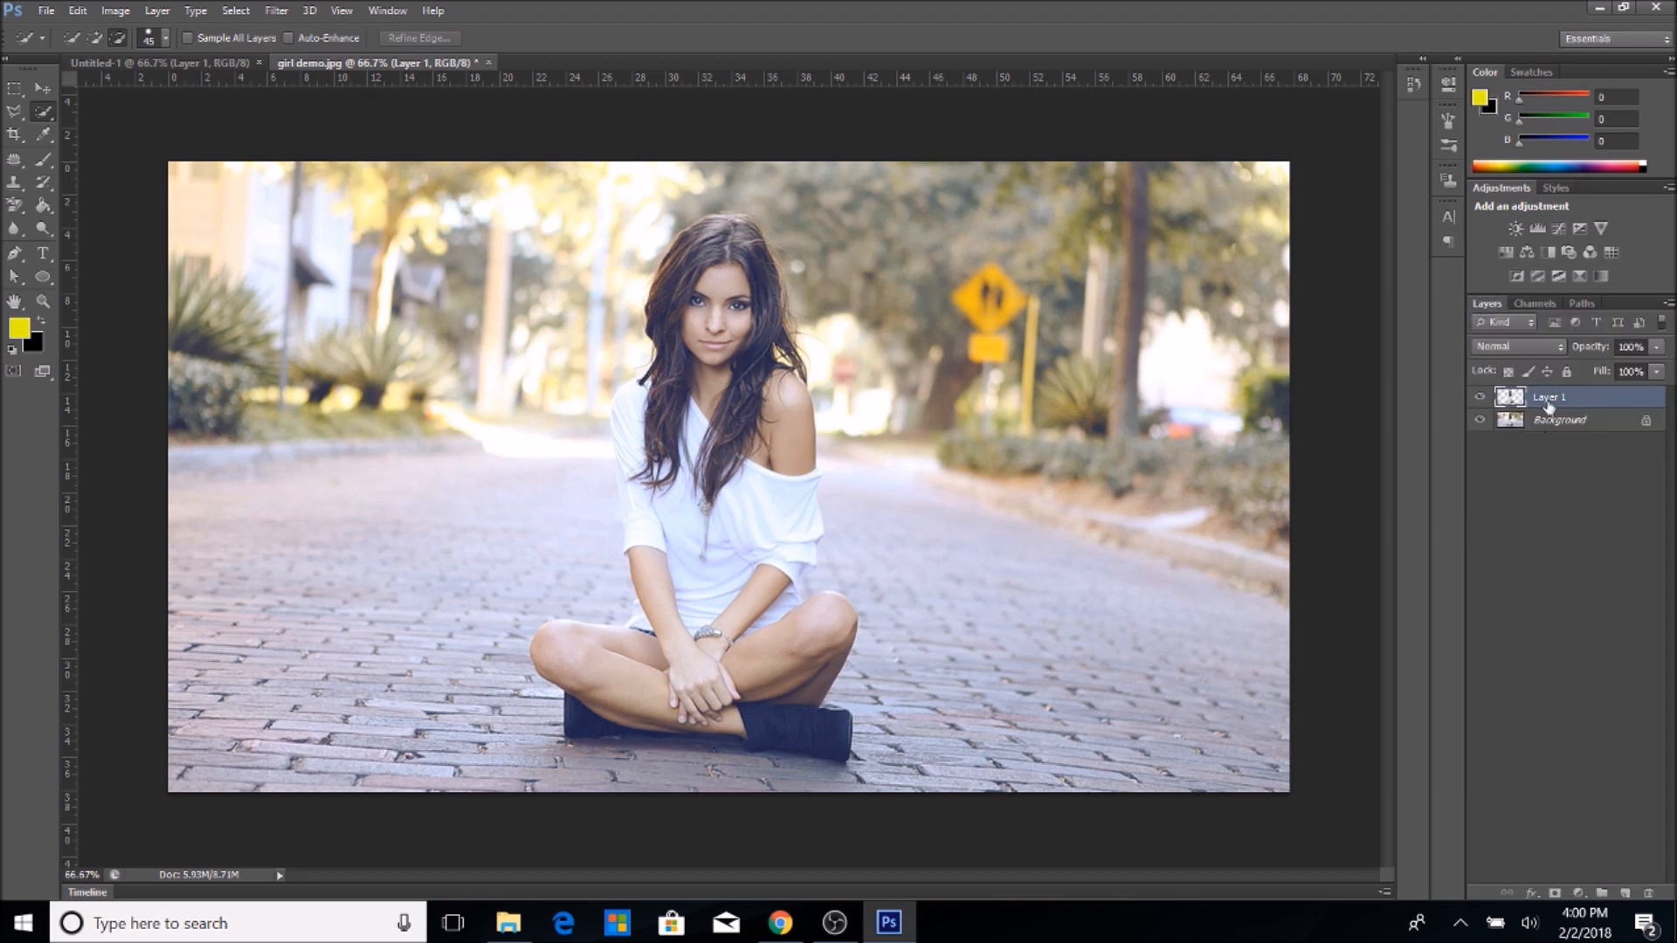
right_click(1548, 397)
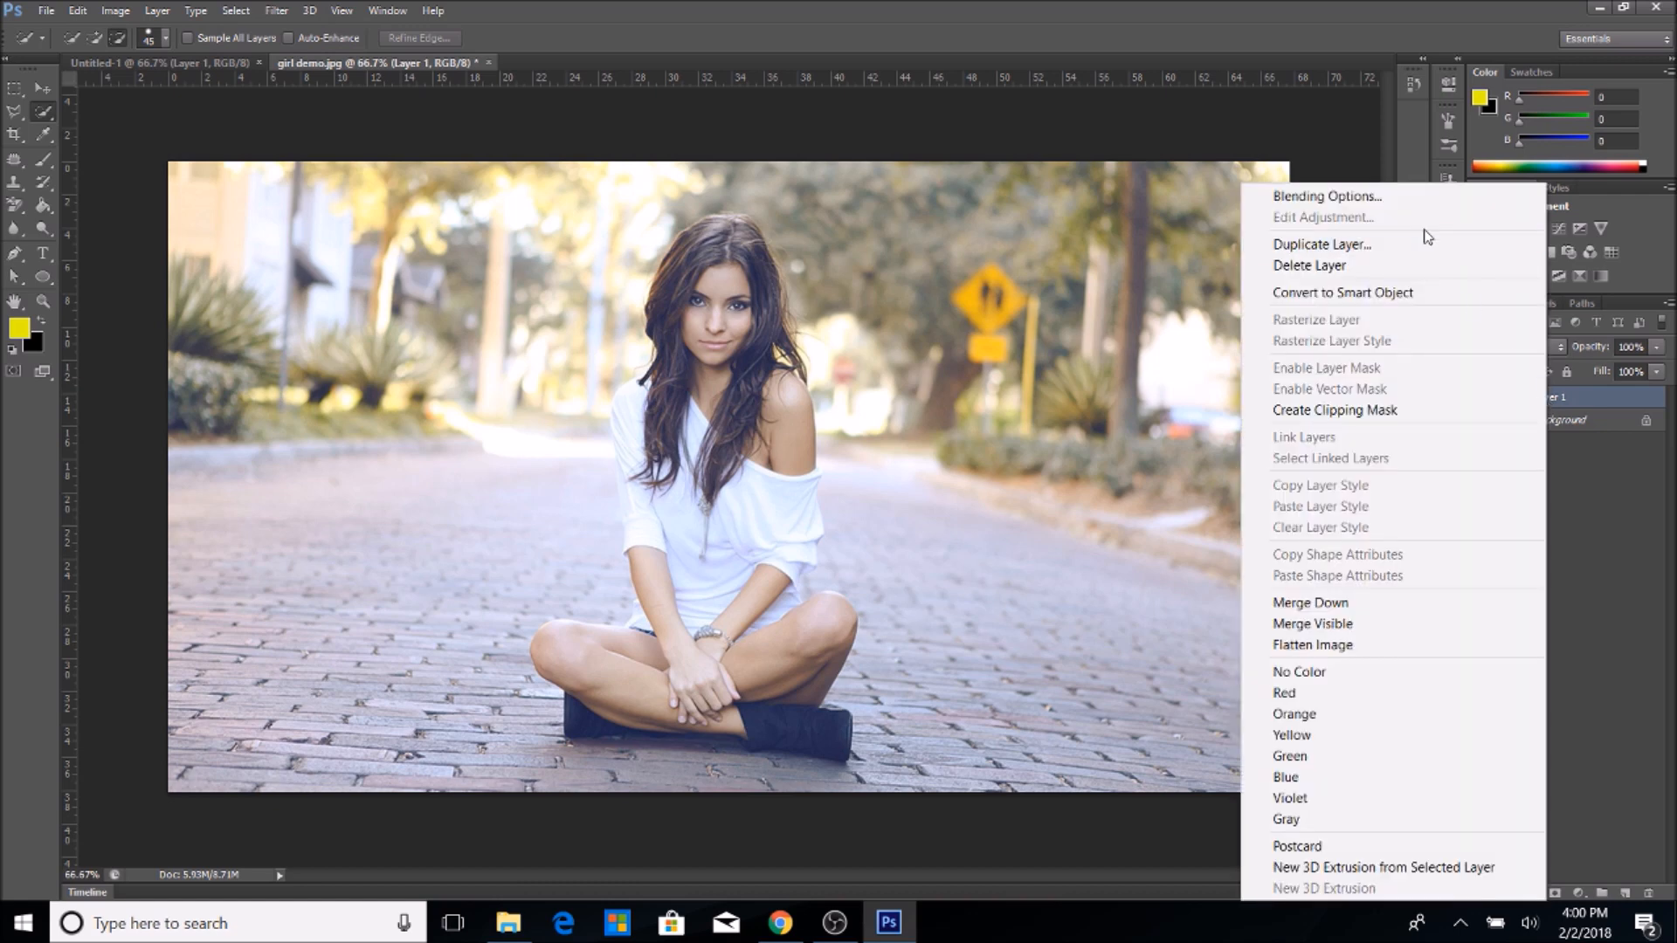
click(1326, 196)
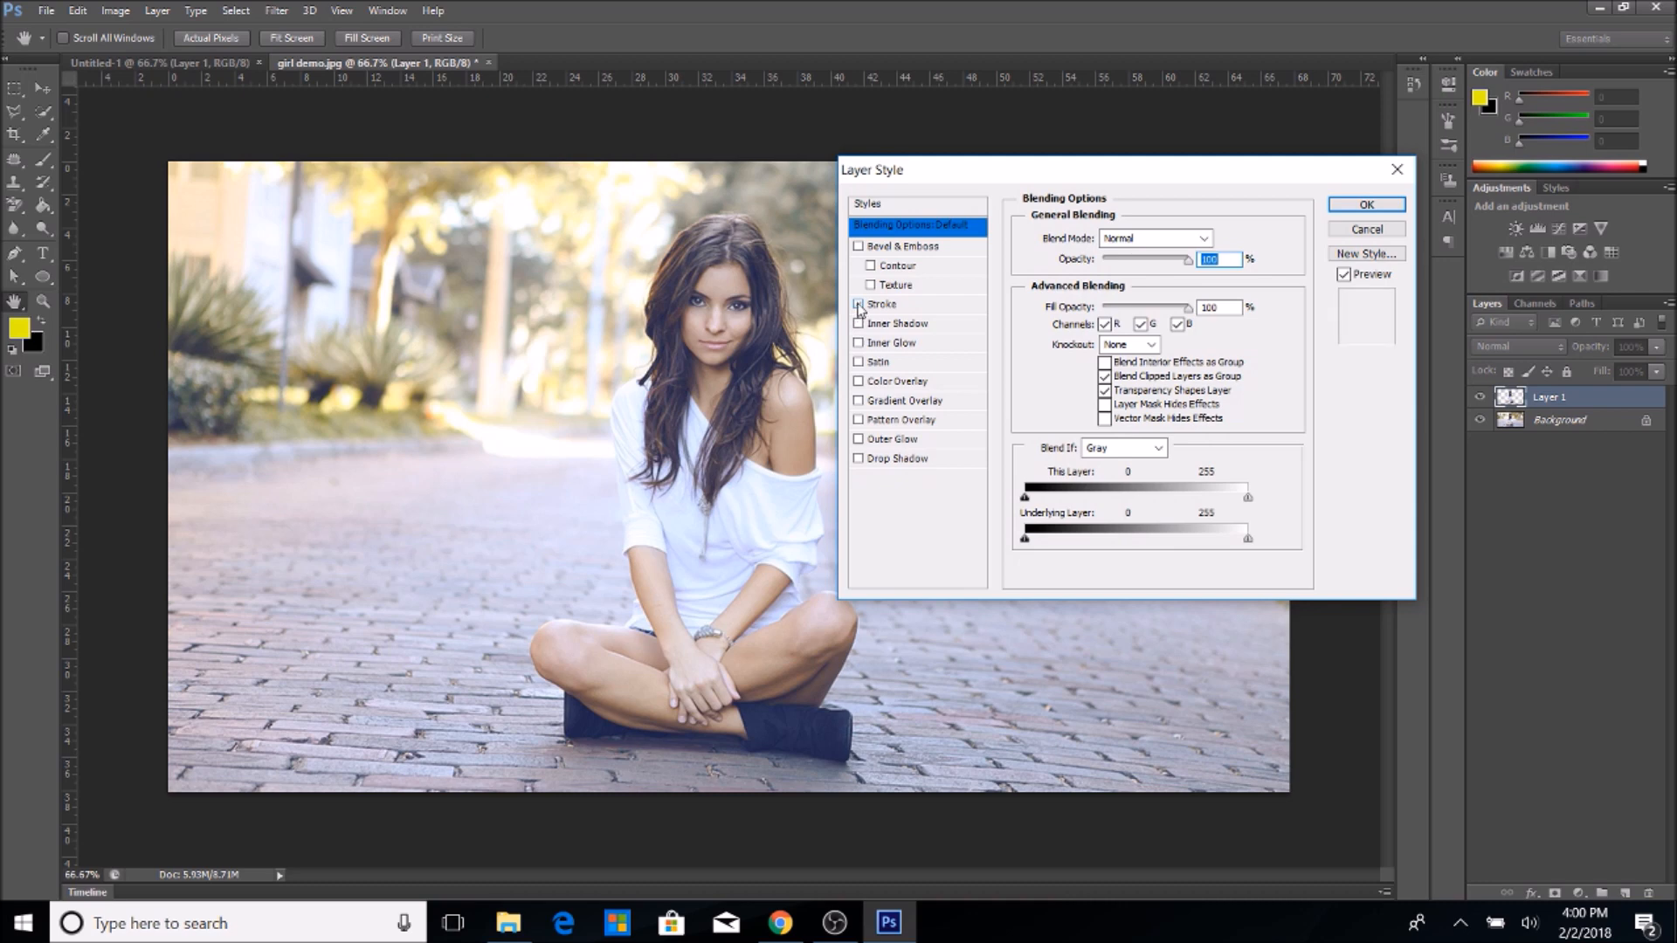
Enable the Stroke effect on Layer 1 and display its settings.
click(858, 304)
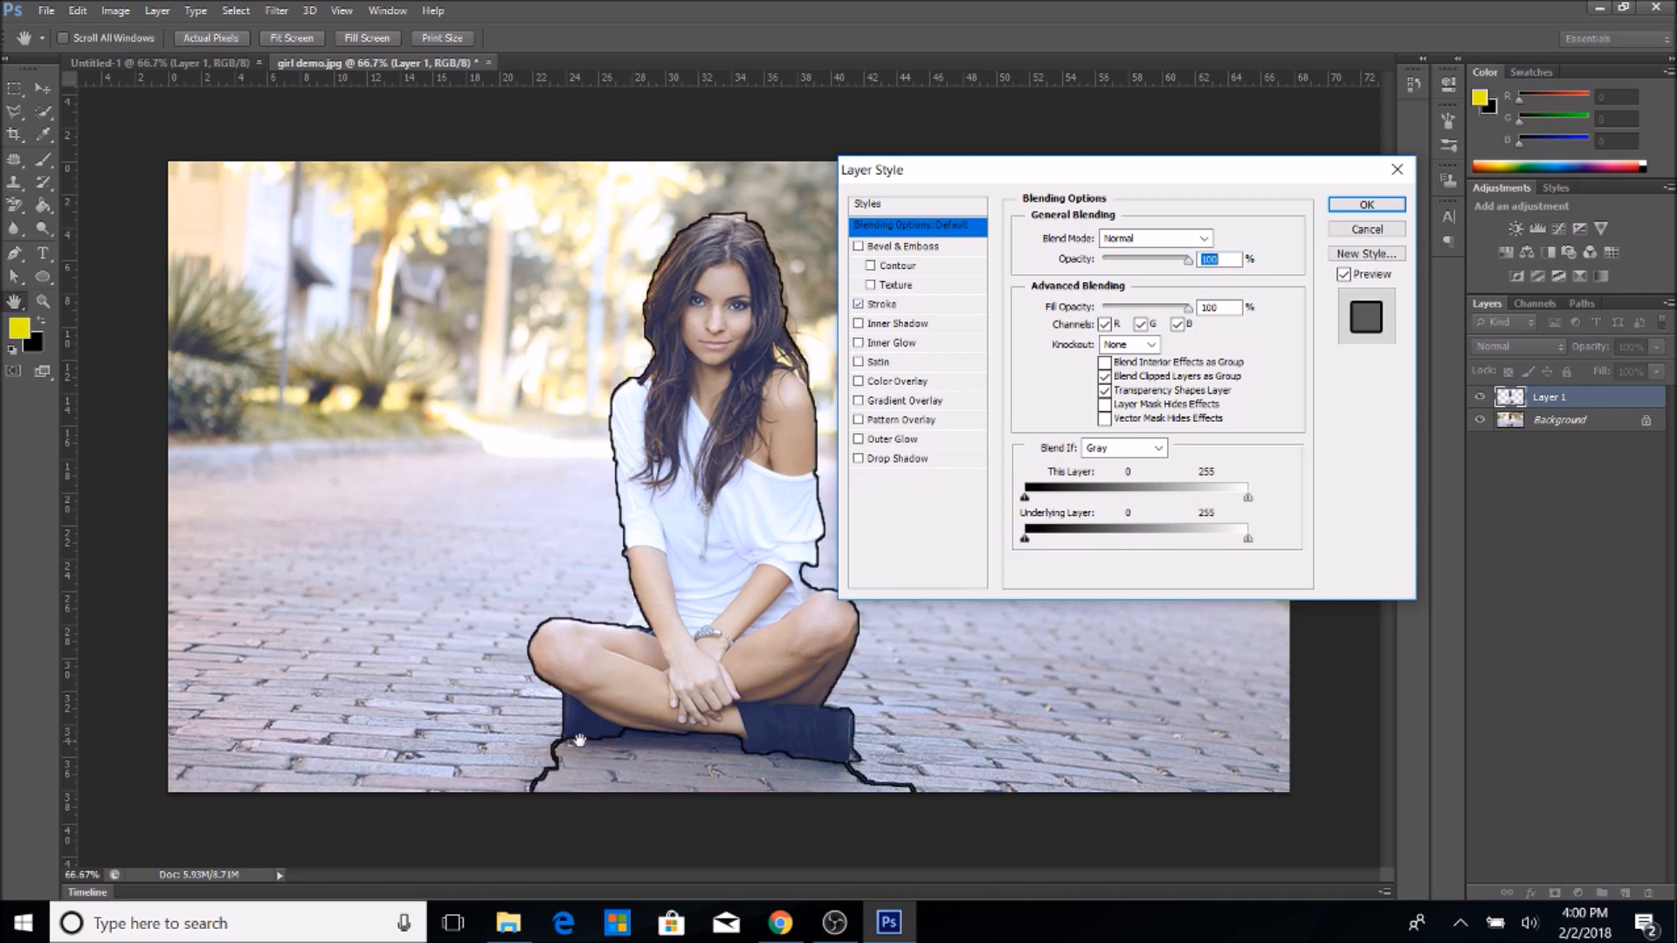
mouse_move(906, 754)
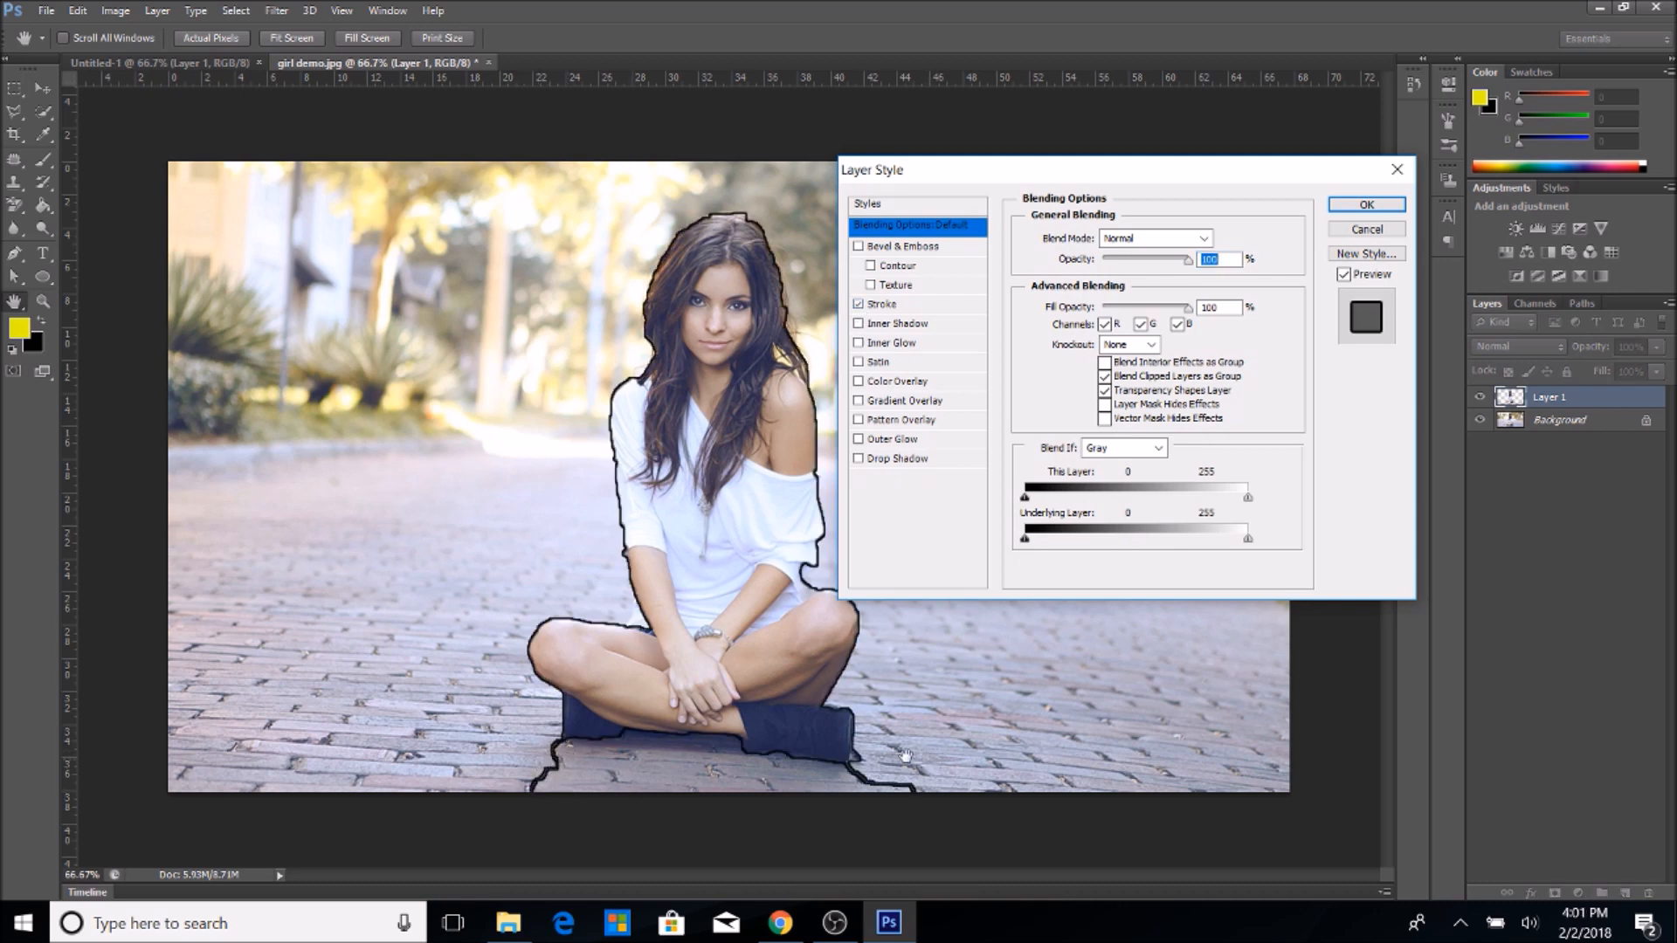
mouse_move(562, 752)
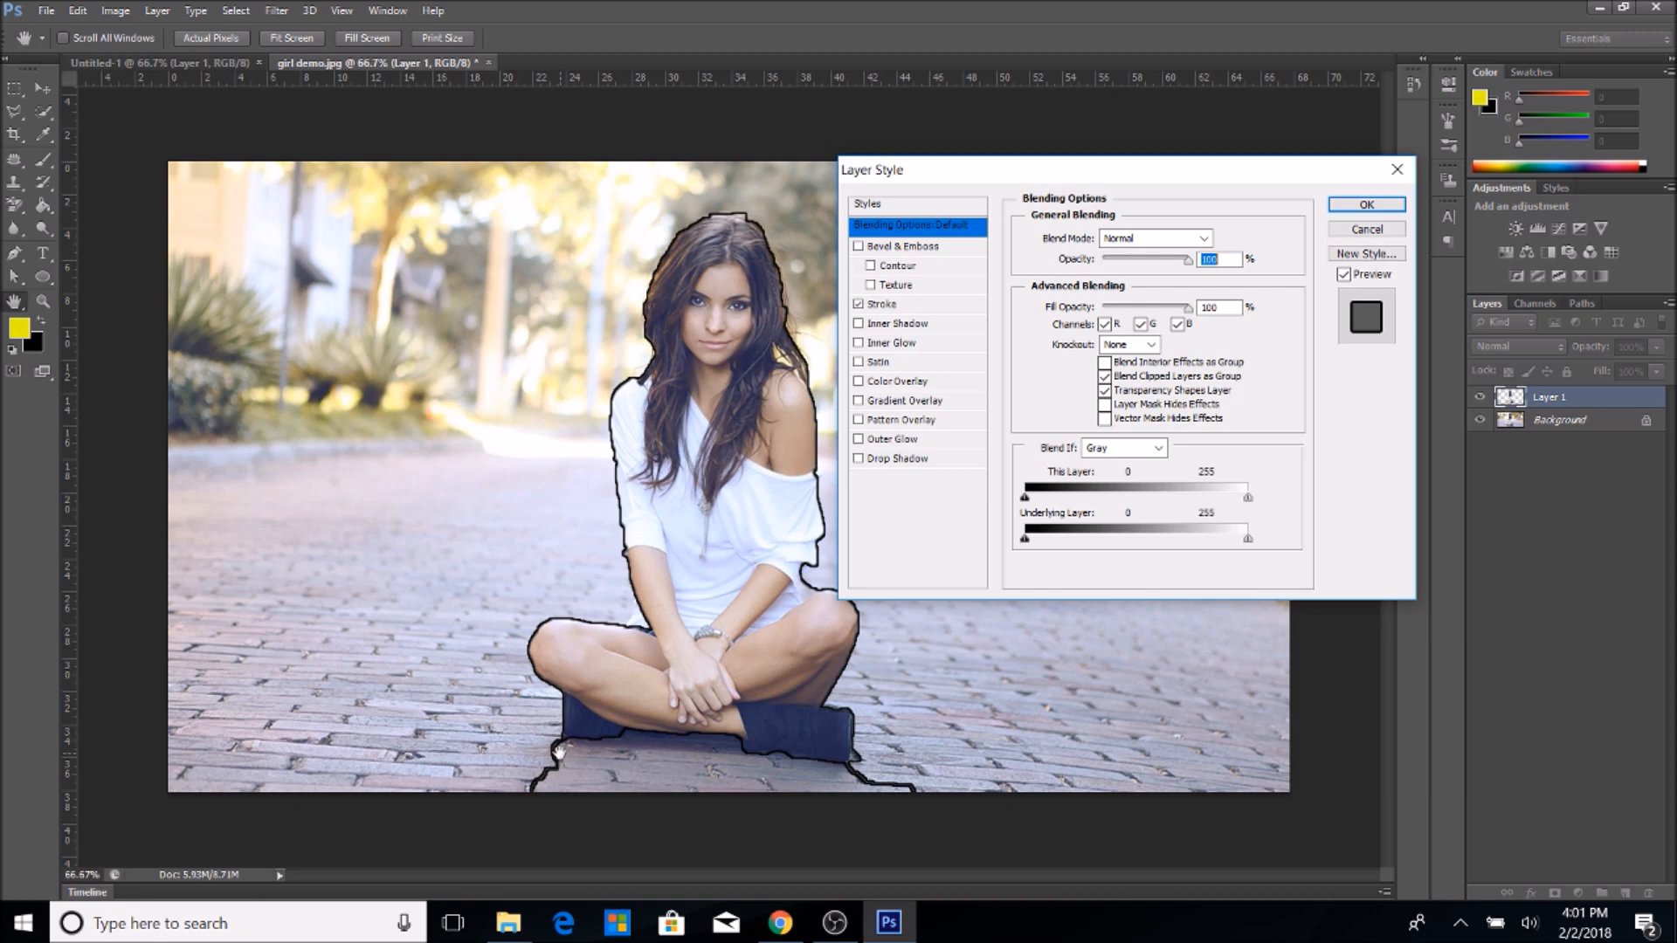
mouse_move(563, 745)
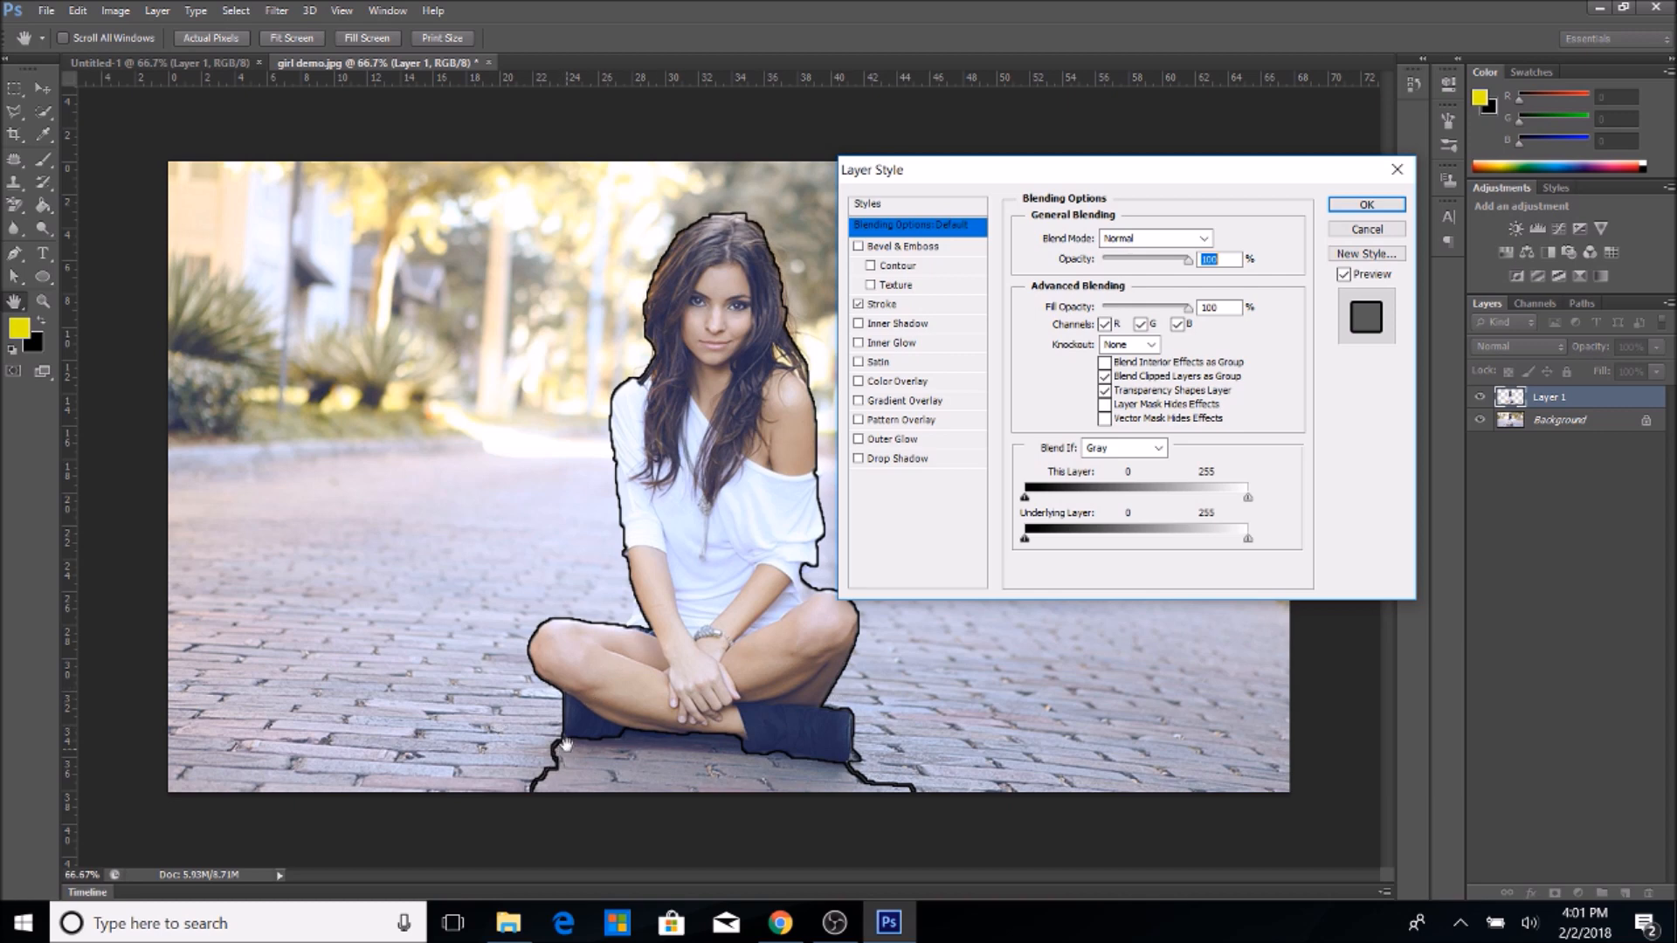
mouse_move(629, 687)
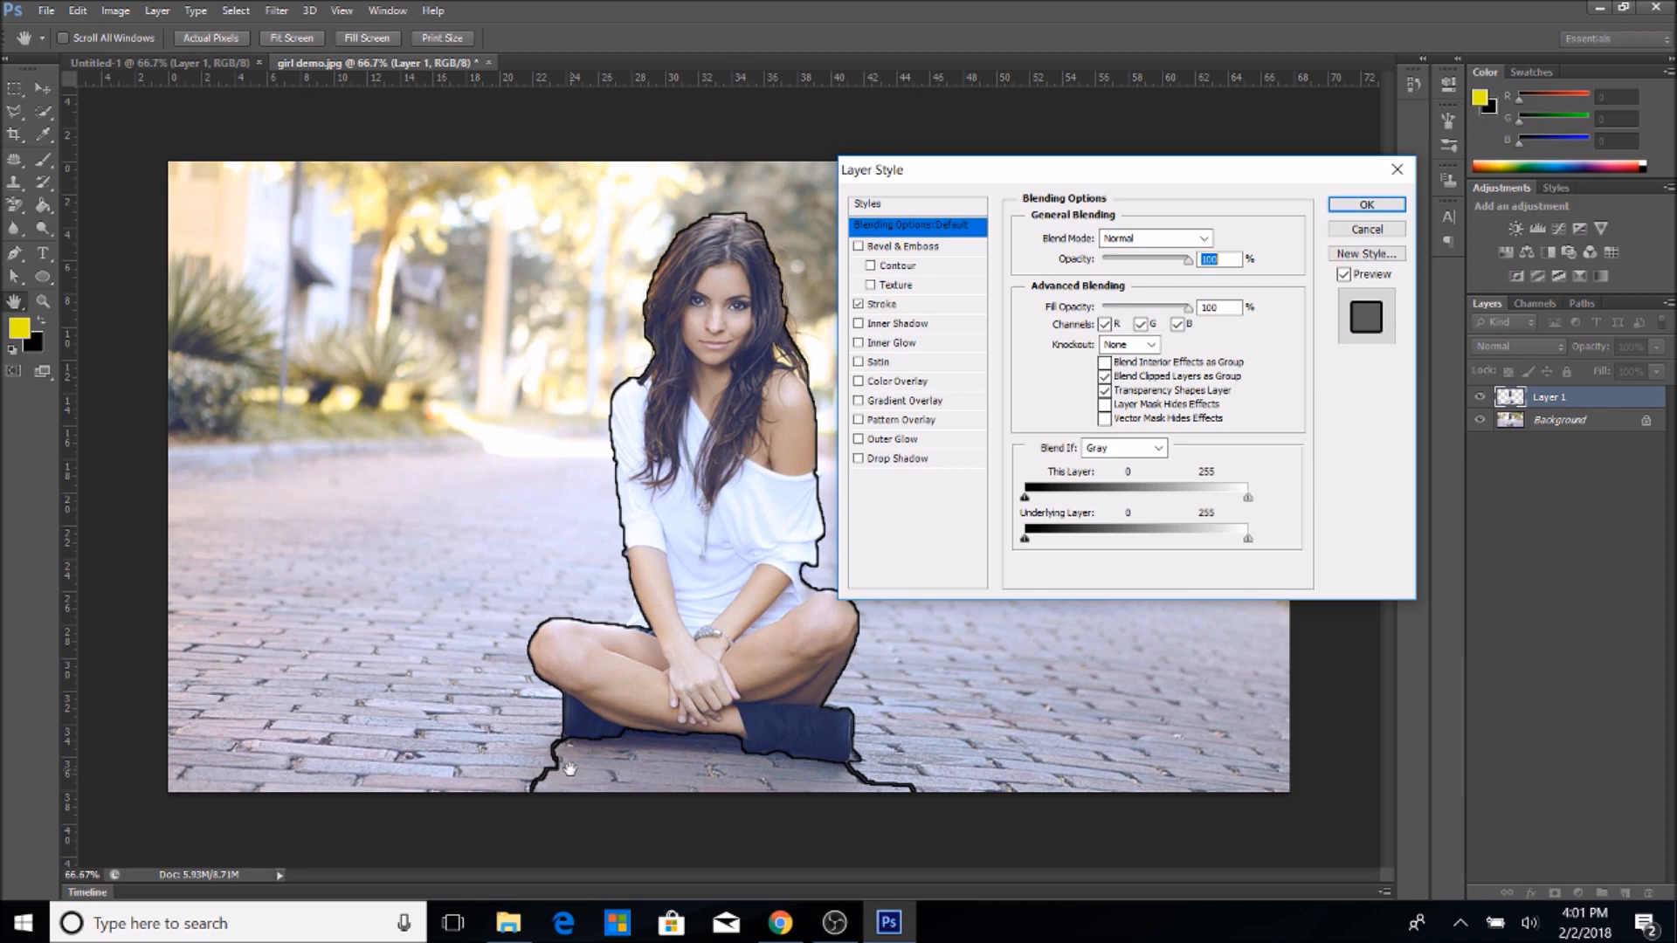
mouse_move(882, 734)
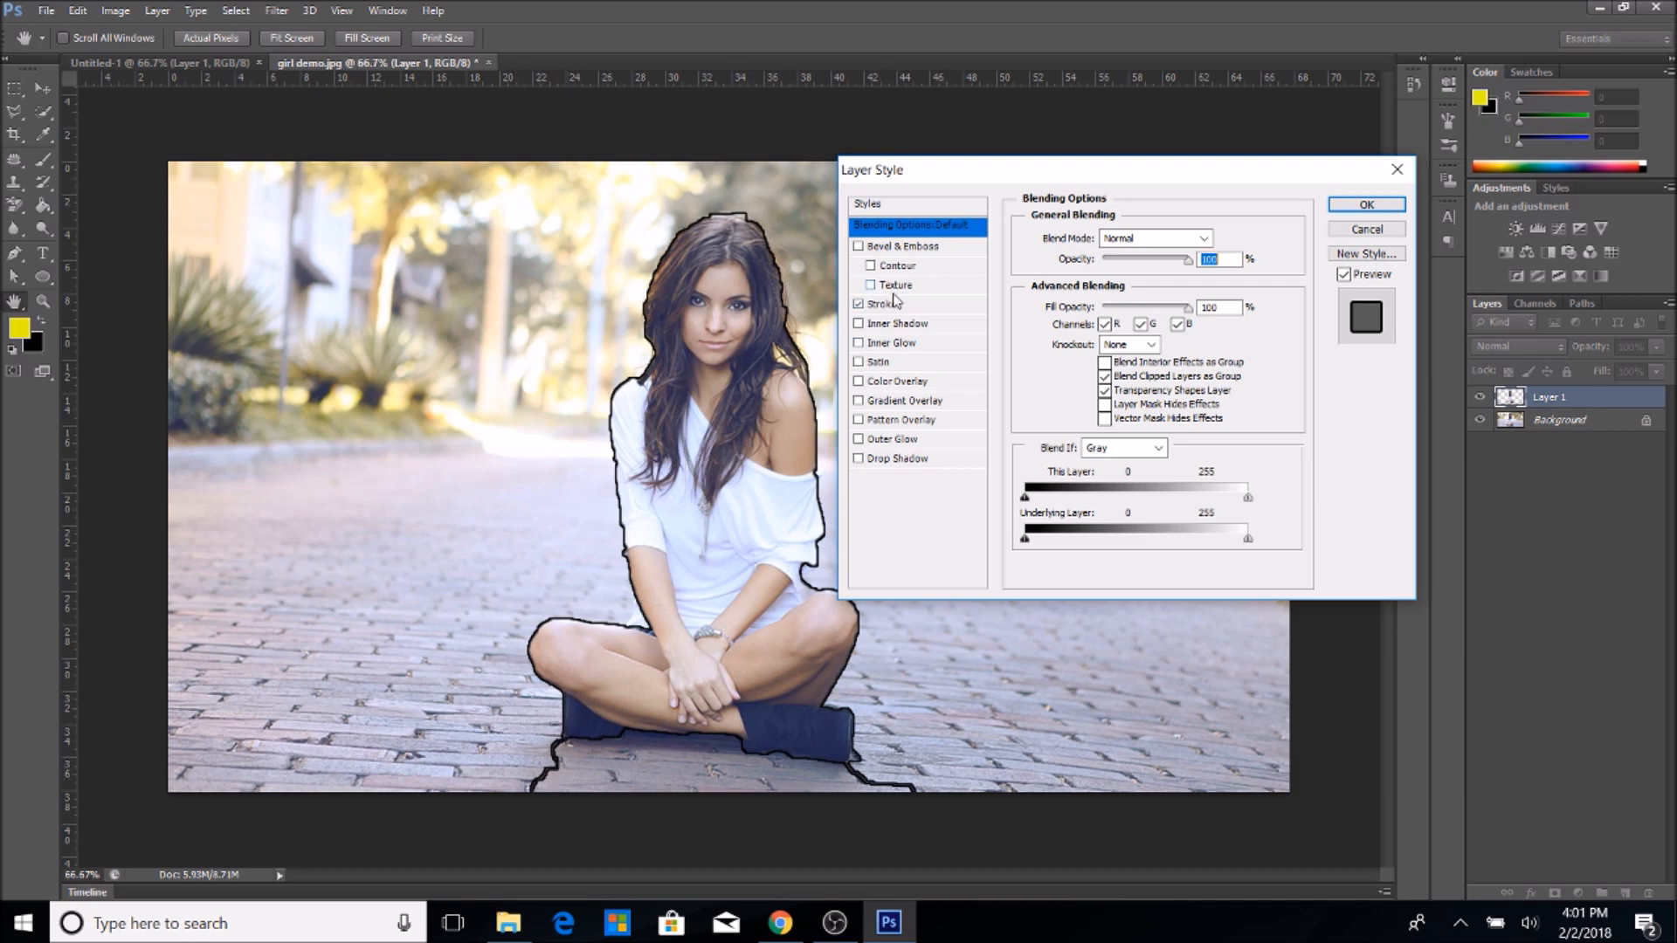
click(882, 304)
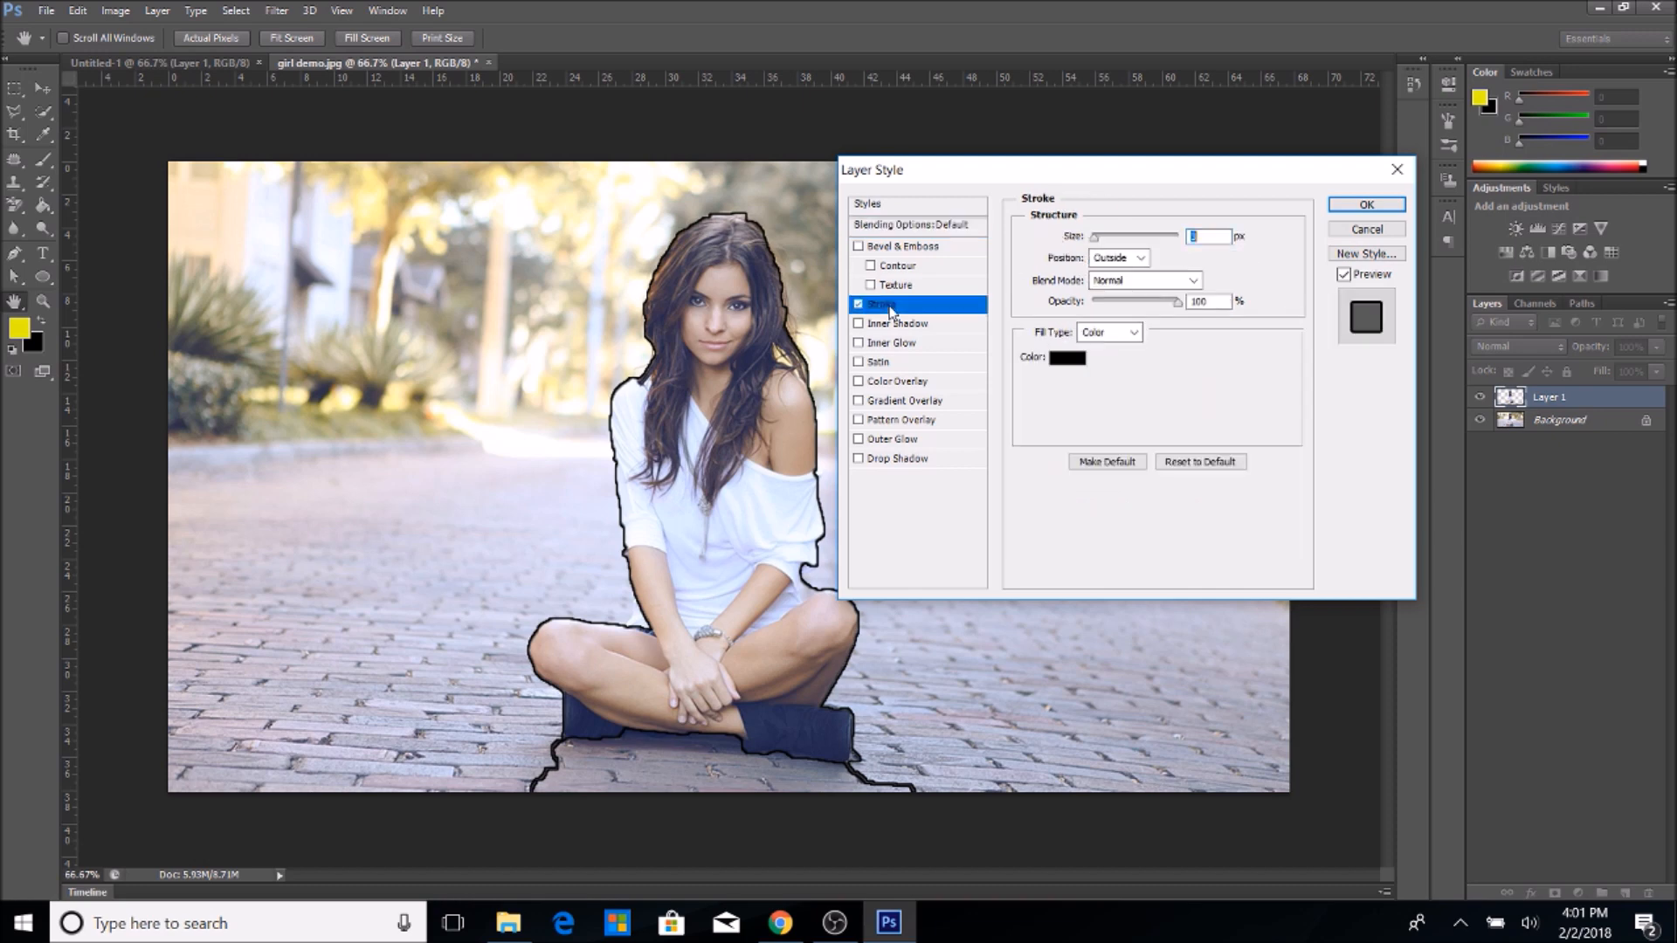
Set the stroke Size to 10 px.
click(1206, 237)
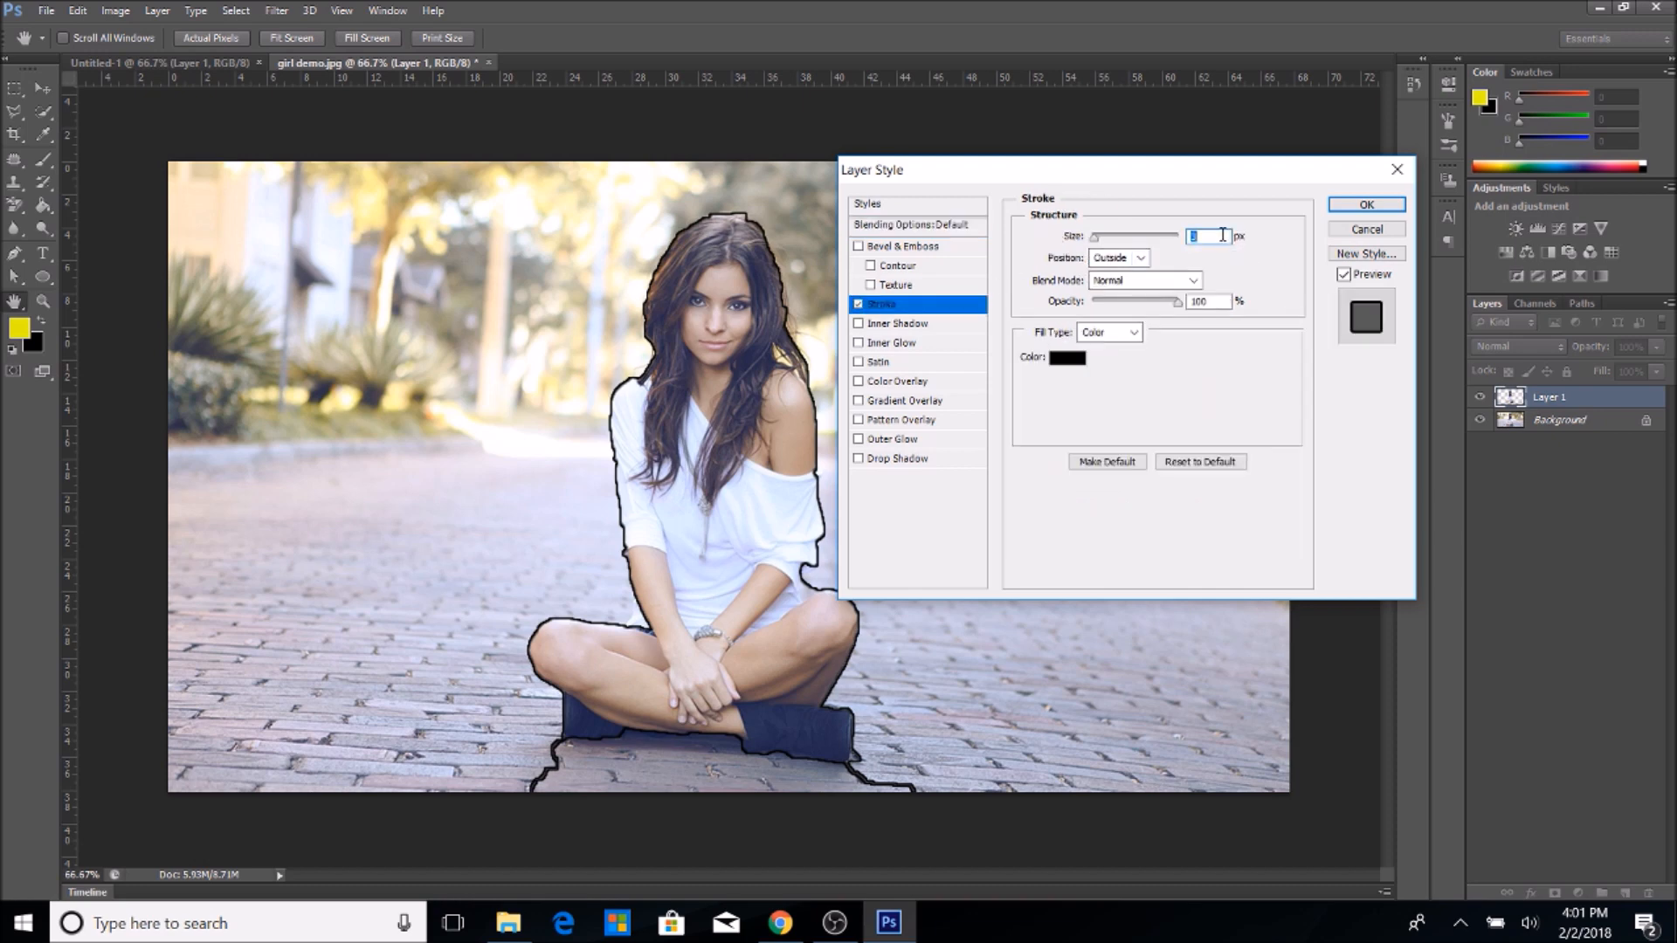
text(3)
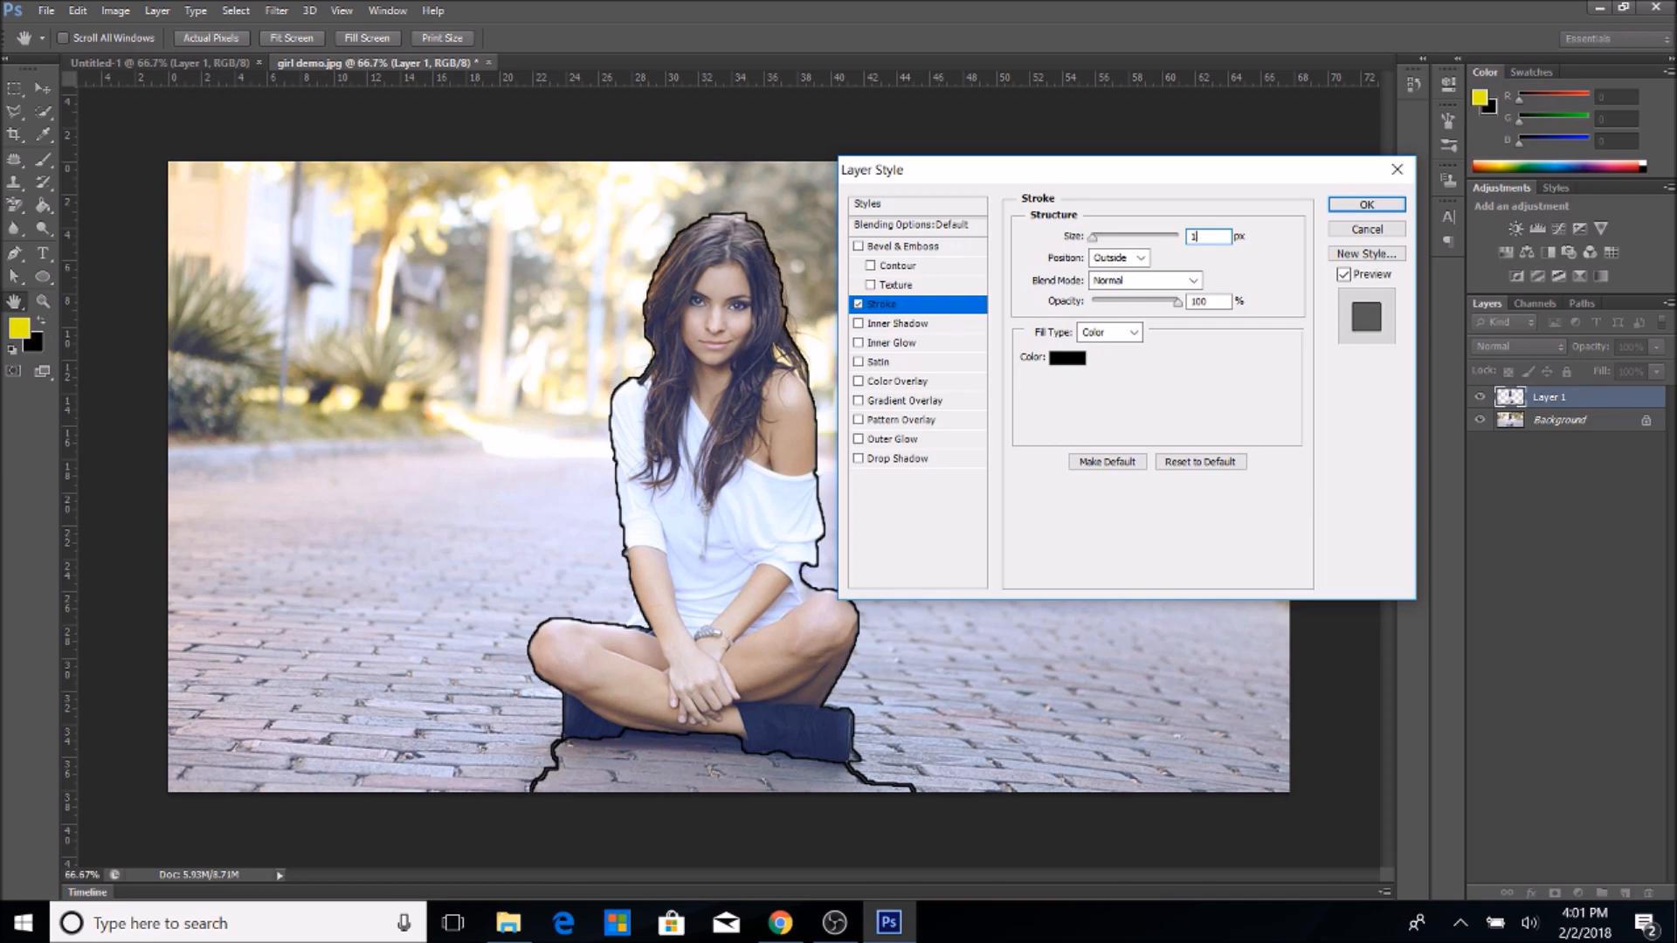
text(10)
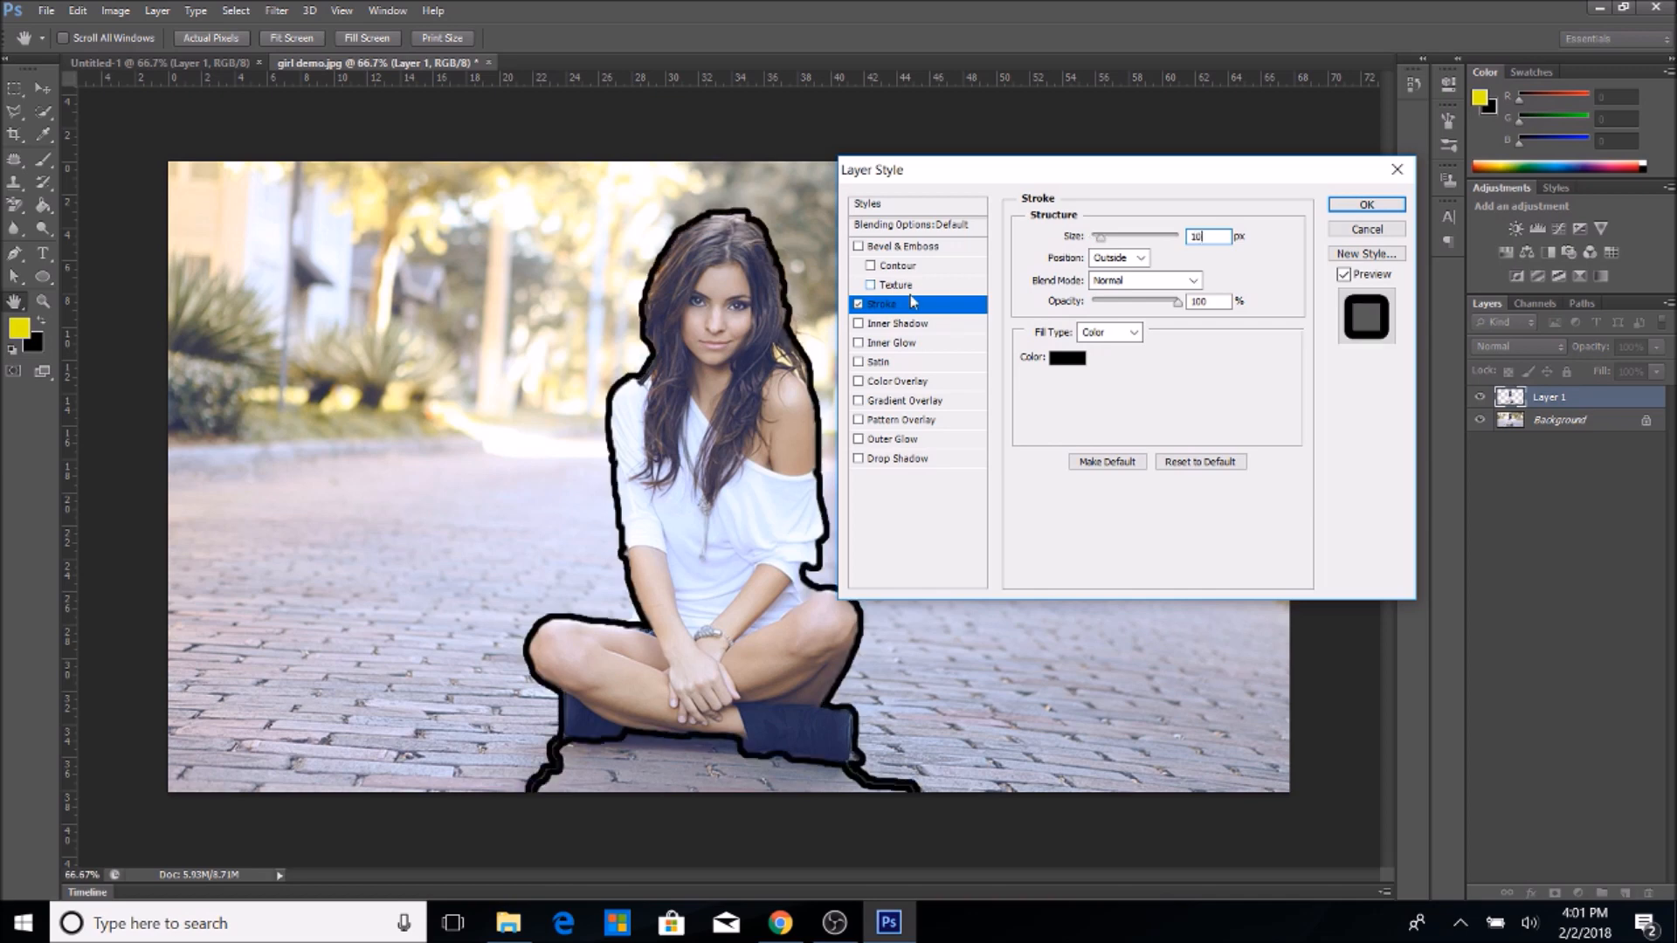
mouse_move(1002, 306)
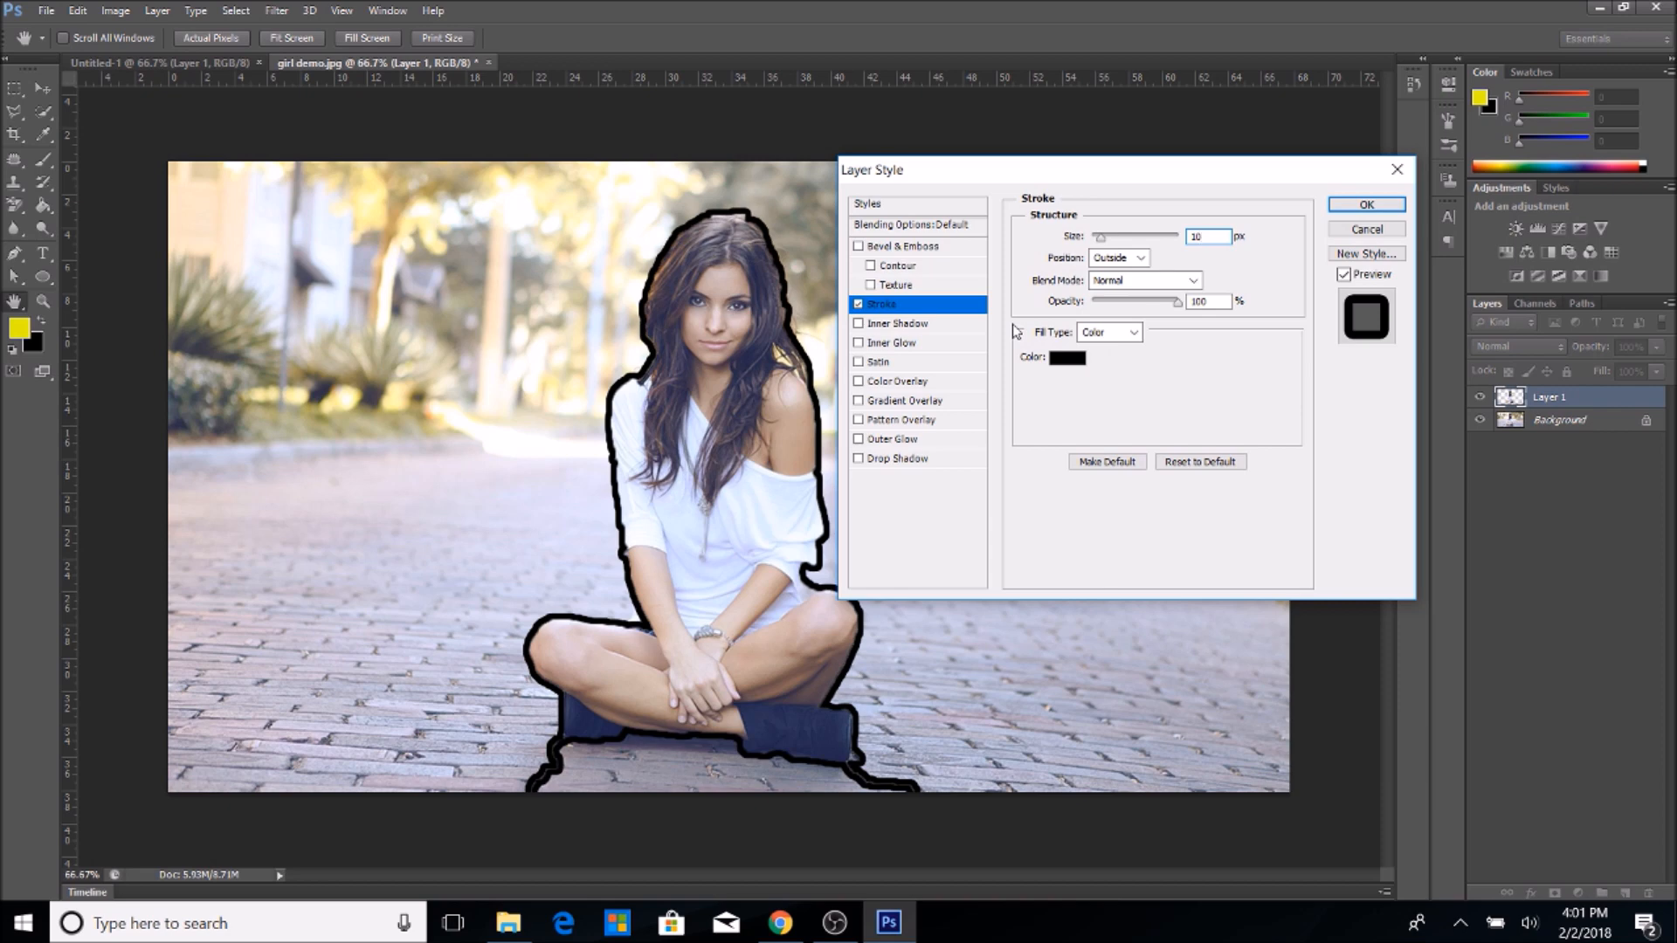
click(1206, 236)
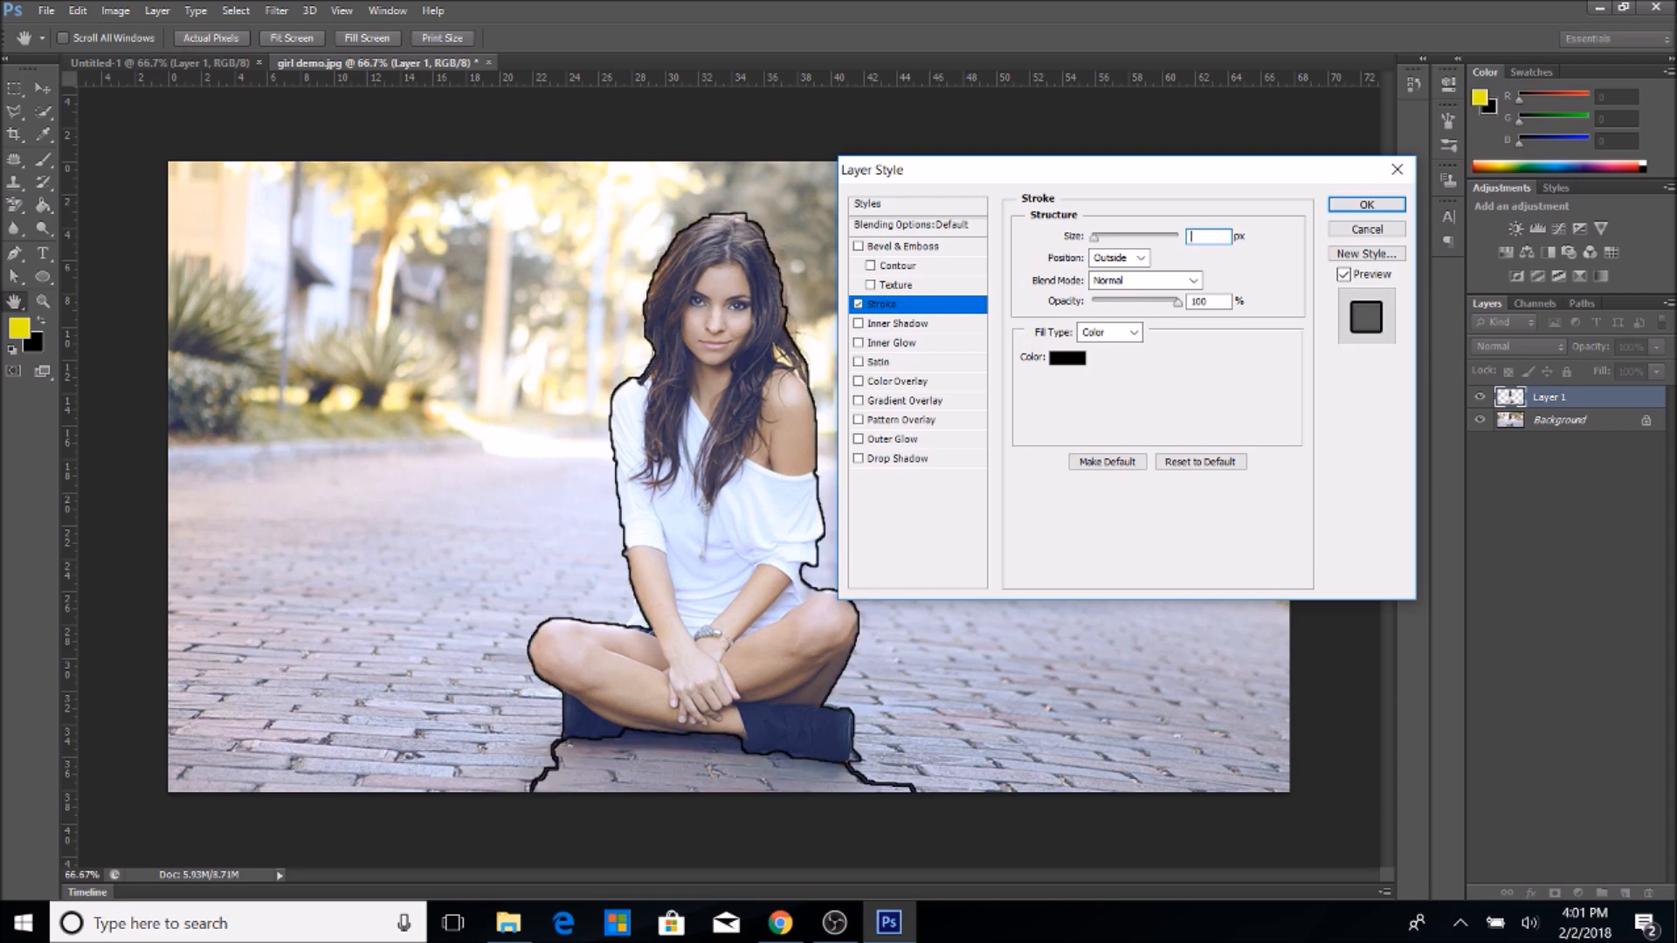
text(100)
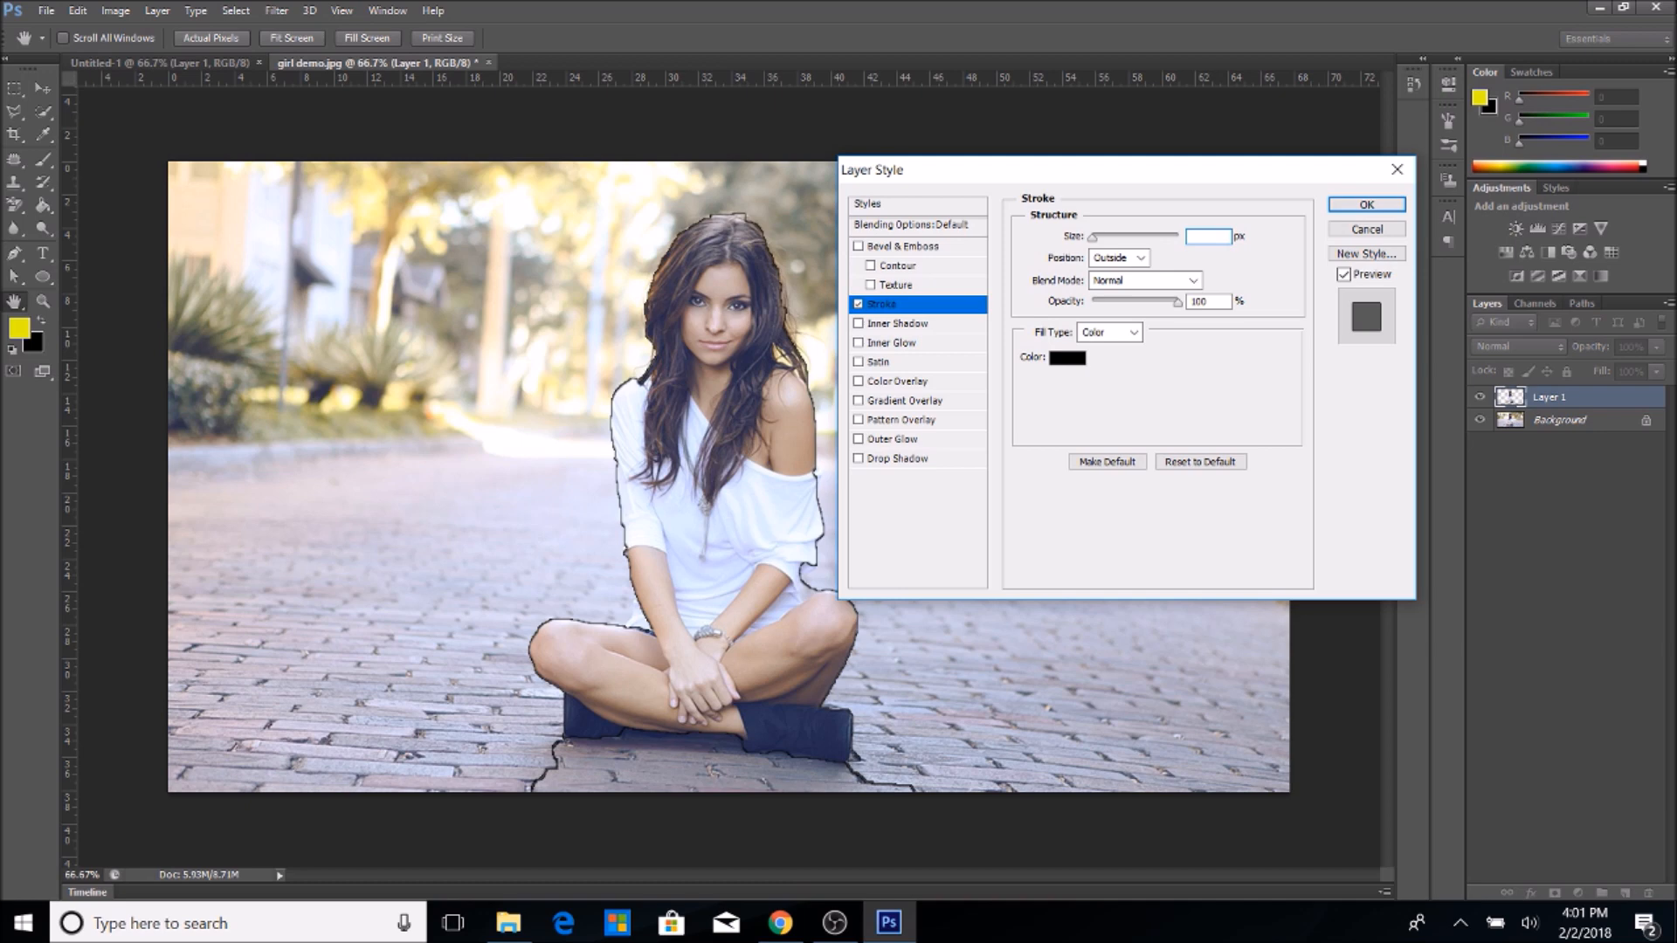
text(10)
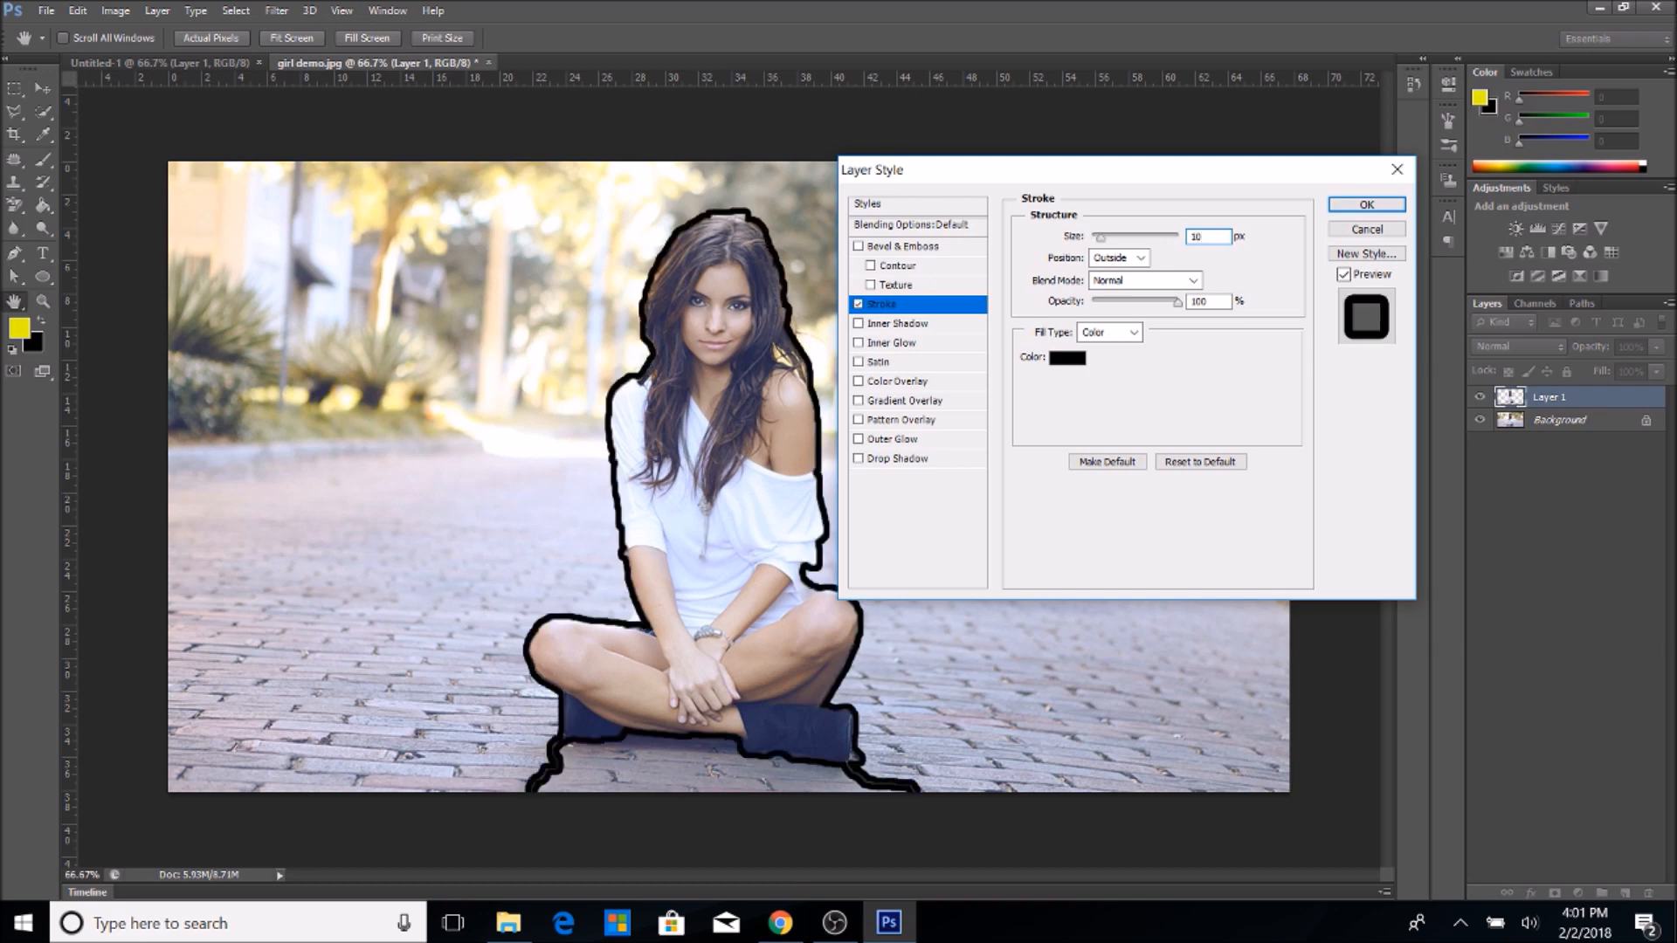
click(1066, 358)
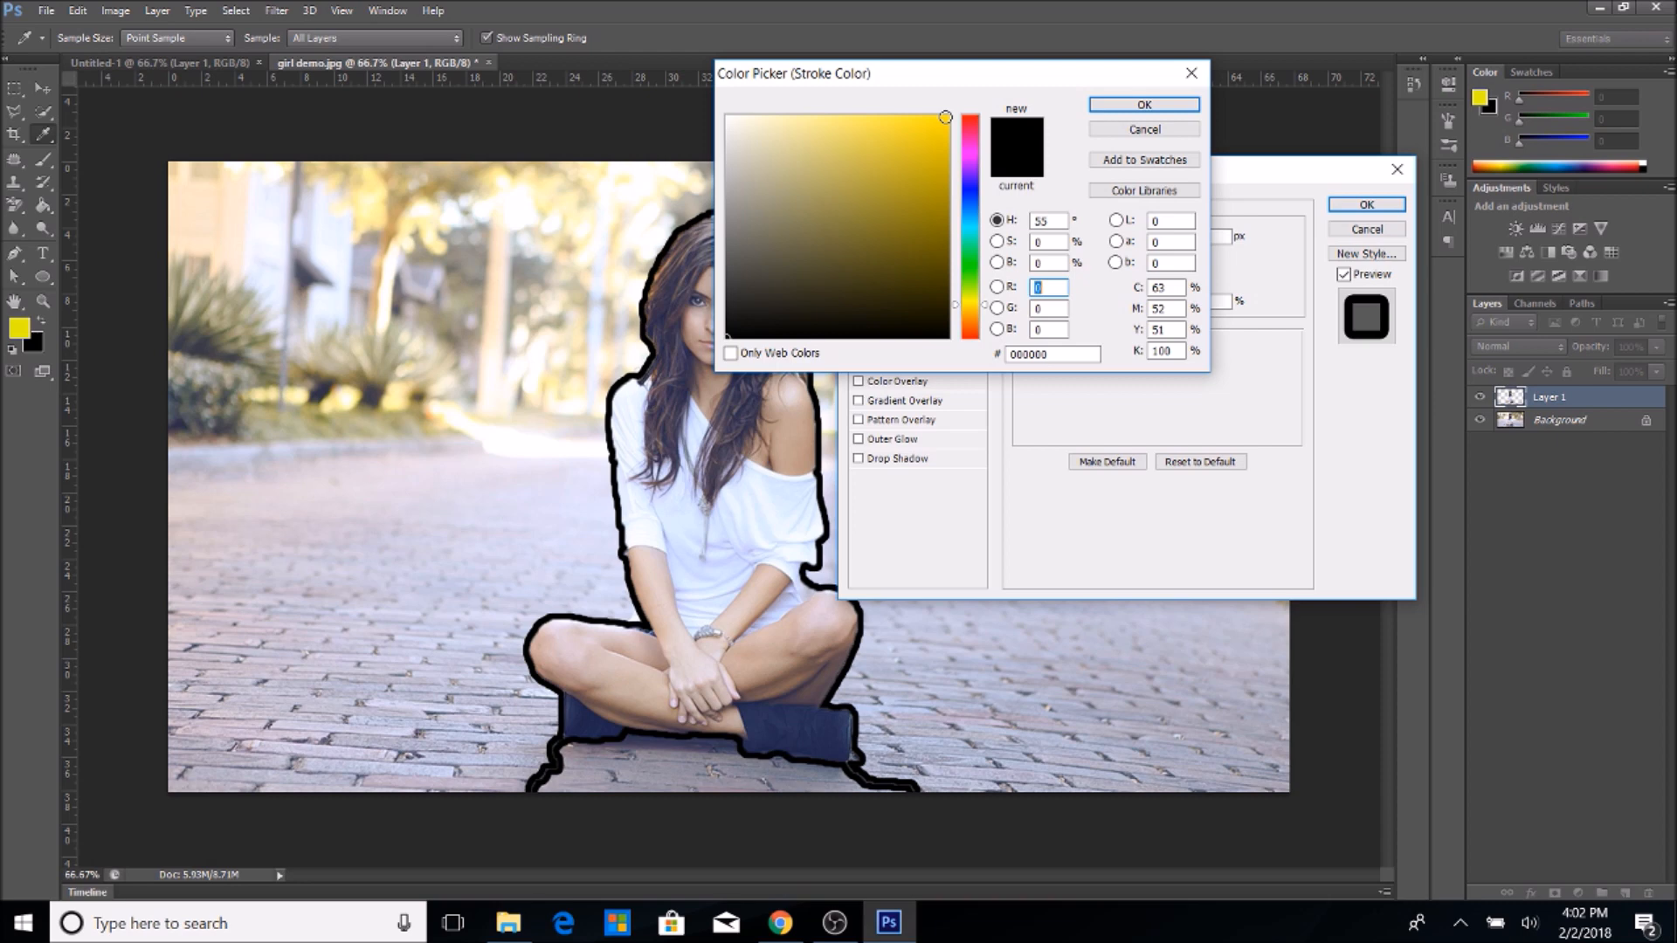
Pick a bright yellow stroke colour in the Color Picker and confirm it.
click(943, 120)
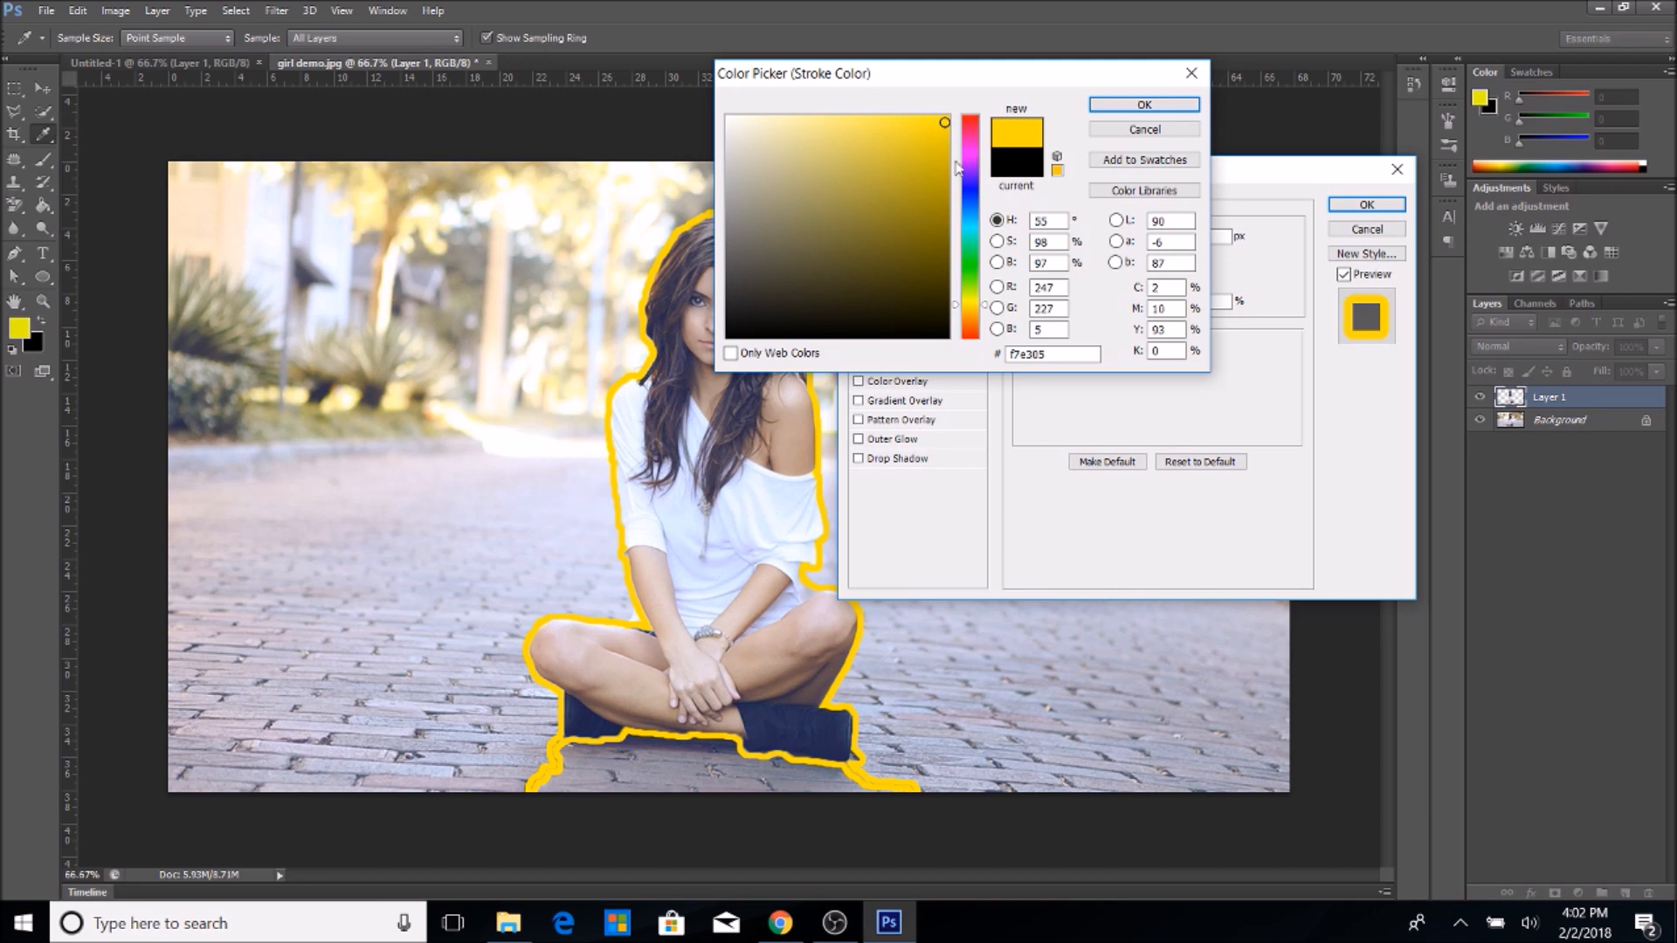
click(945, 191)
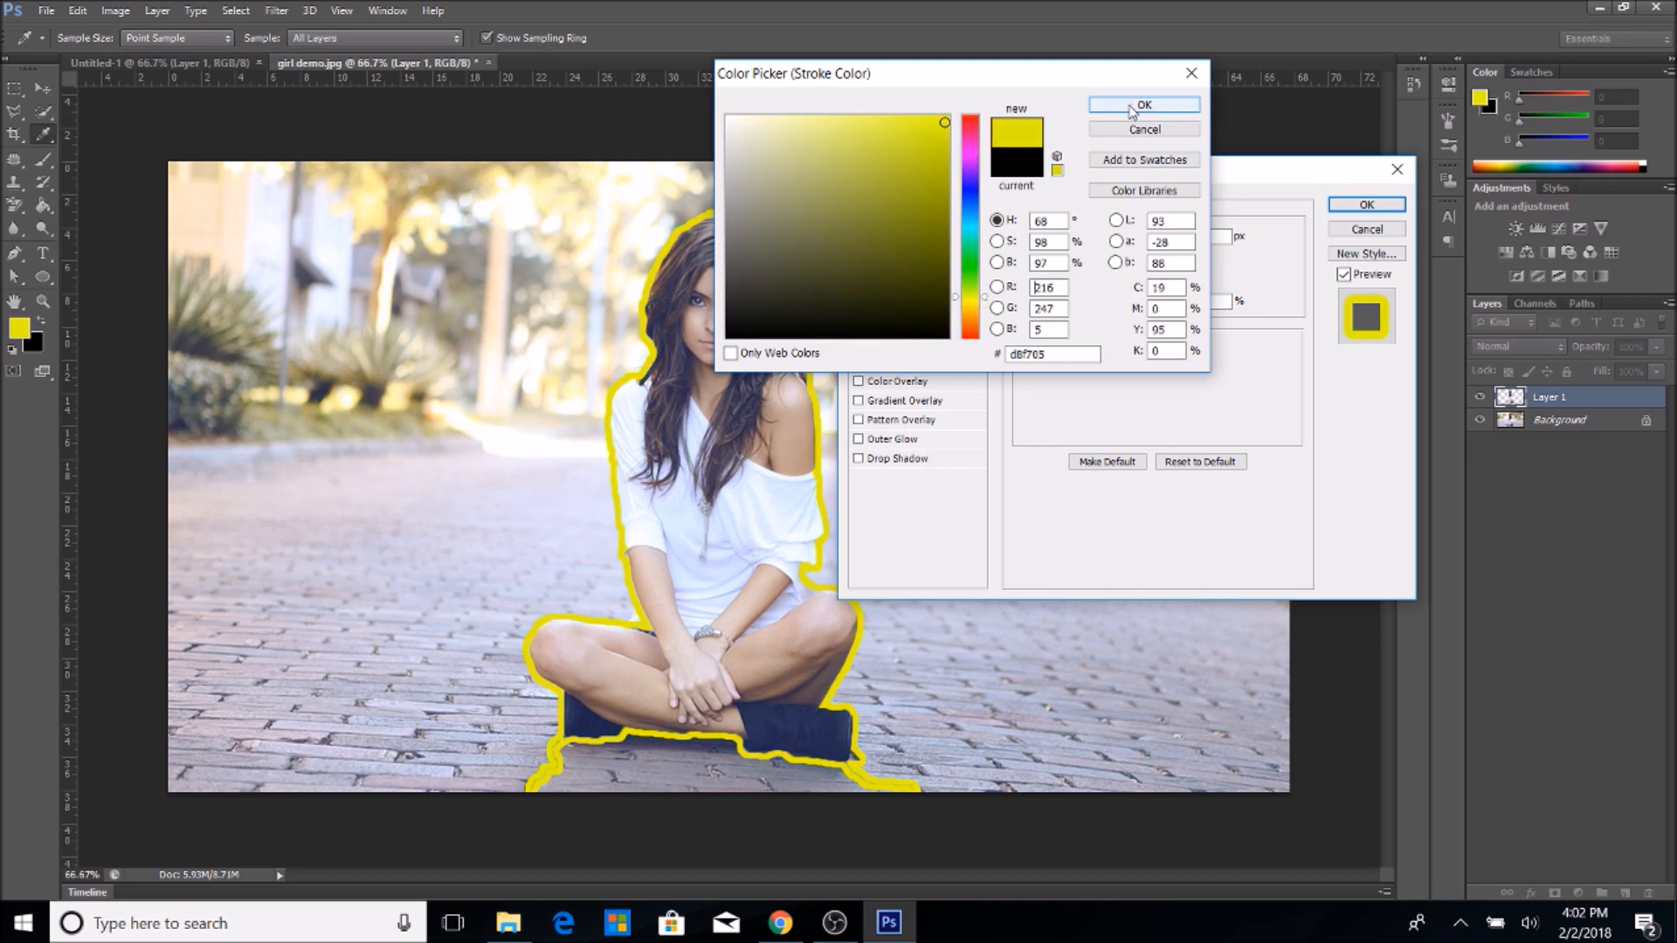
click(1143, 105)
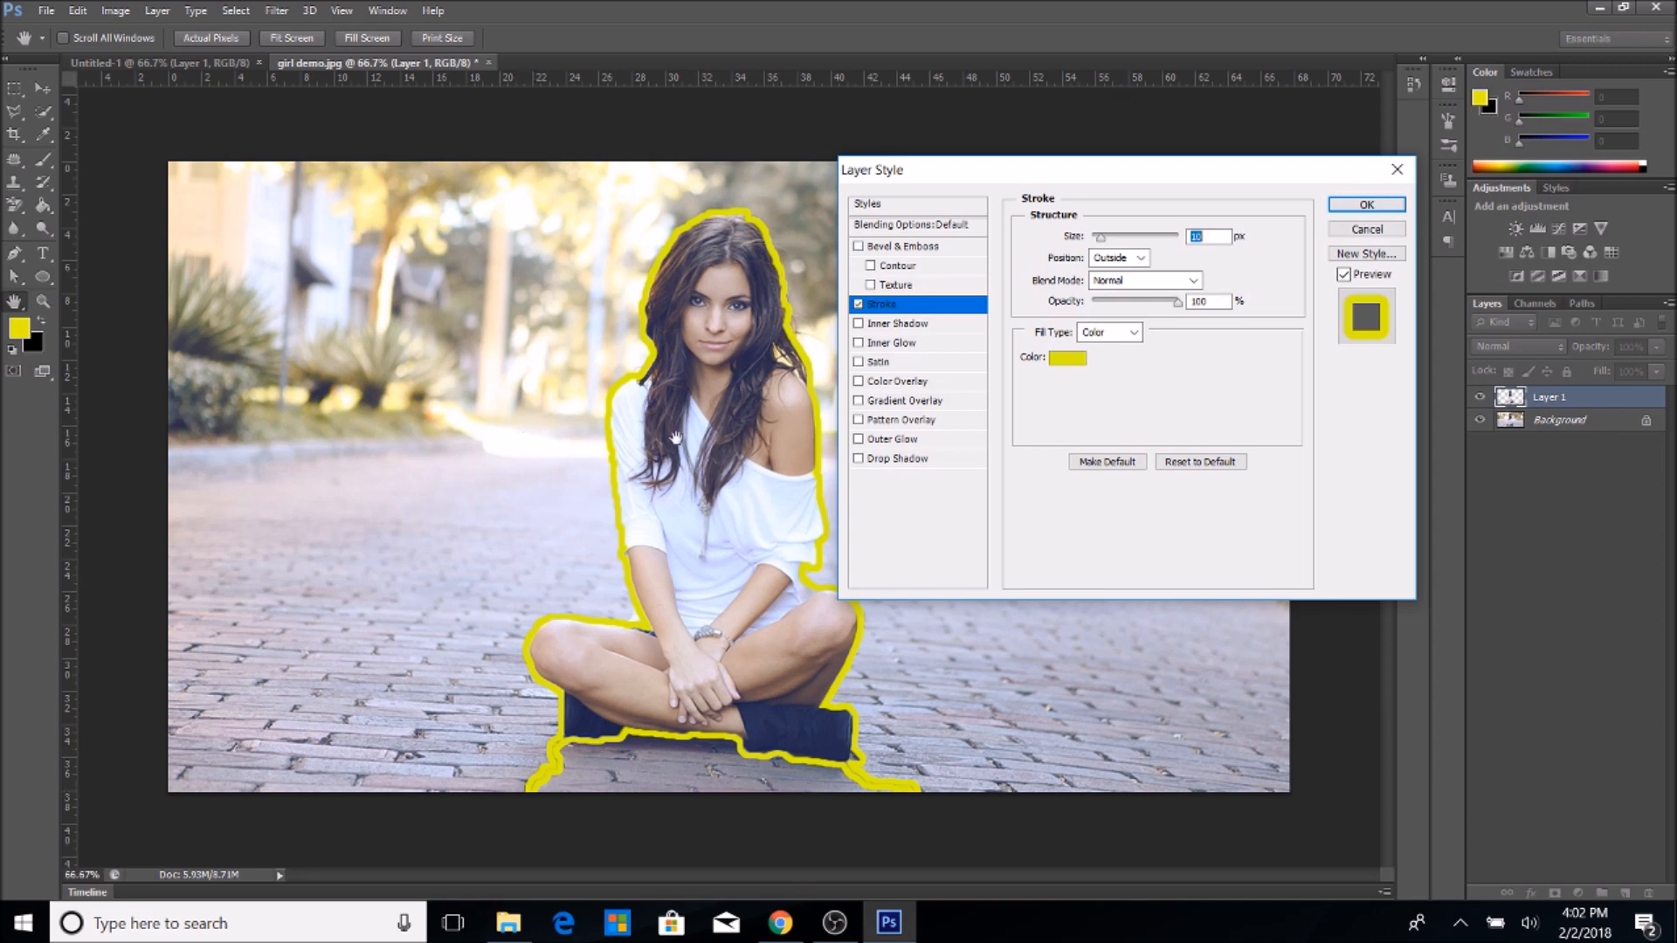
mouse_move(592, 758)
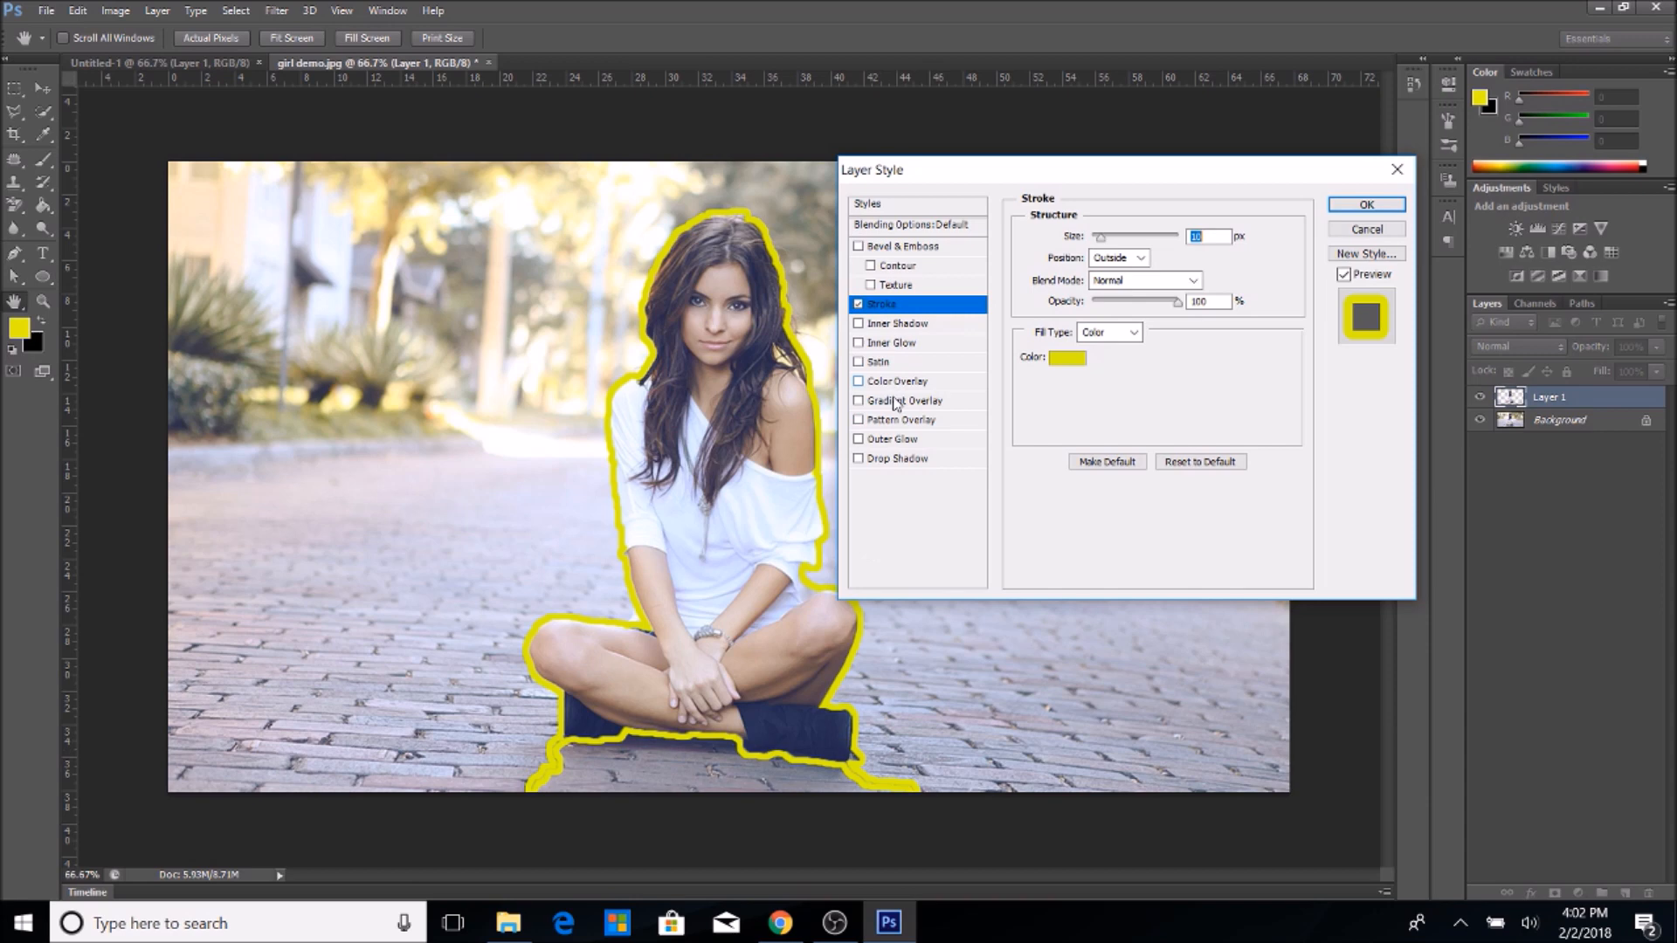
mouse_move(896, 337)
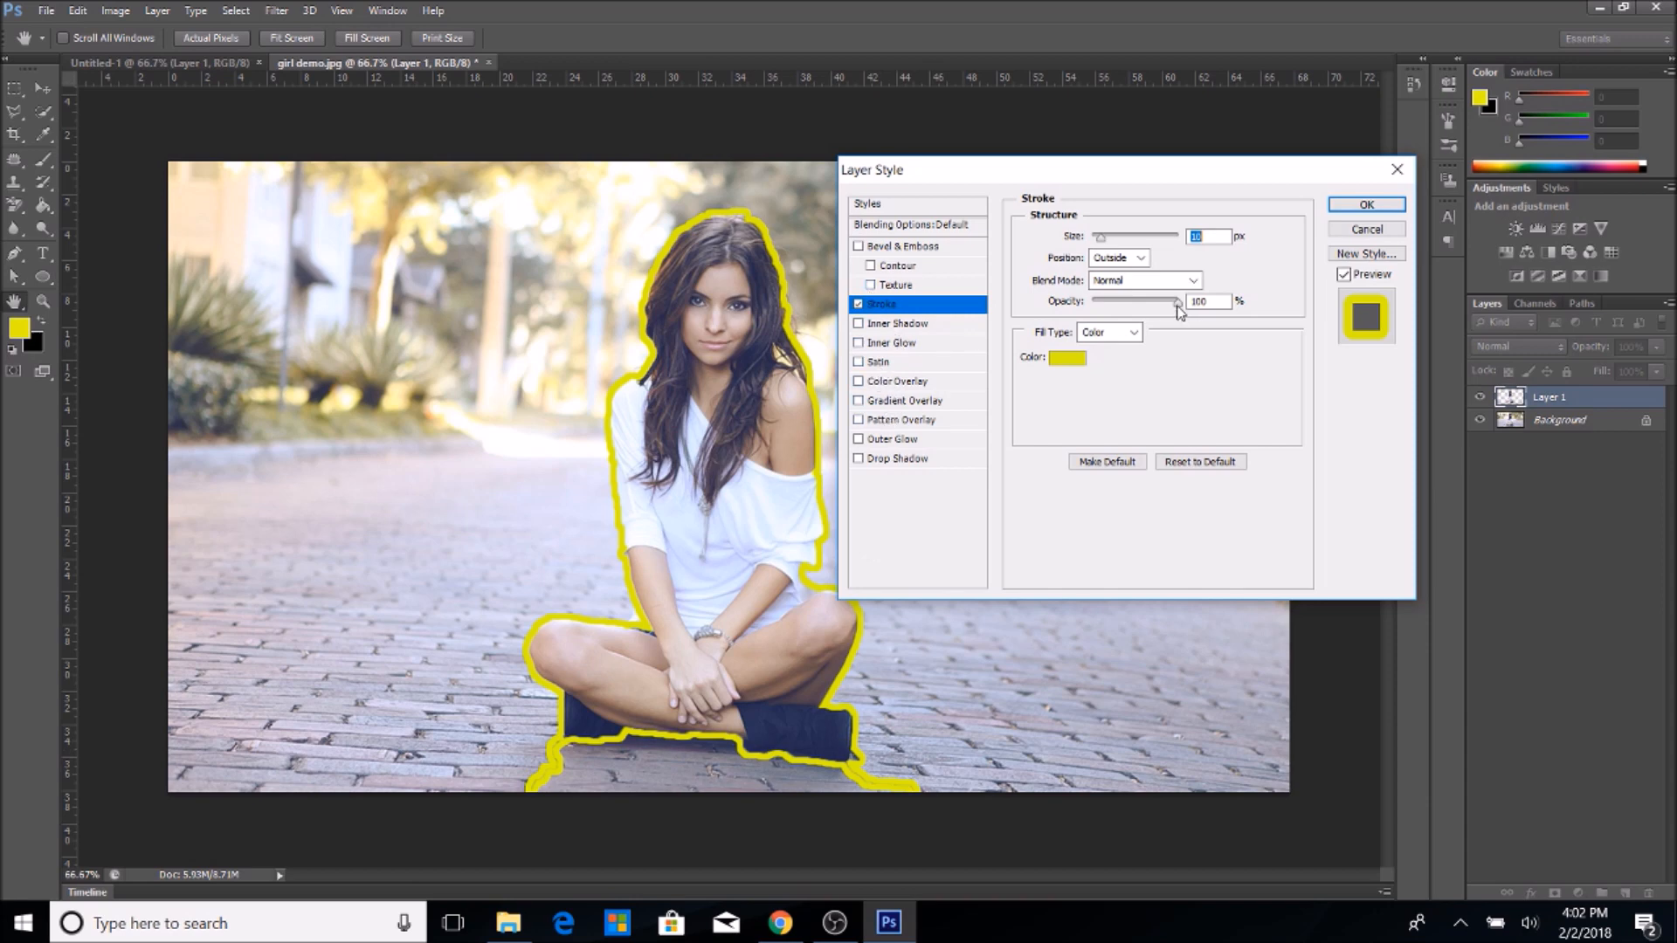
drag(1172, 300, 1134, 301)
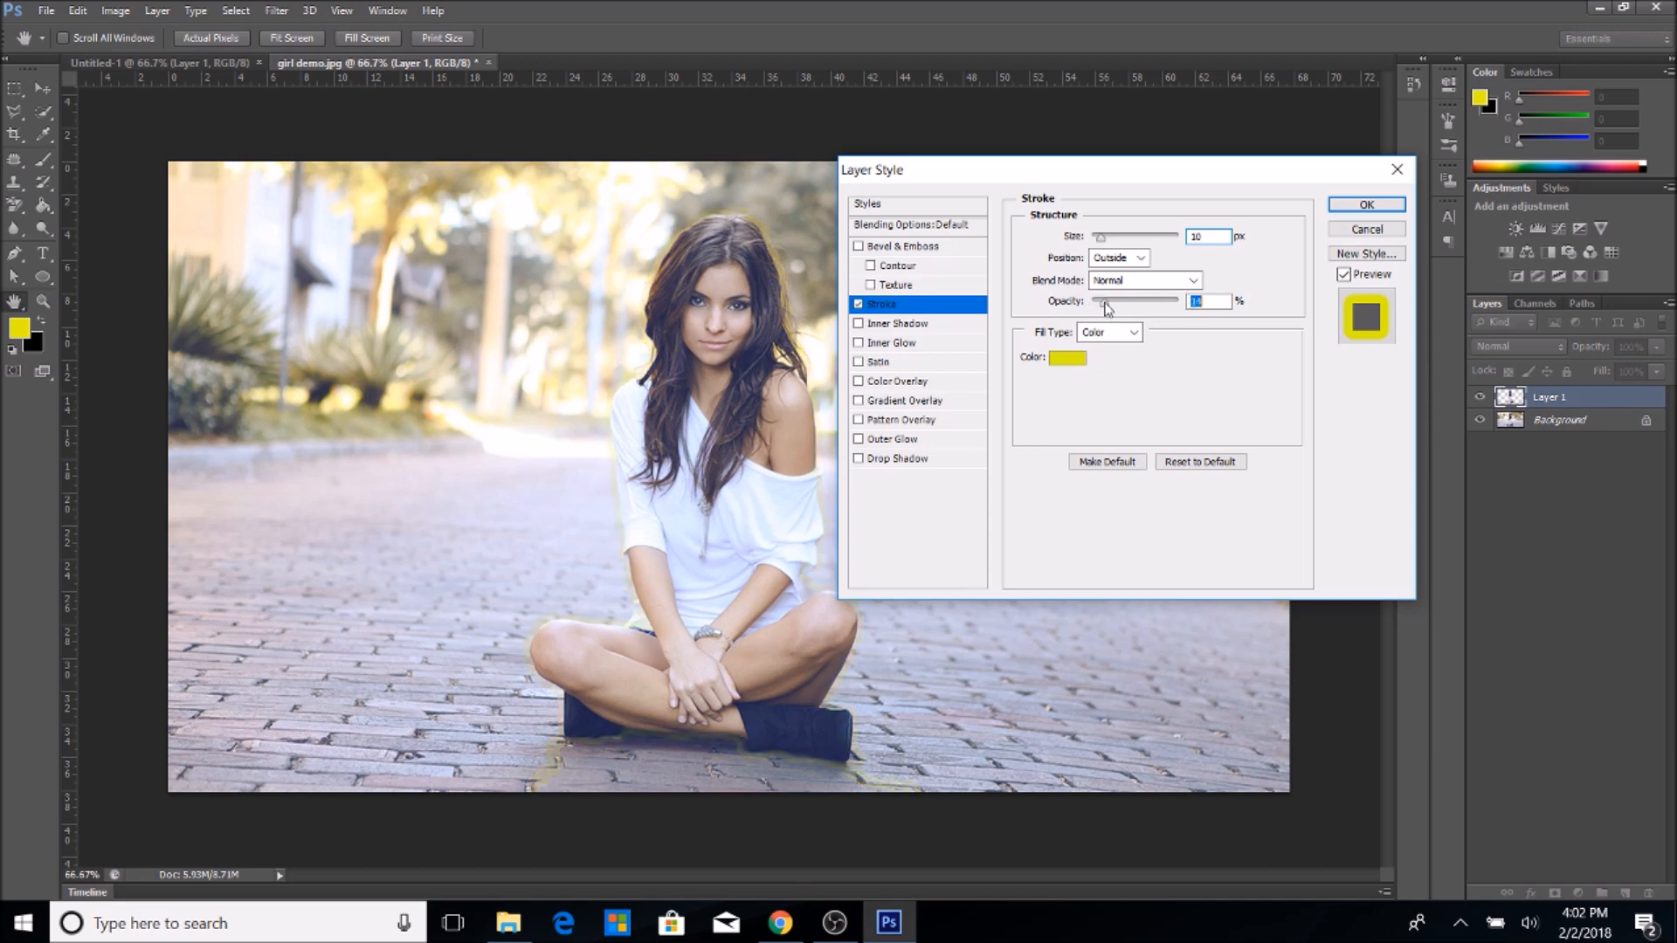
drag(1104, 309, 1115, 308)
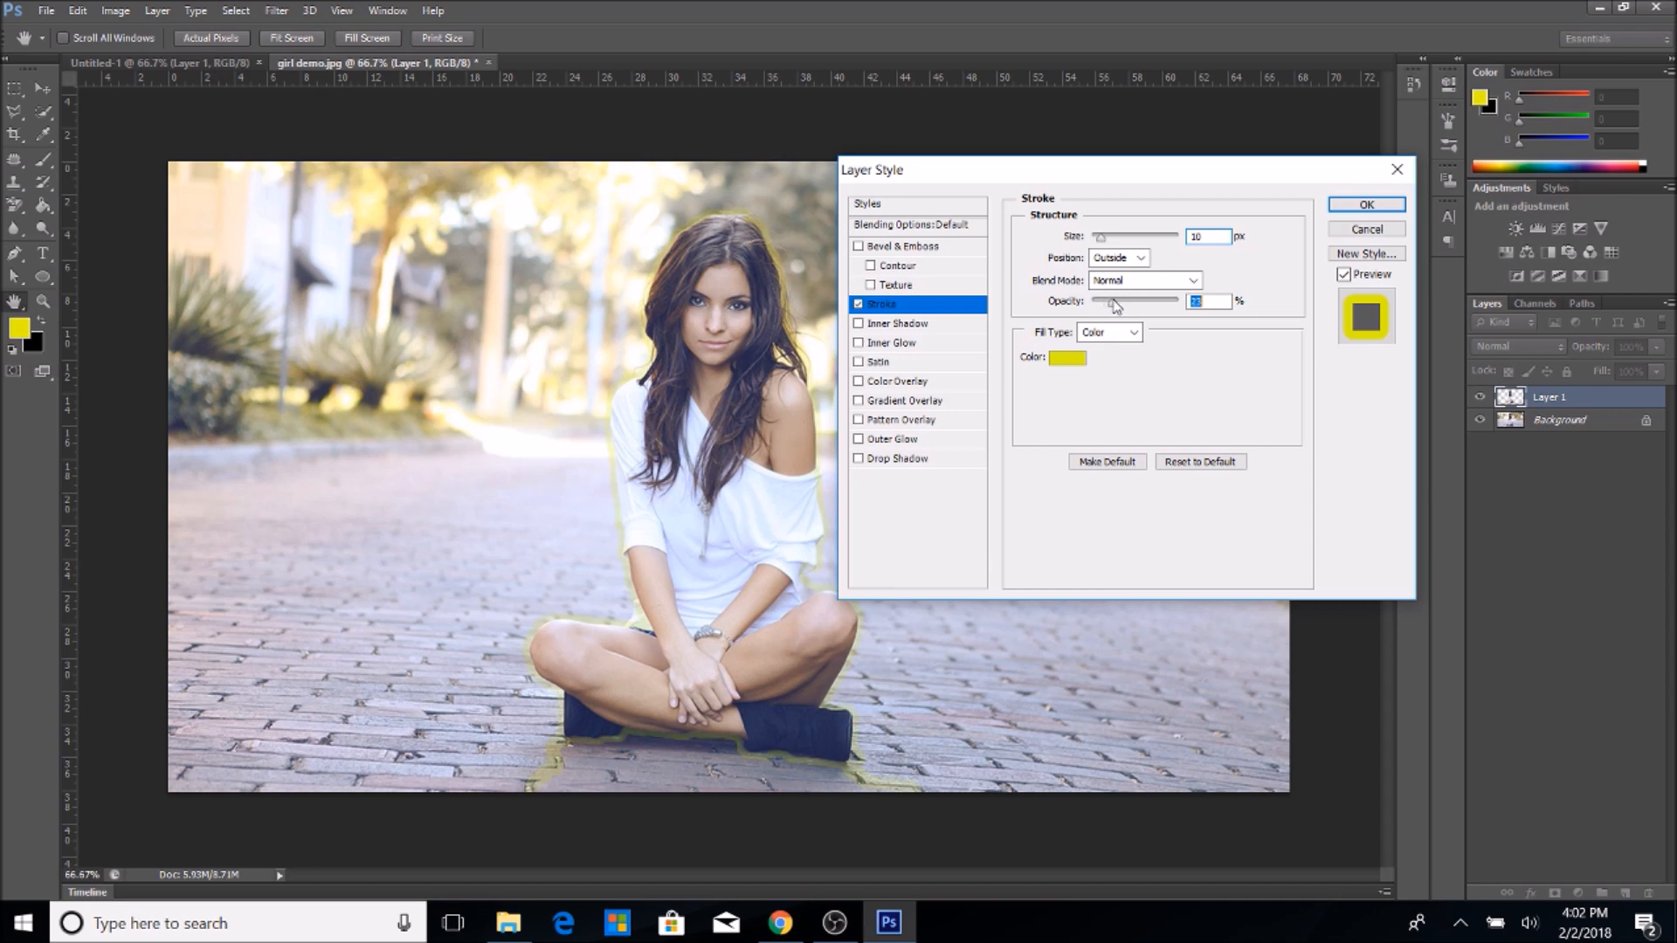
drag(1118, 301, 1177, 301)
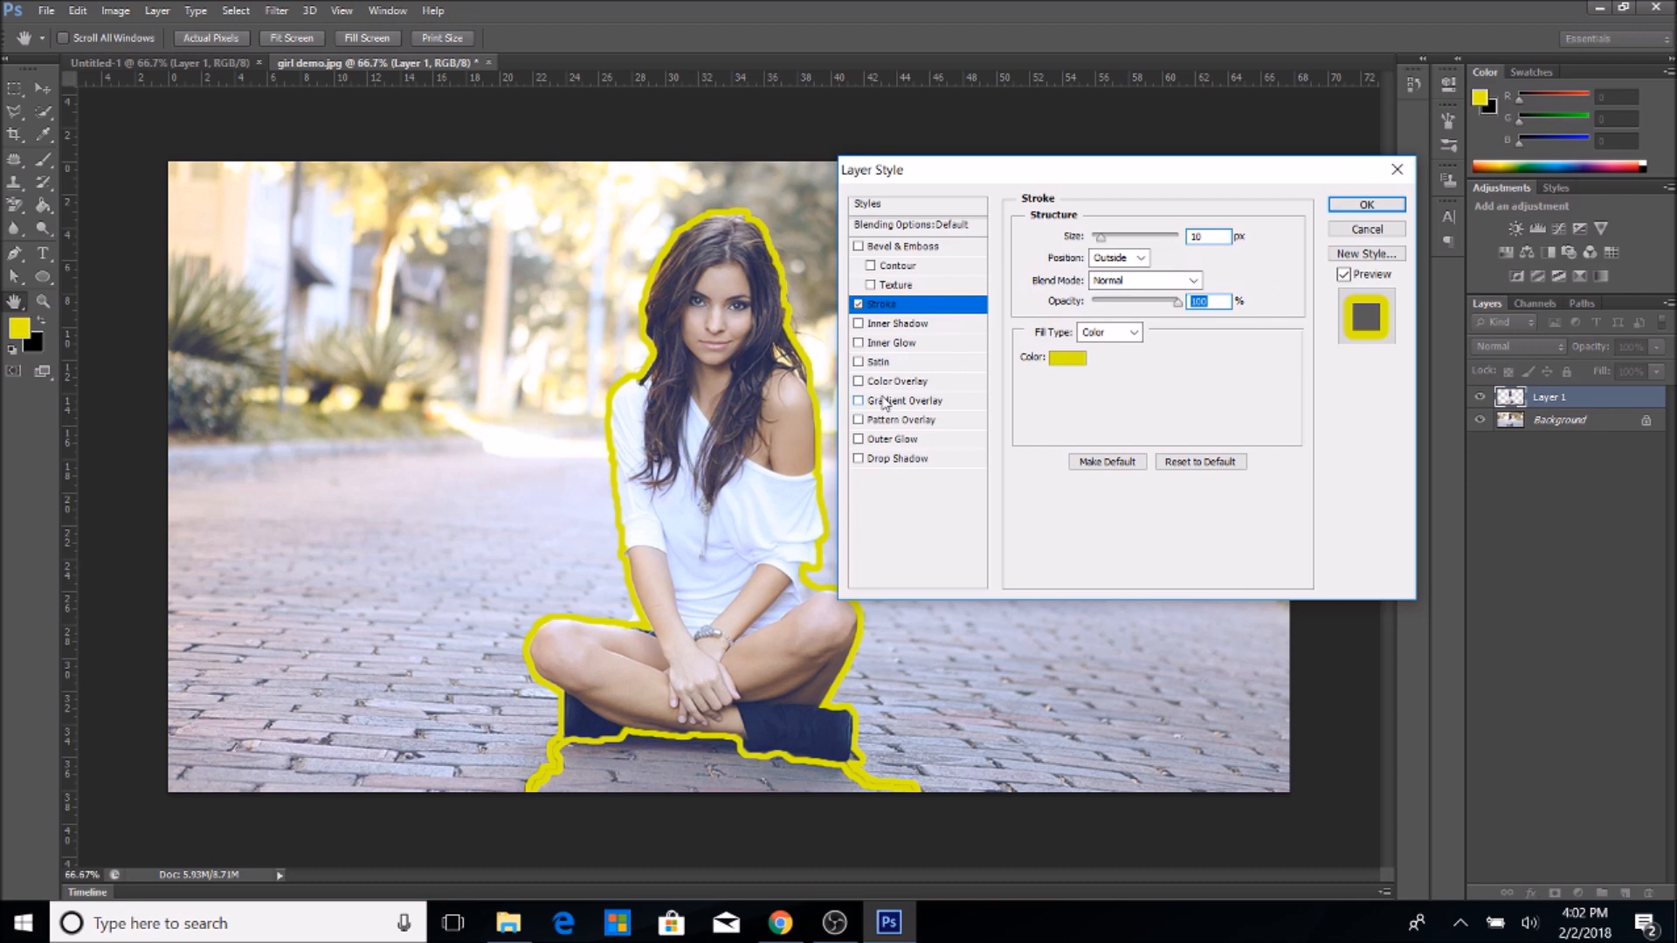
mouse_move(885, 363)
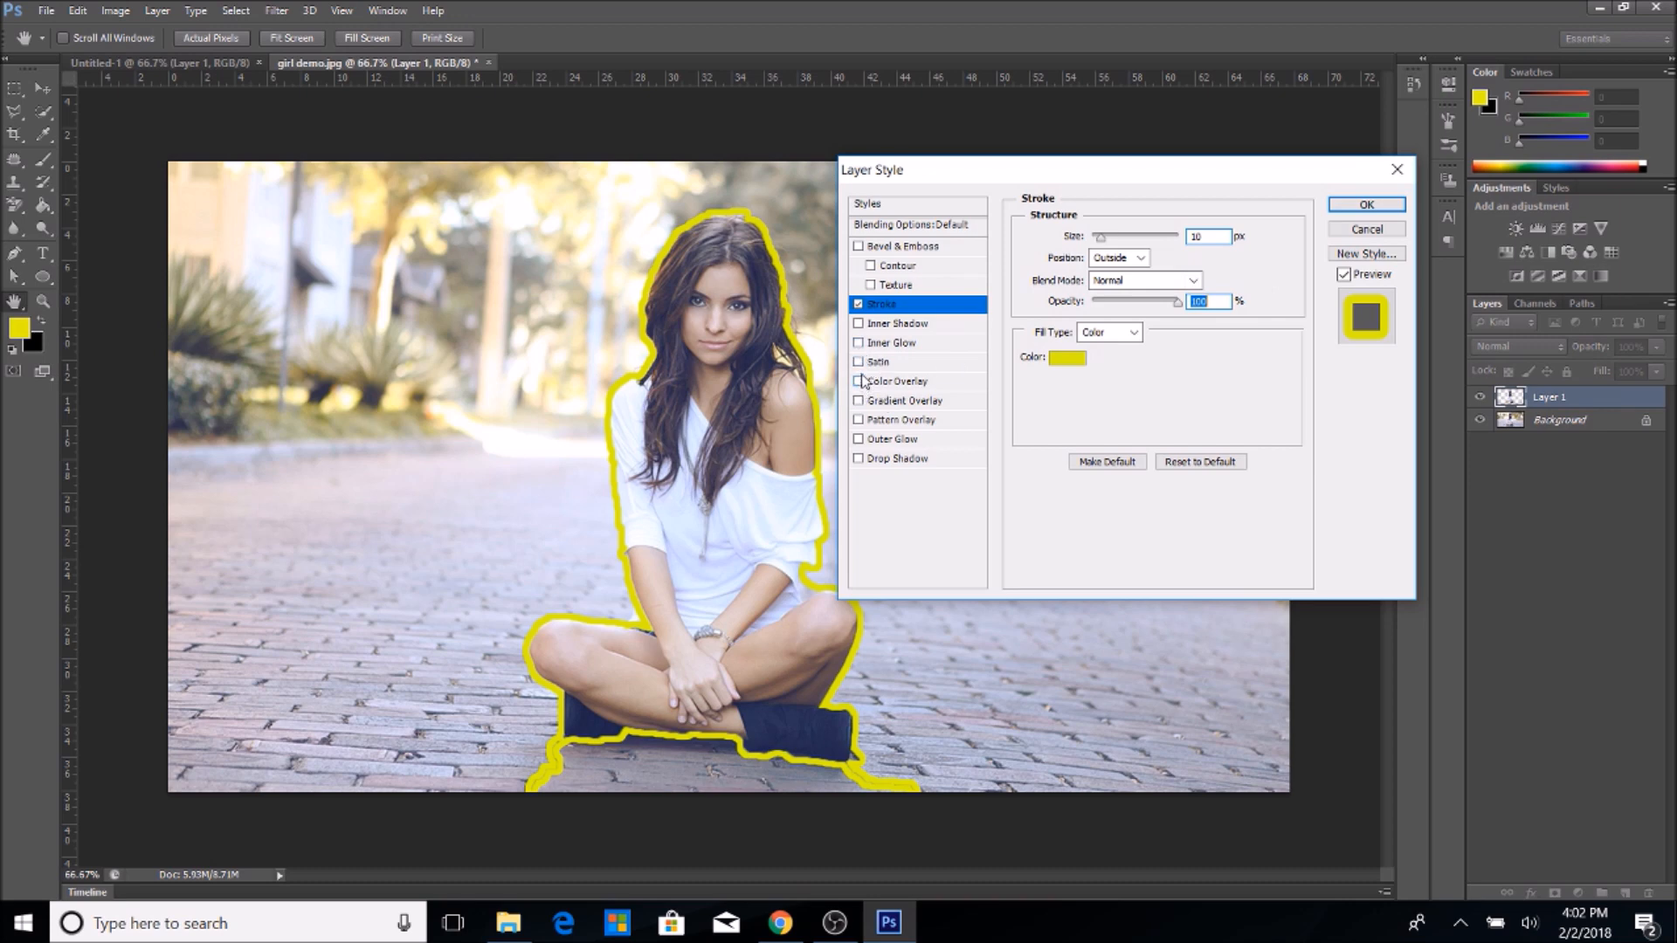
Add Outer Glow, Drop Shadow and Bevel & Emboss to Layer 1, then apply the style.
click(859, 381)
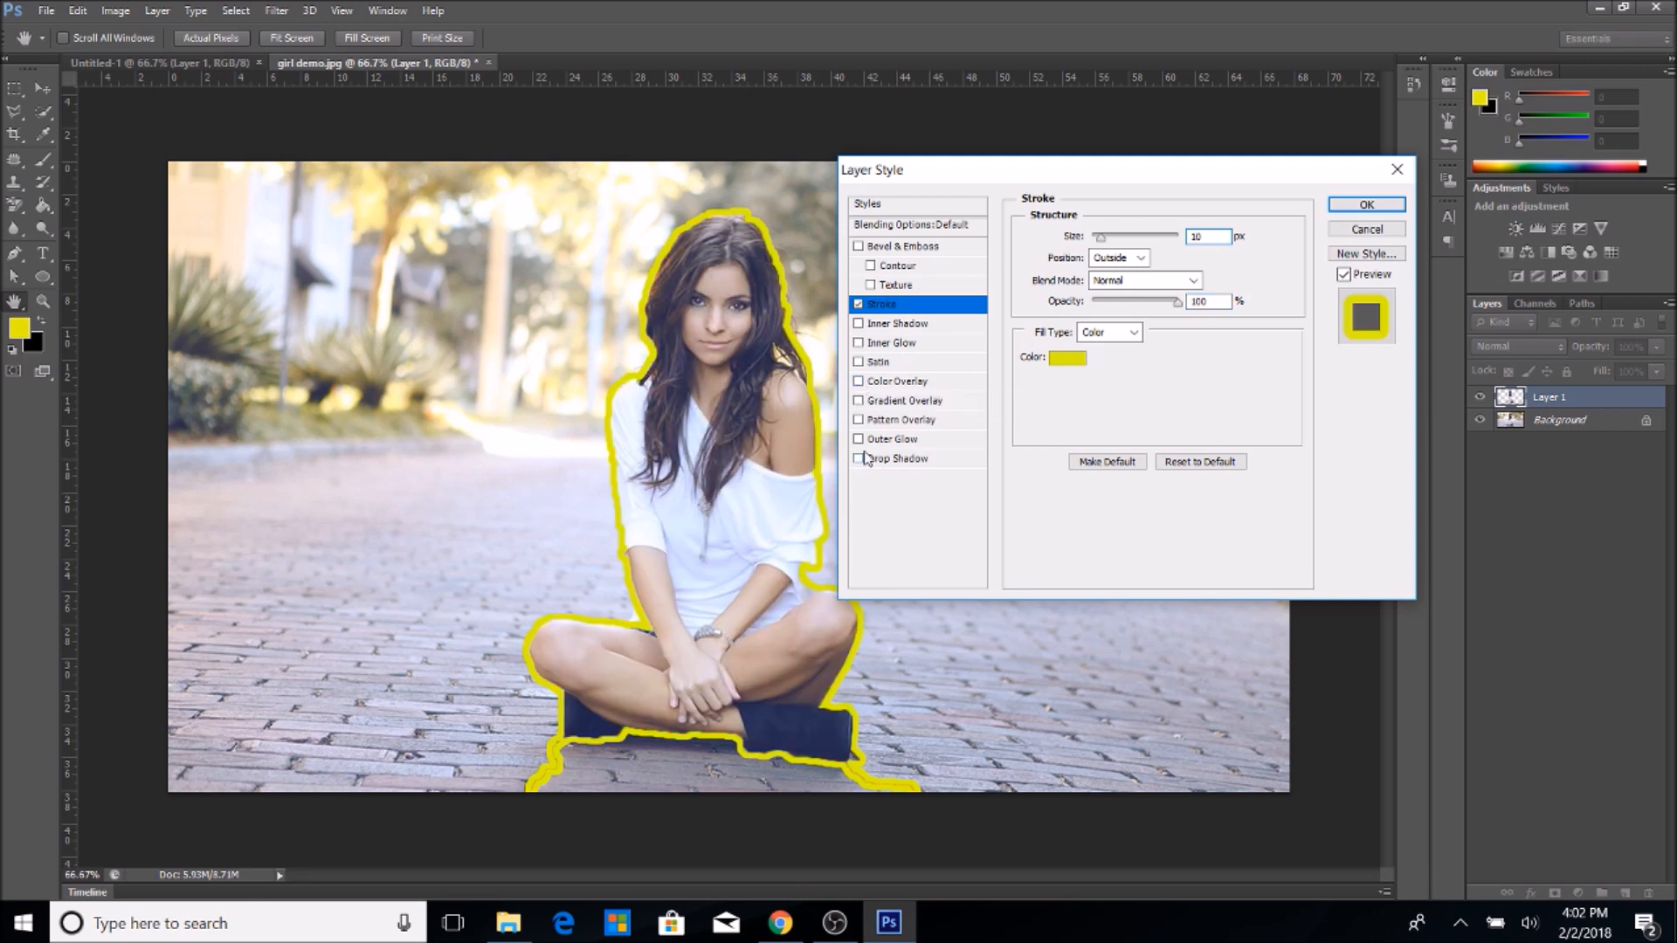
click(858, 438)
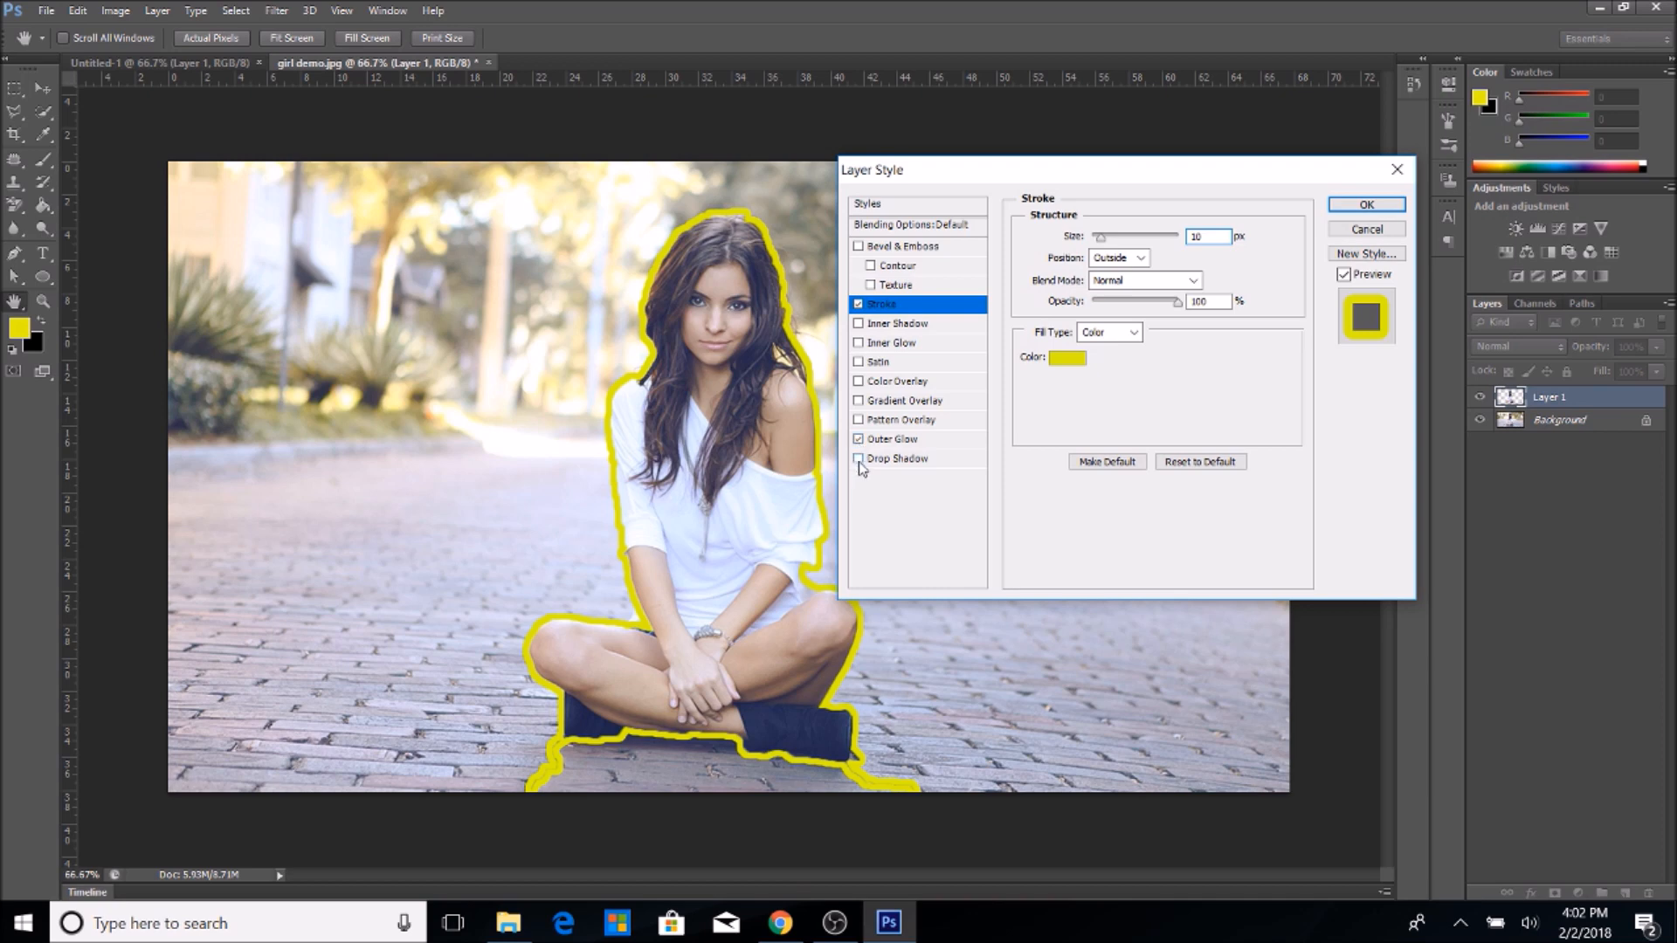
click(896, 458)
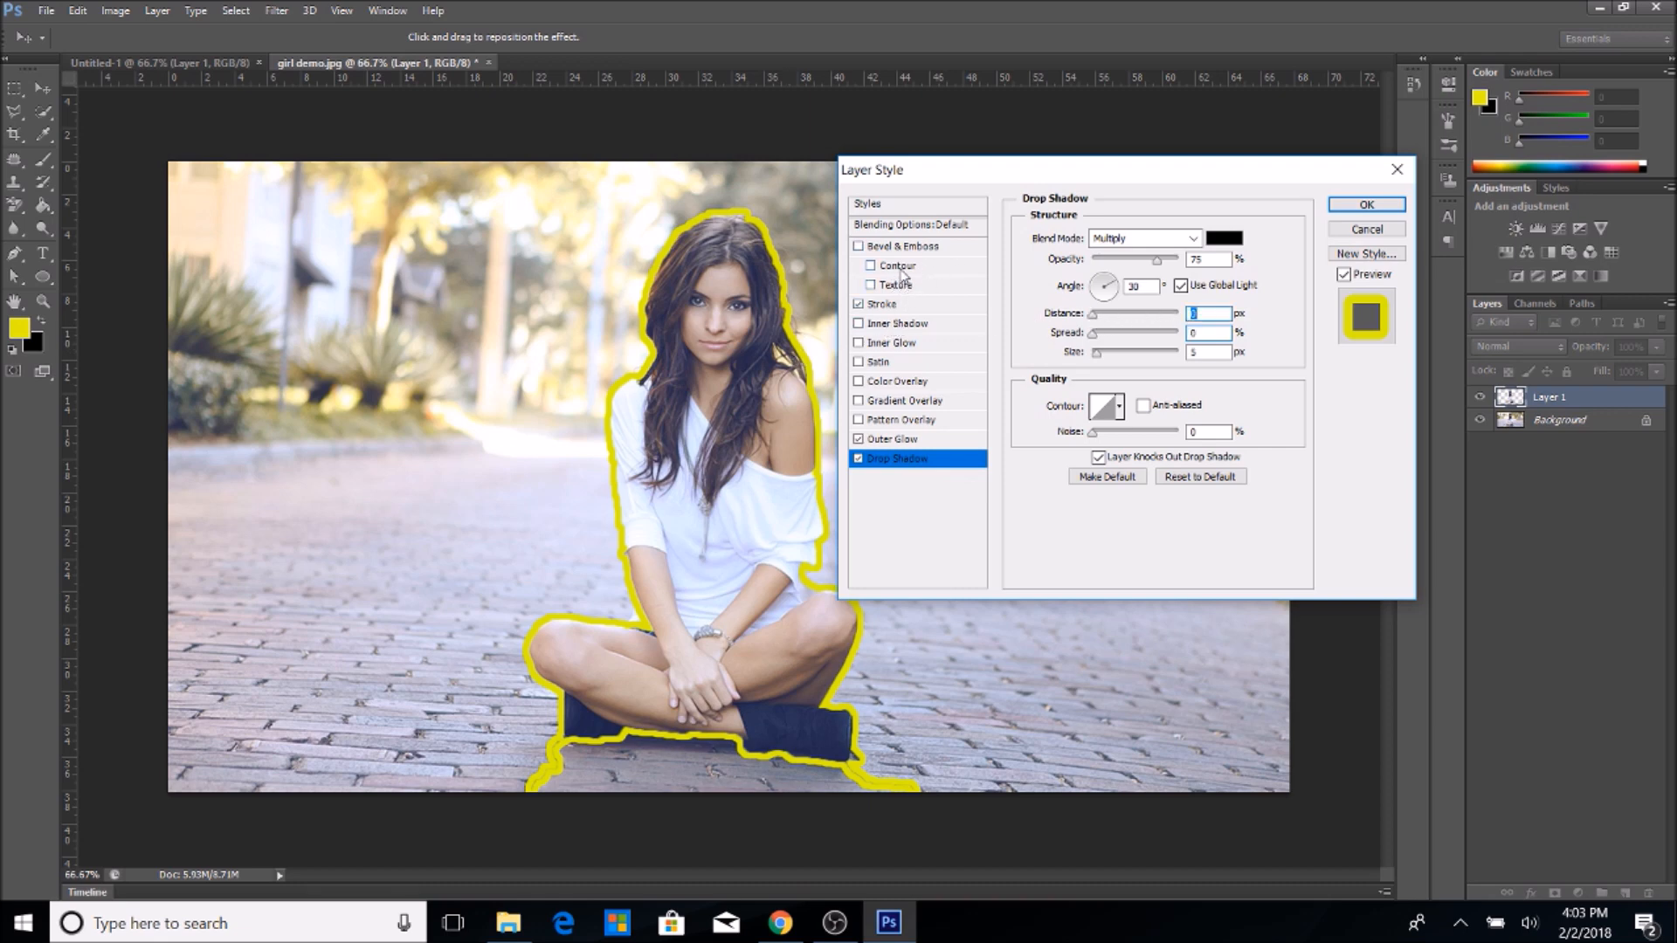
click(858, 247)
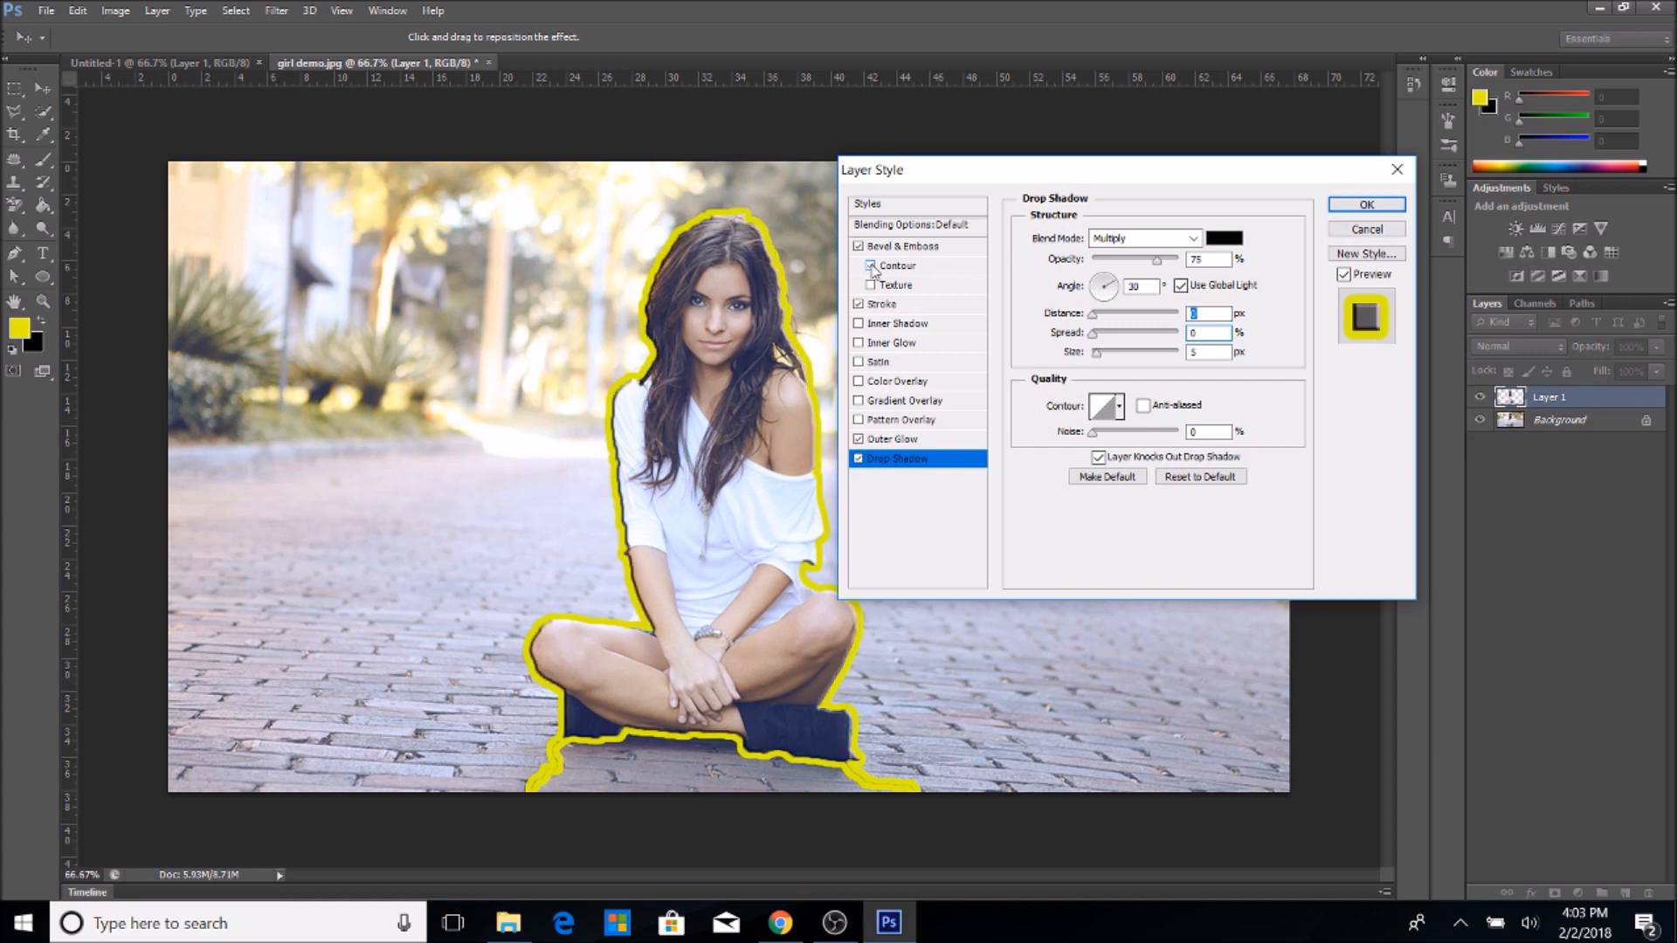
mouse_move(859, 247)
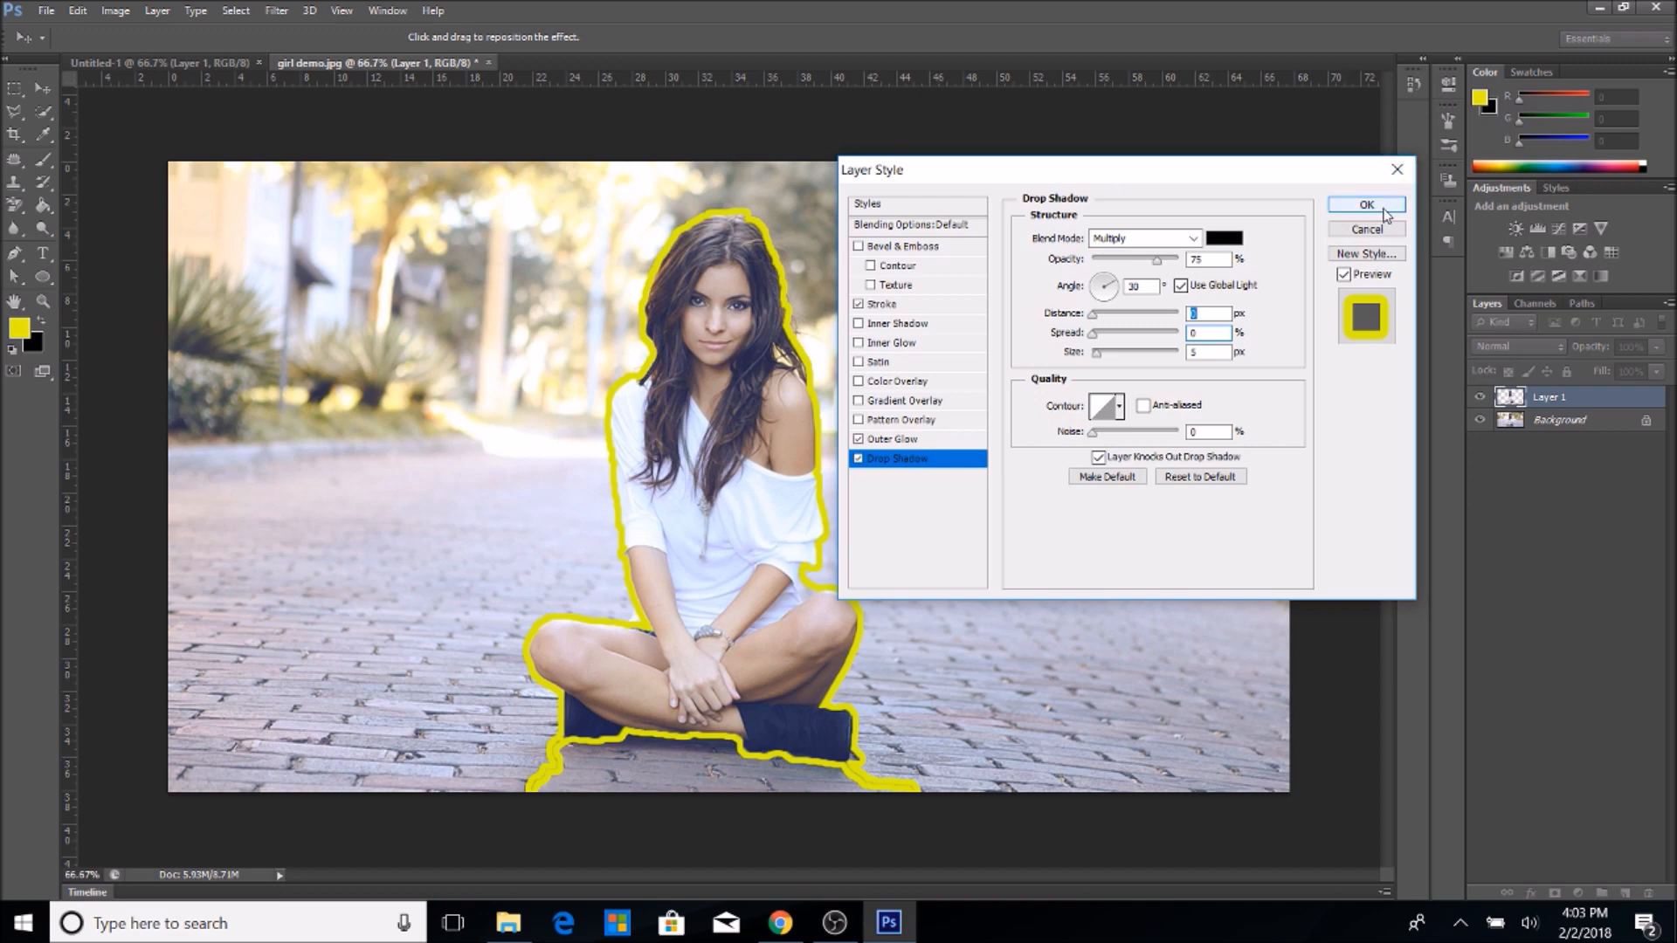
click(1367, 205)
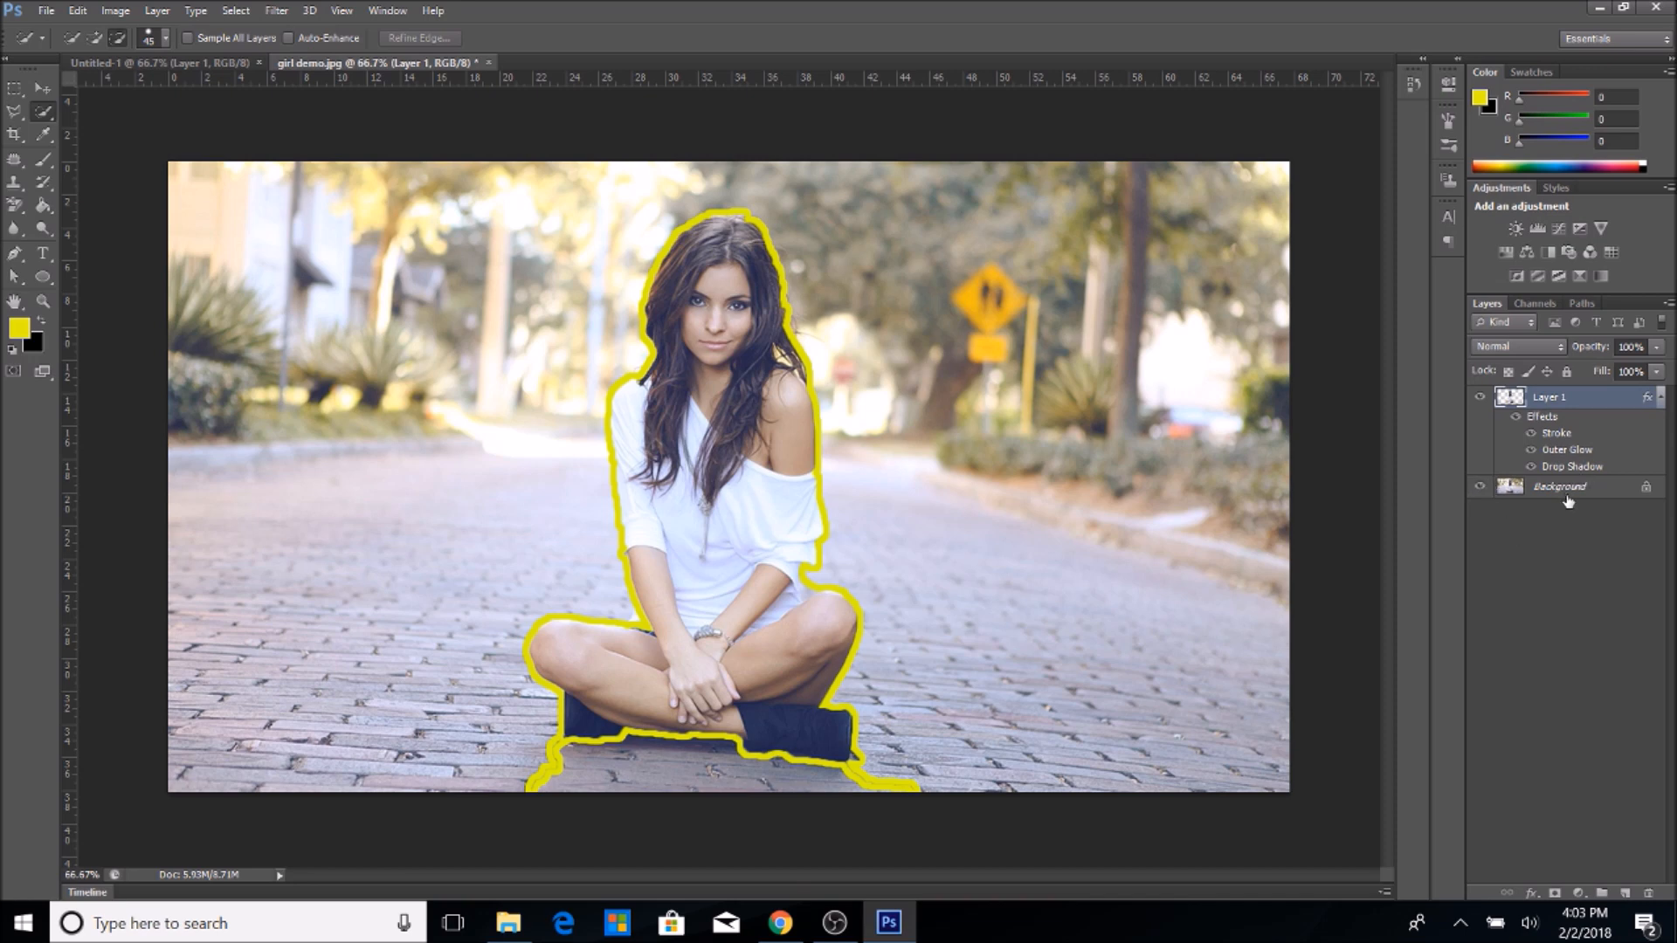
mouse_move(1571, 500)
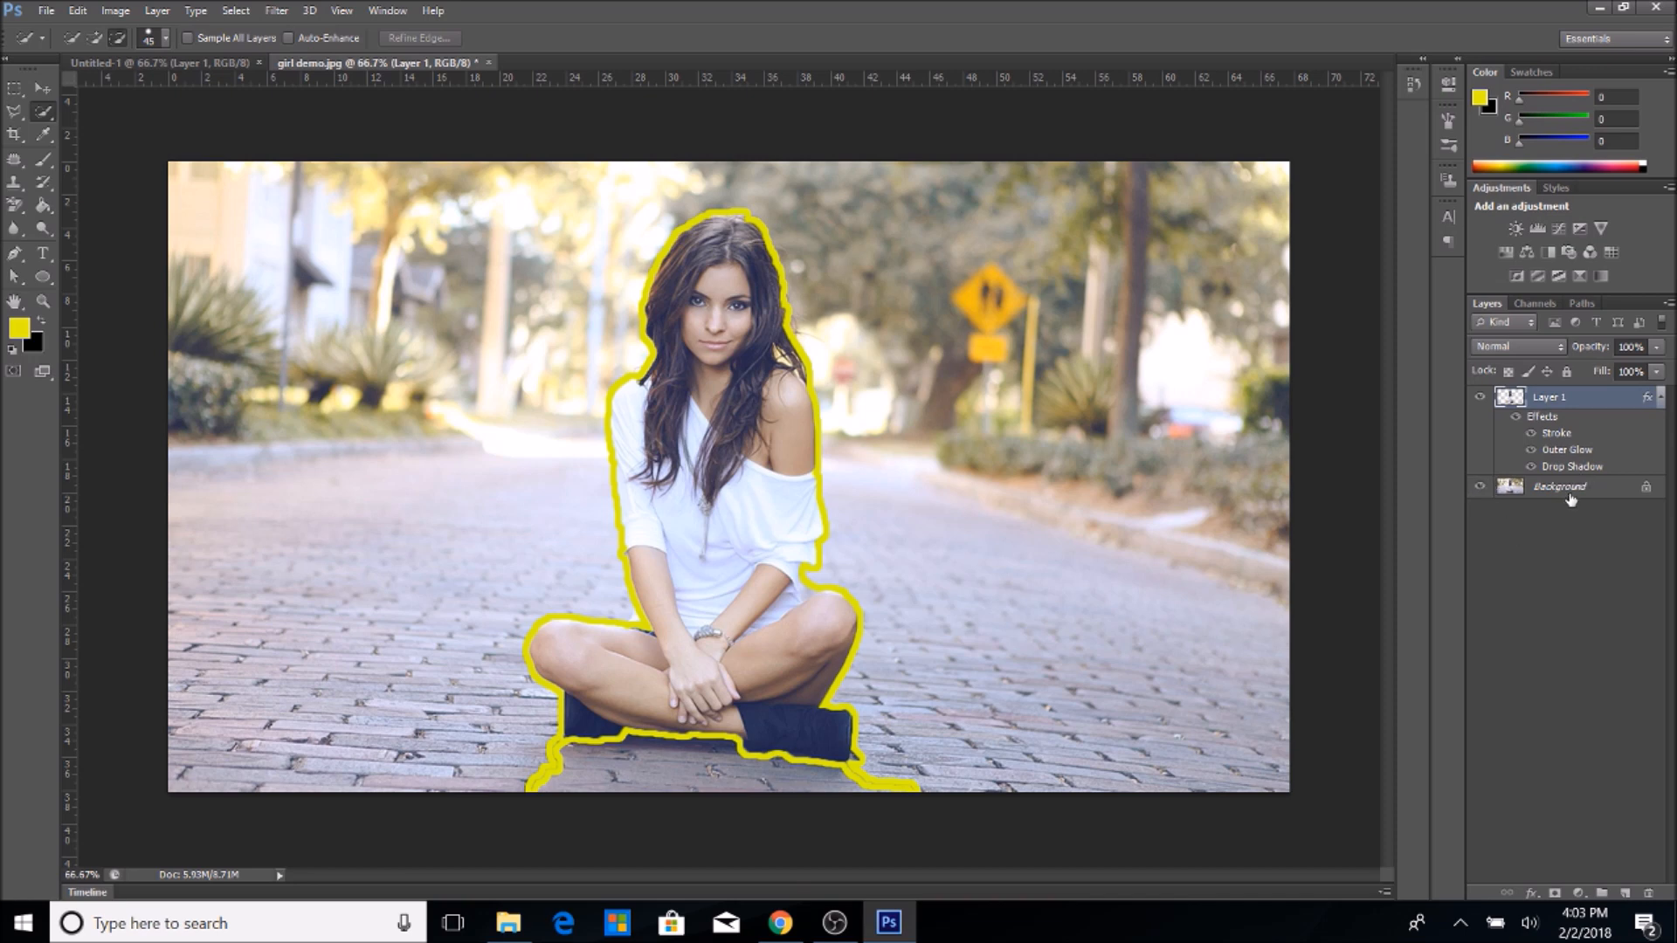
Select the Background layer in the Layers panel.
click(1559, 486)
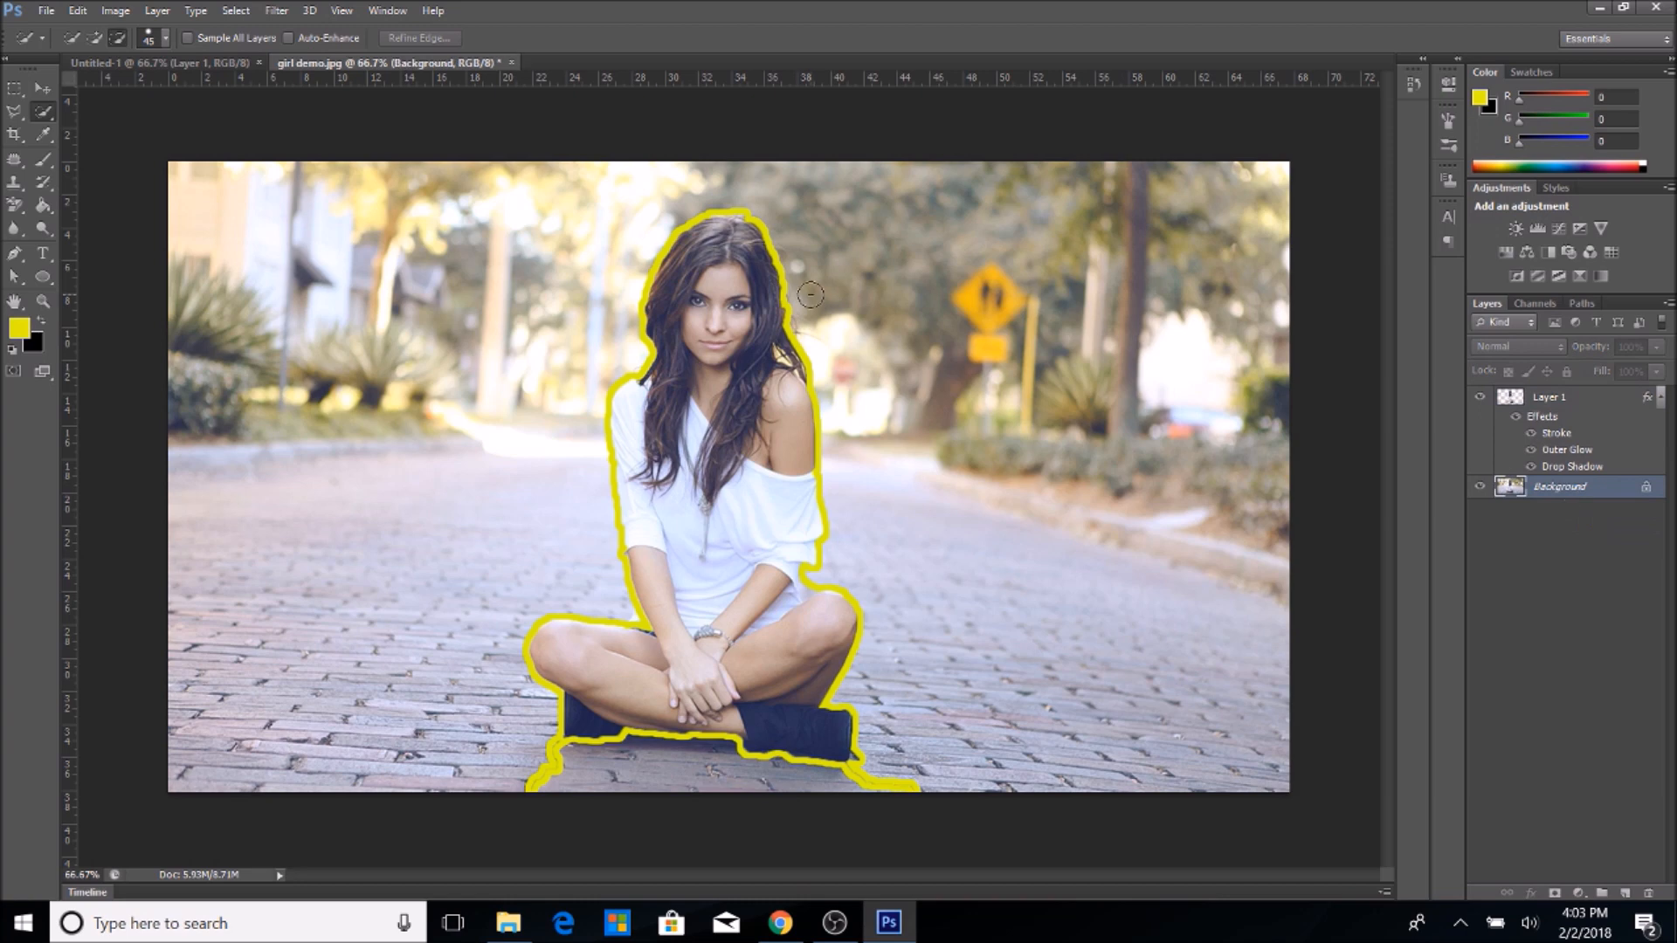
Apply a Zoom-method Radial Blur with amount 10 to the background.
click(276, 10)
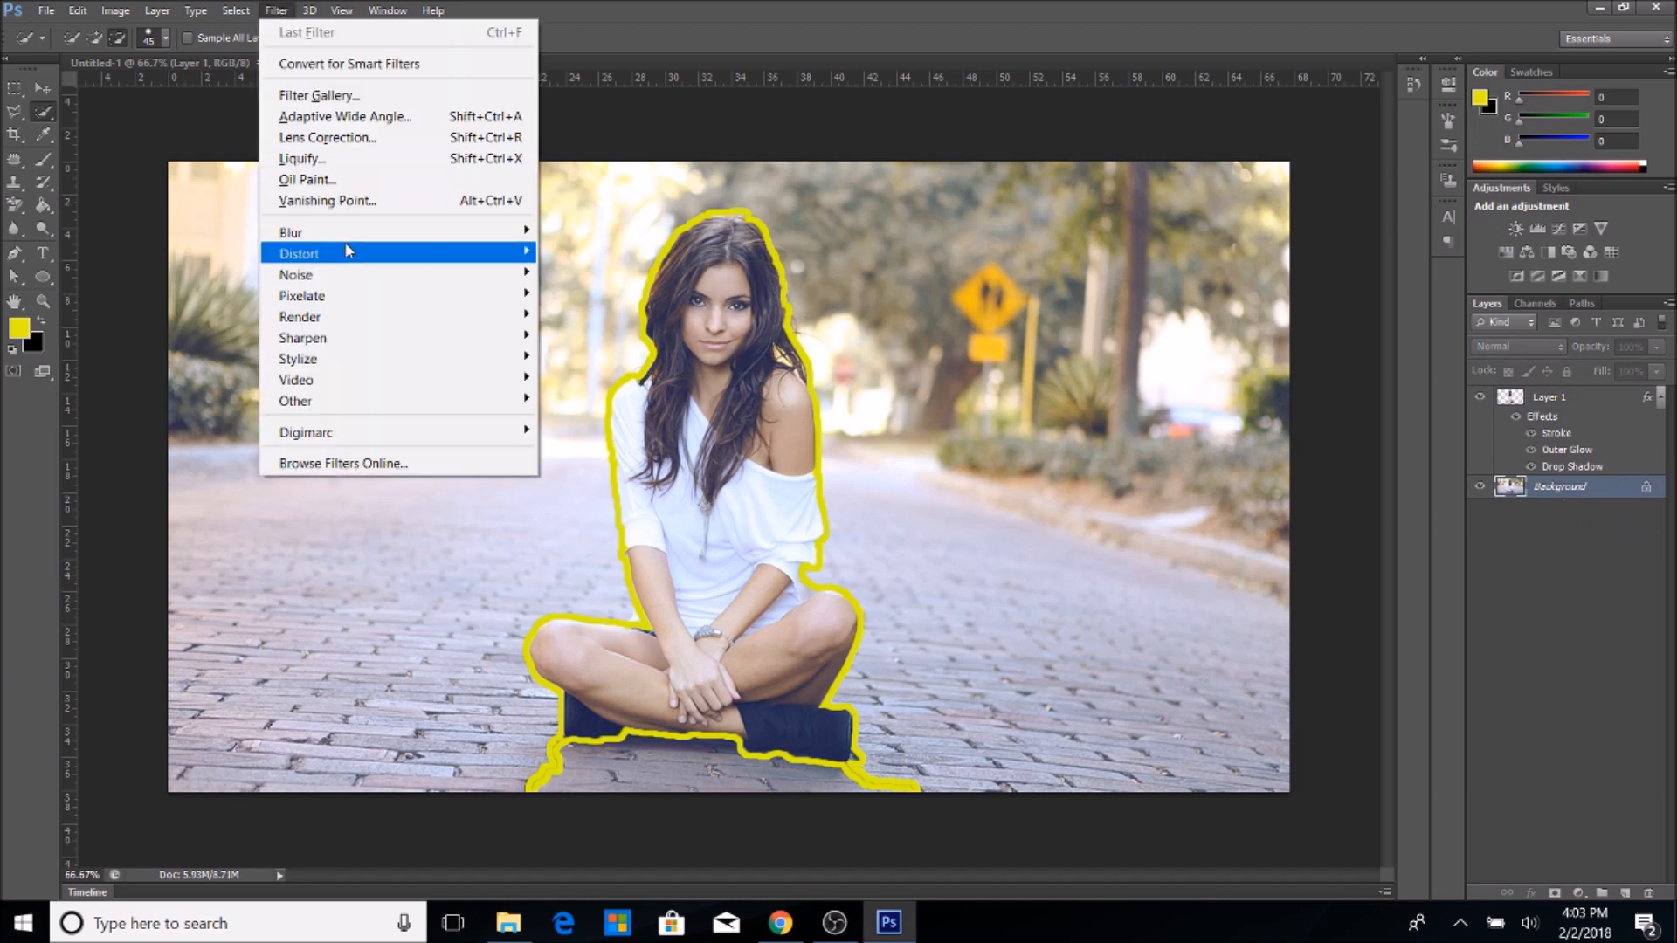
mouse_move(291, 233)
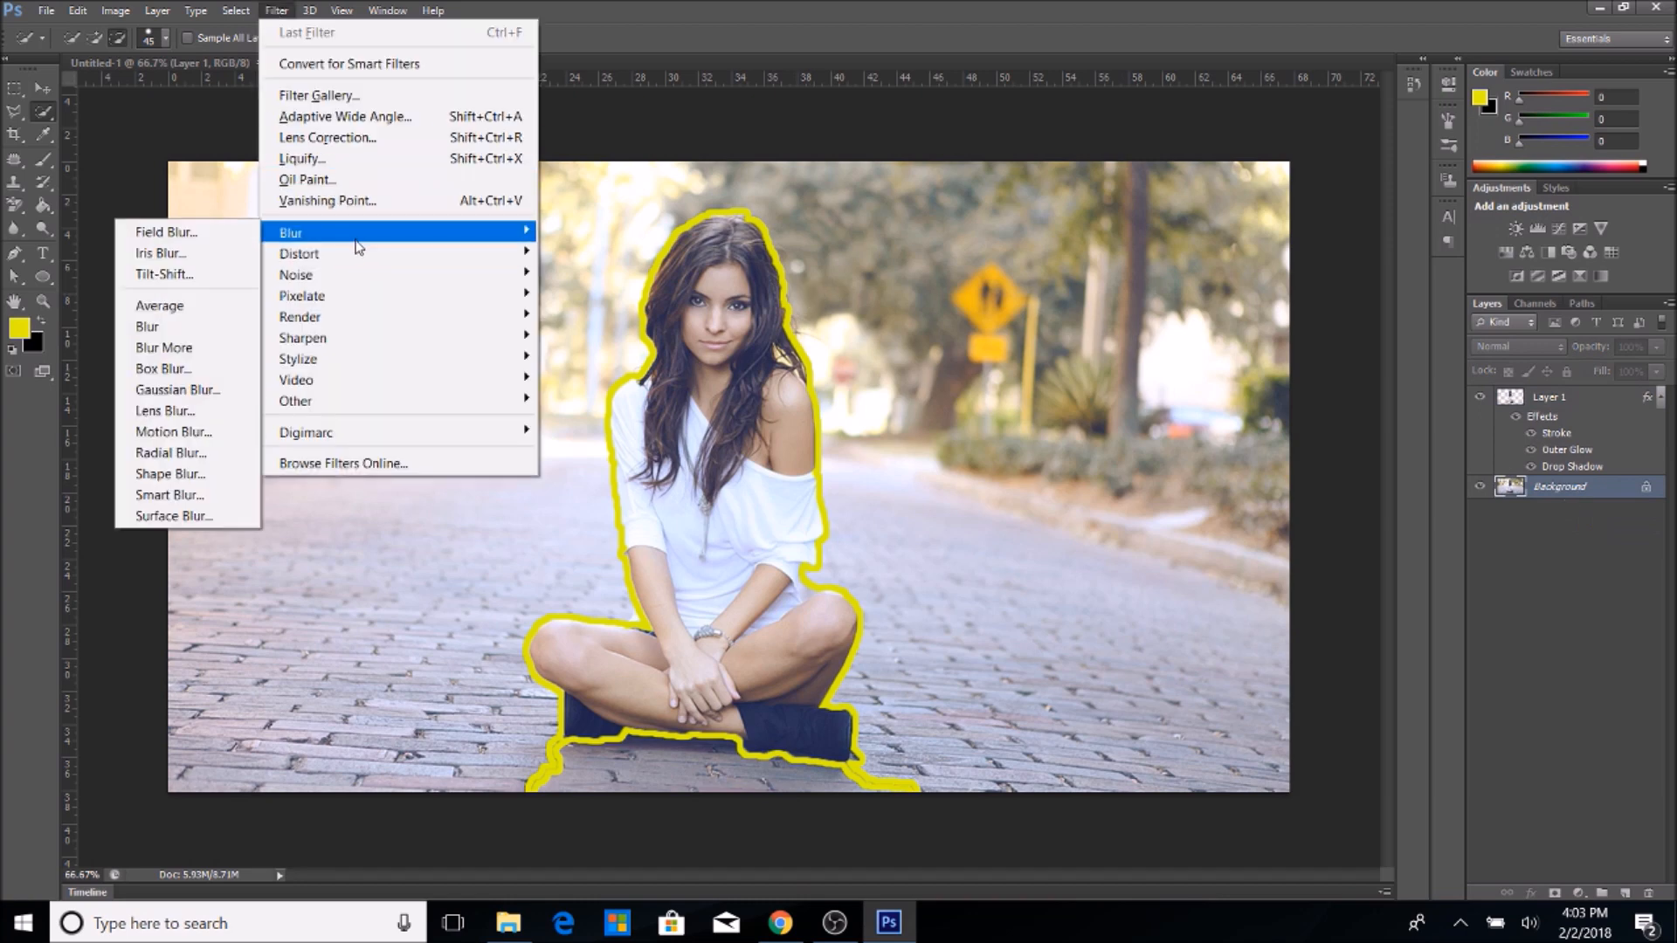
mouse_move(164, 273)
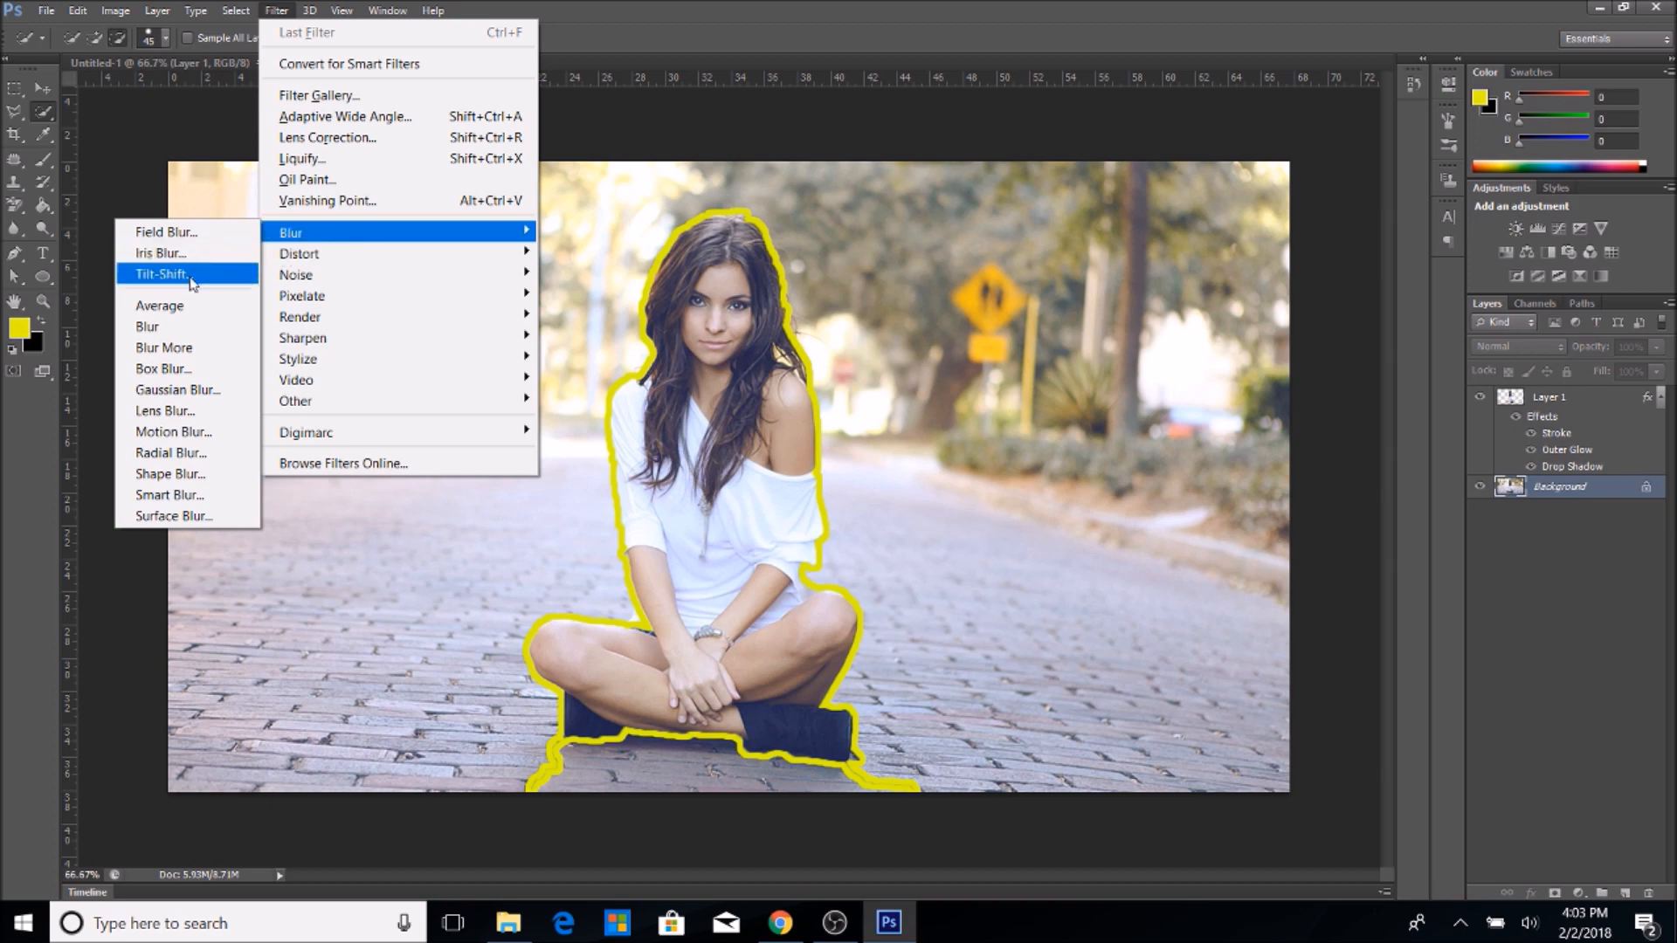
mouse_move(167, 453)
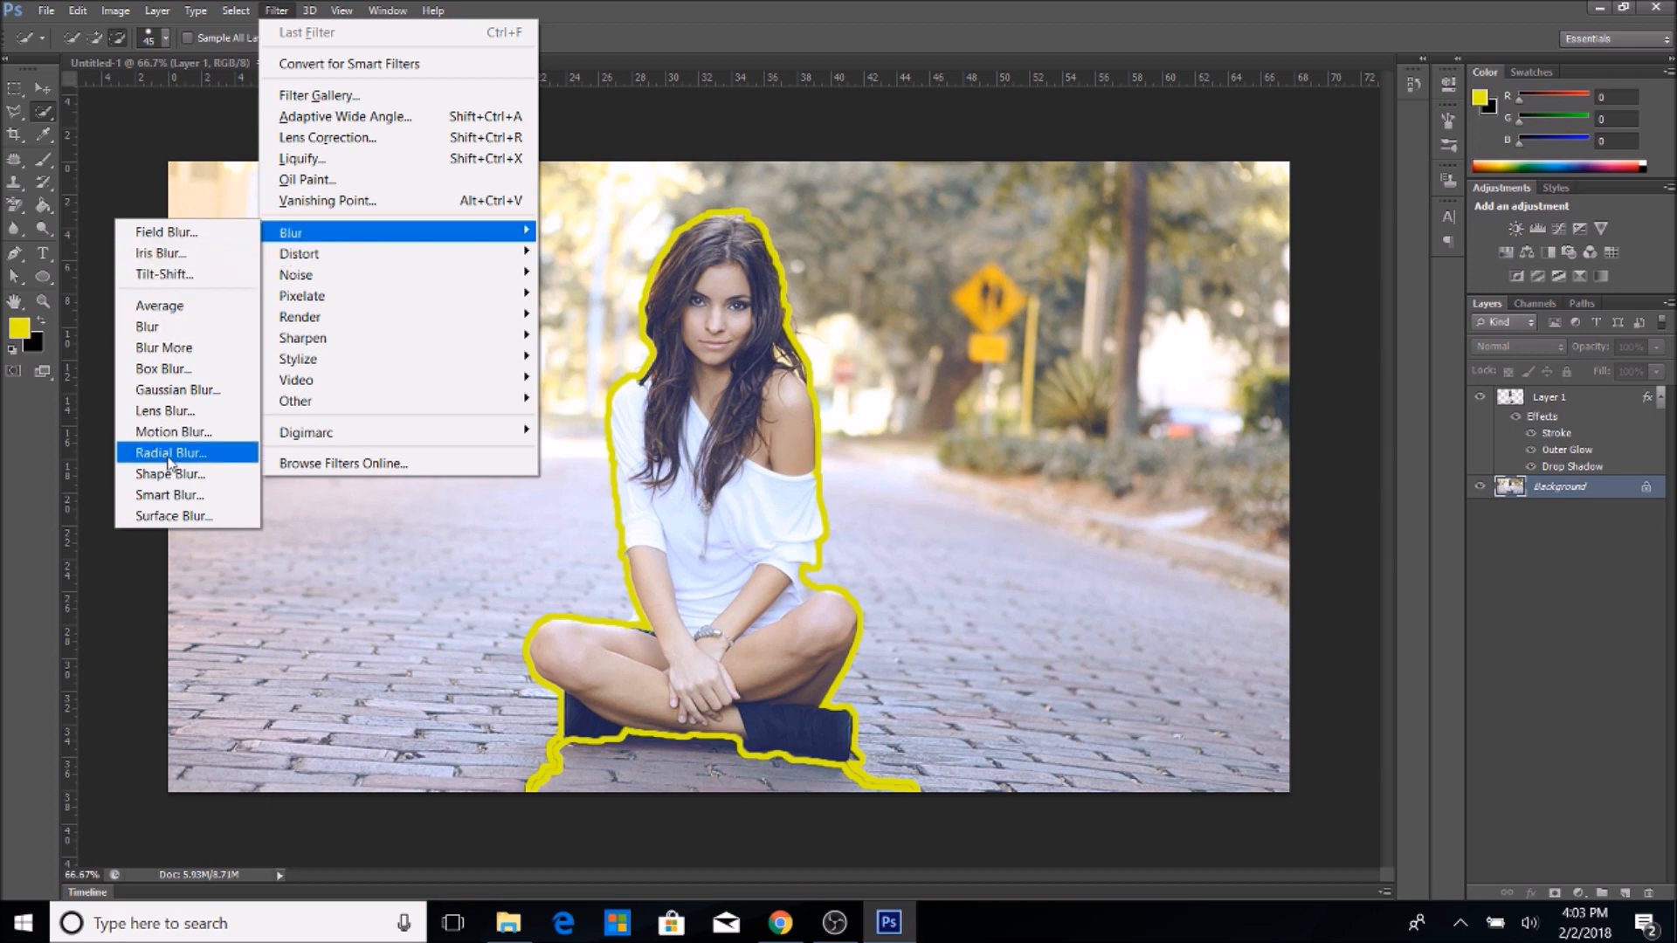
click(166, 453)
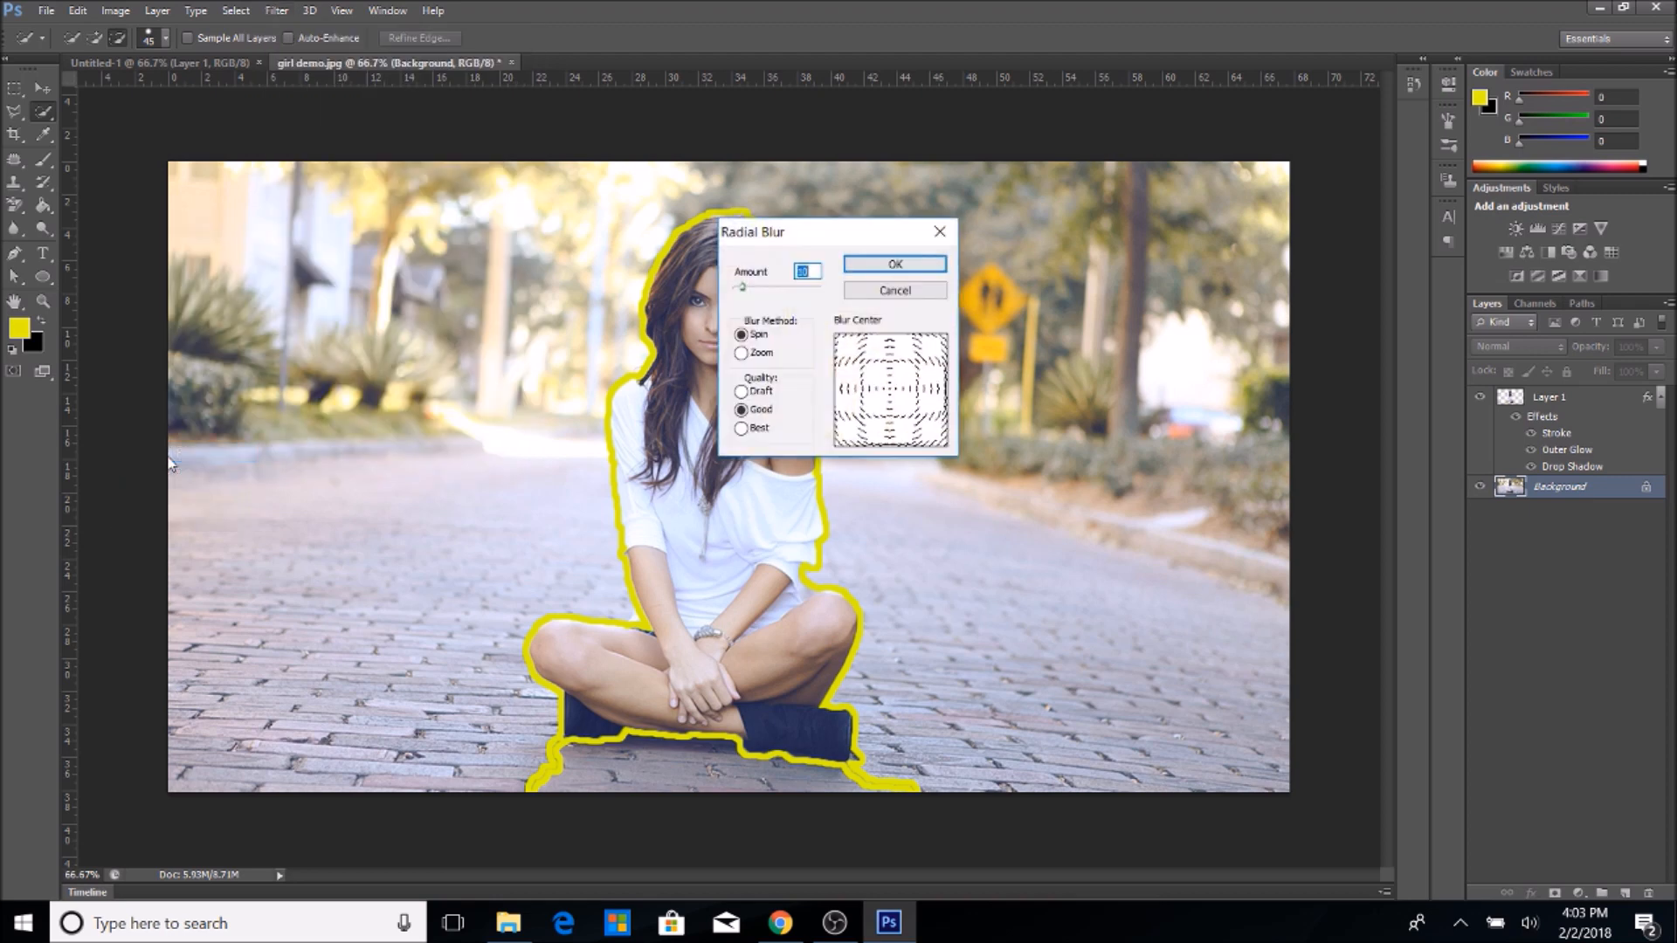
click(740, 353)
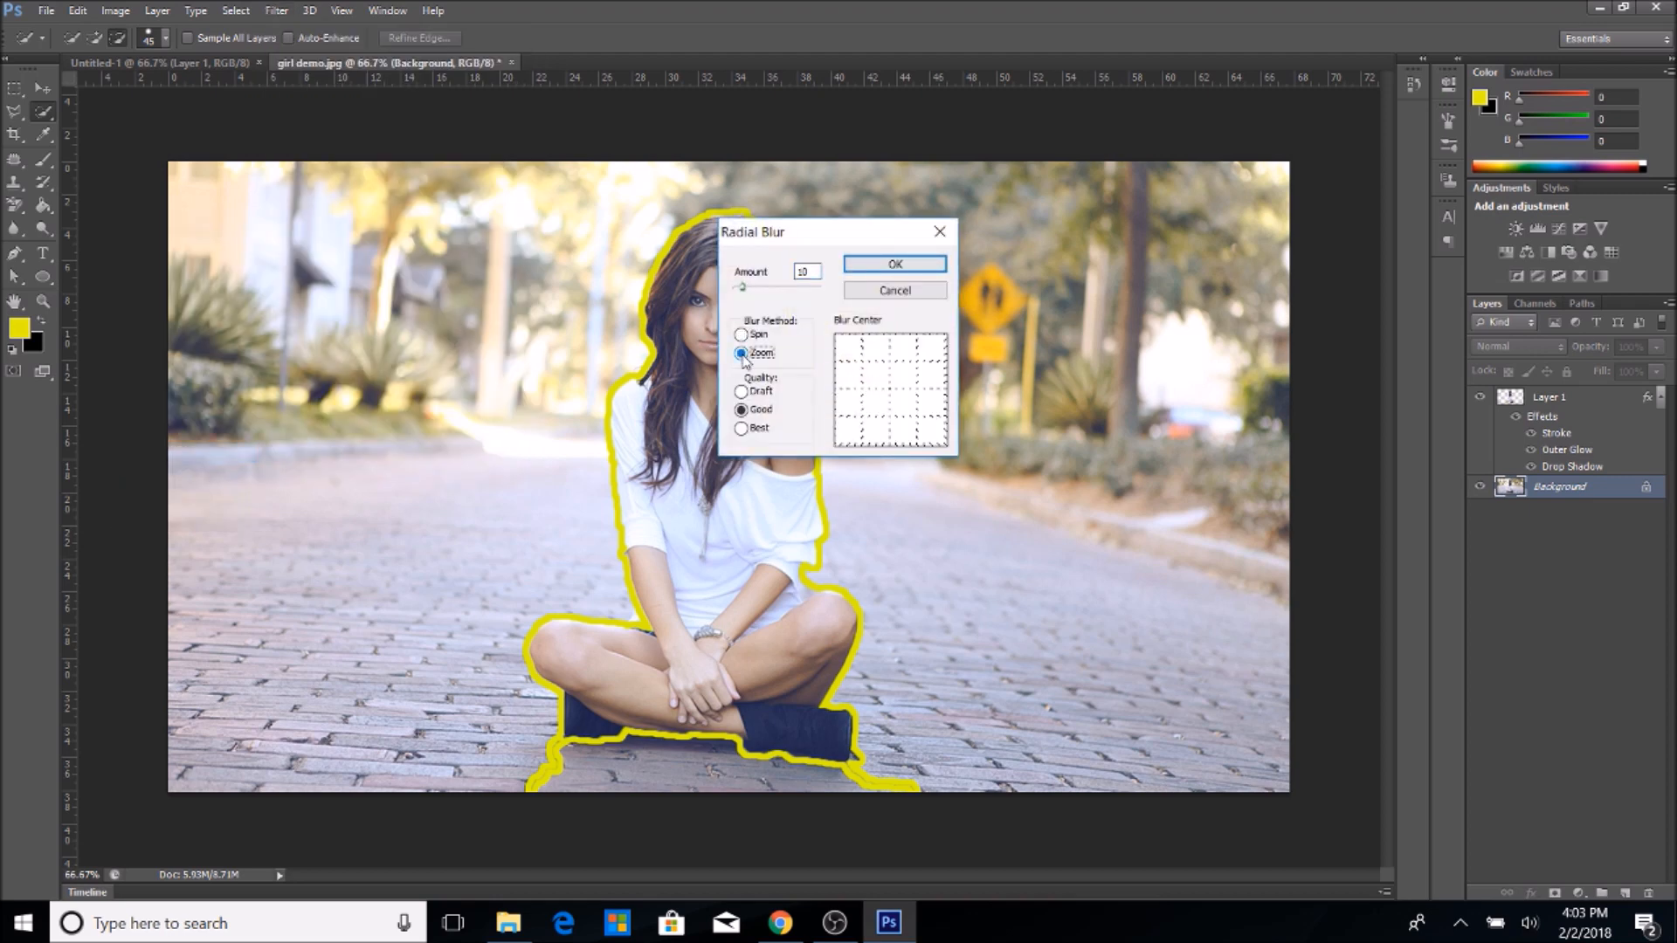
click(895, 264)
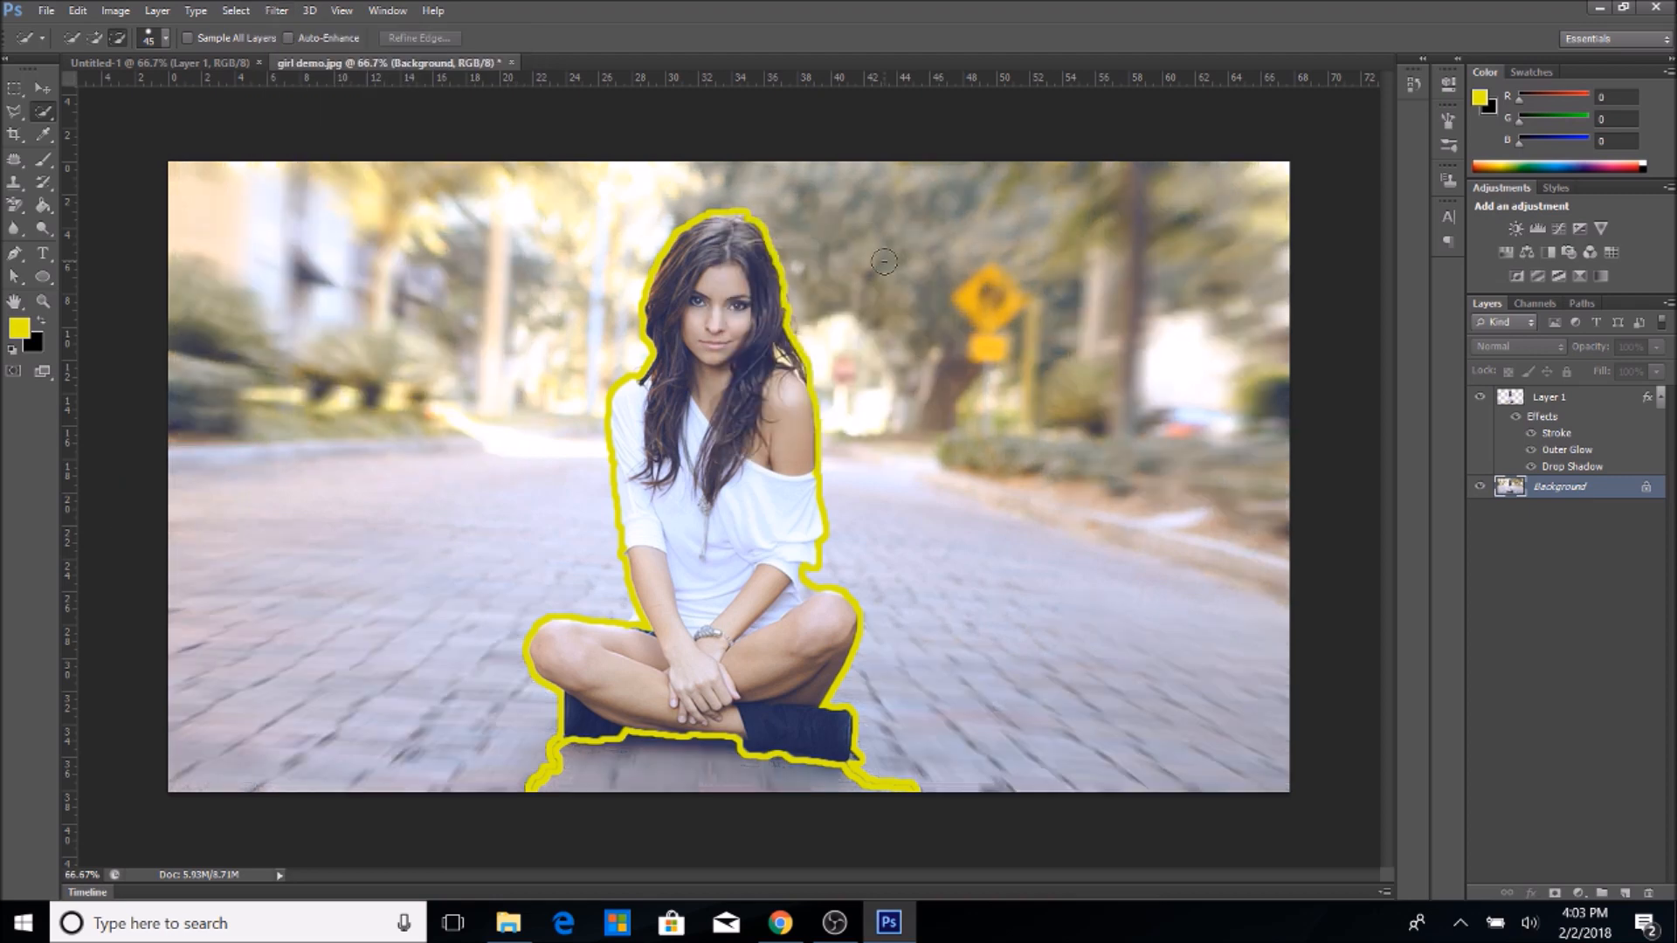
mouse_move(481, 321)
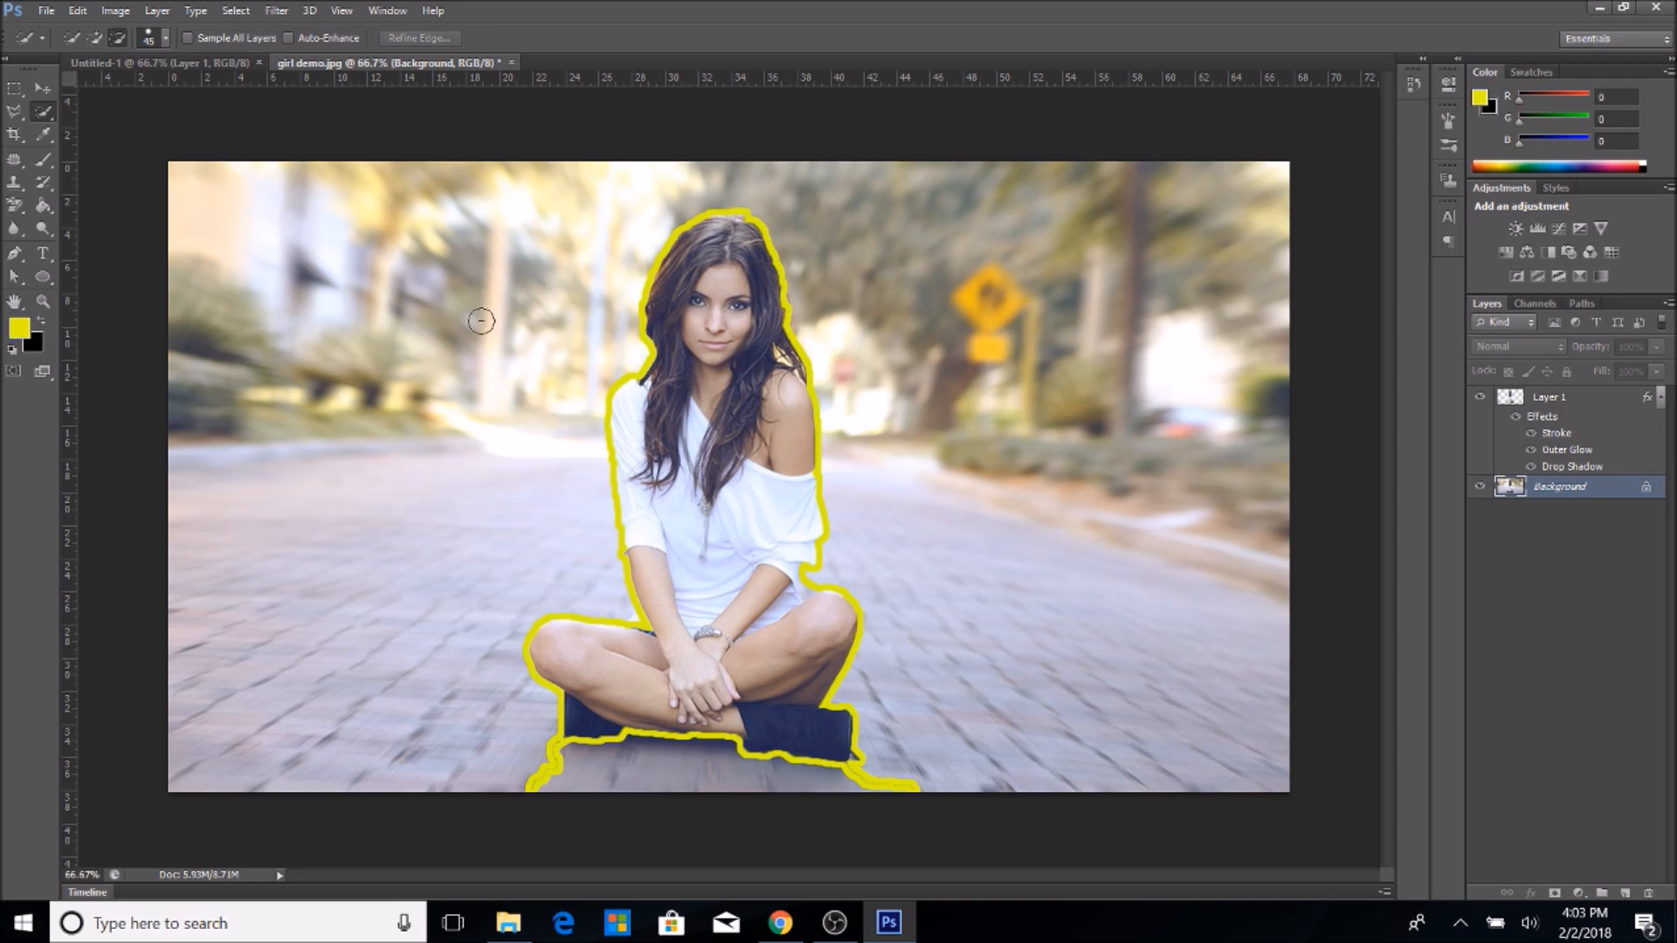
mouse_move(643, 506)
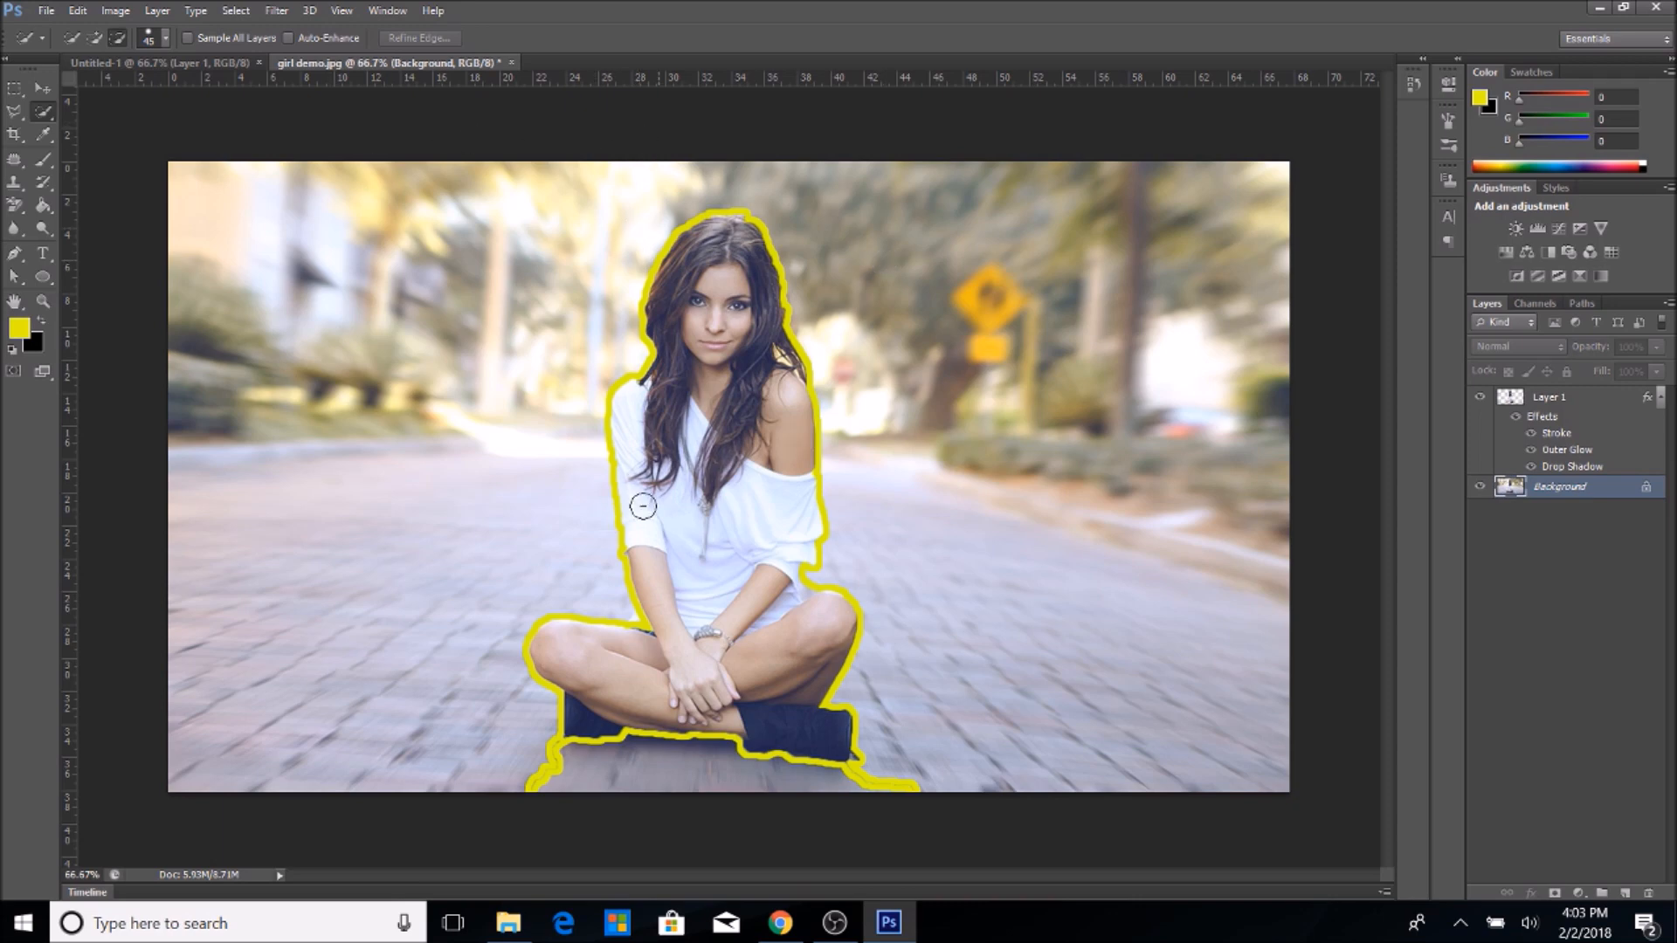
mouse_move(859, 380)
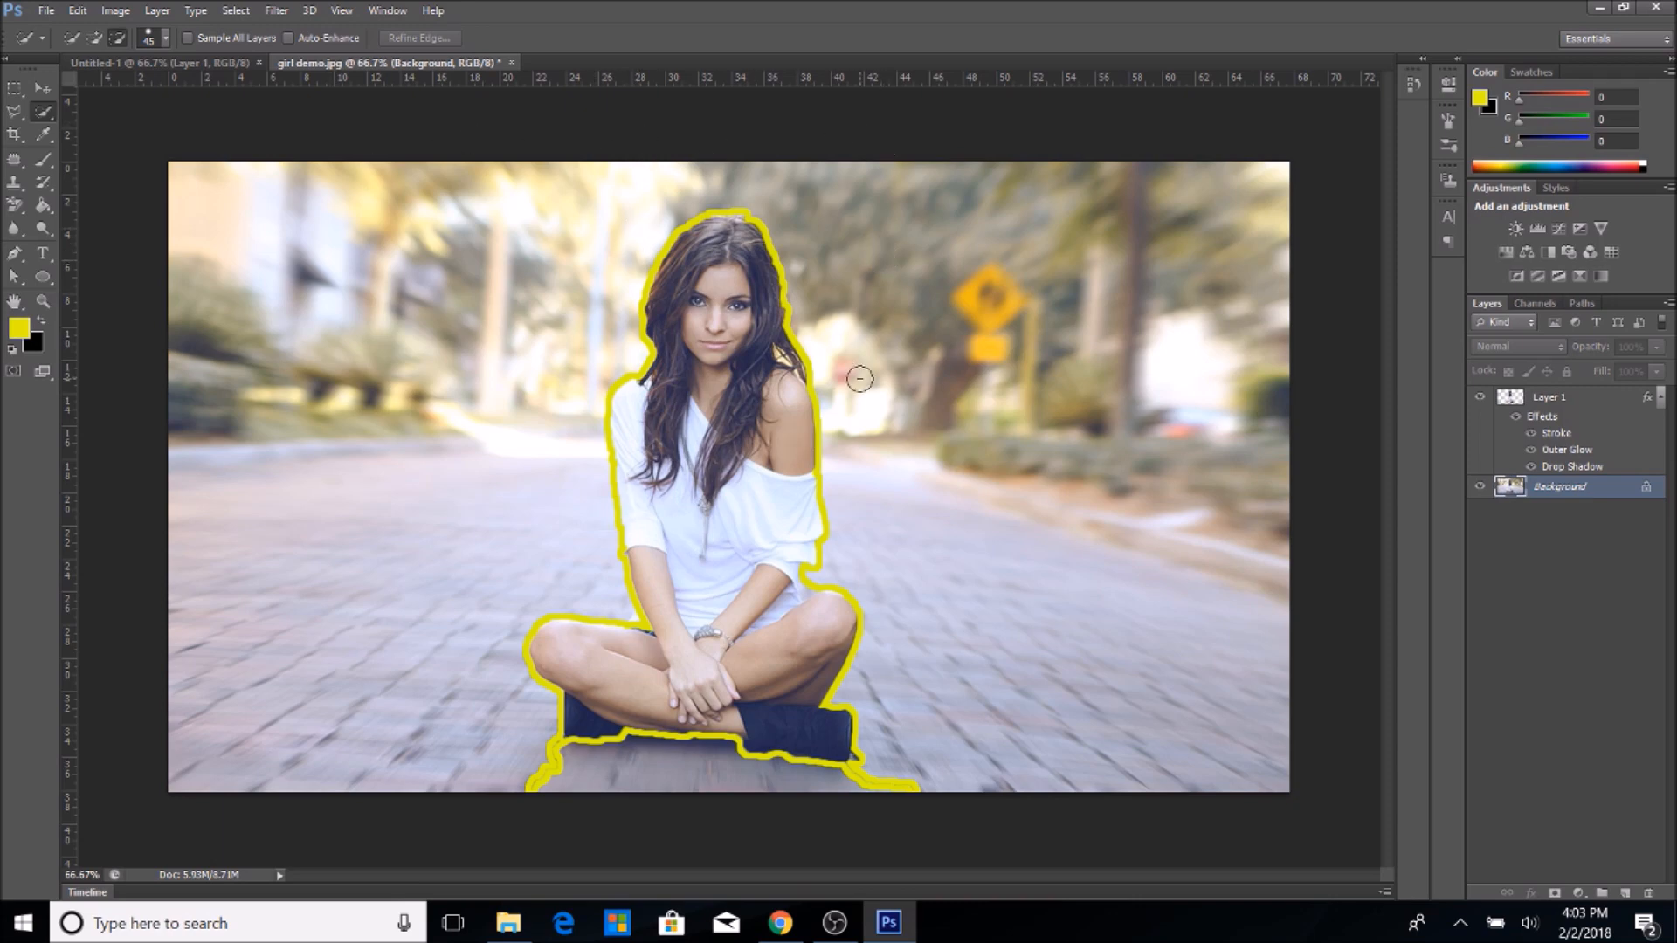